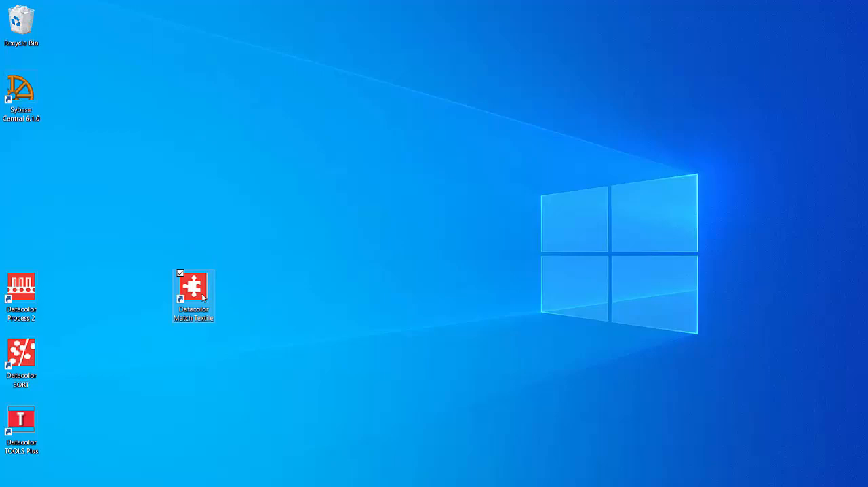
Launch Match Textile again after closing the login window, then open the additional-effects help topic
double_click(193, 288)
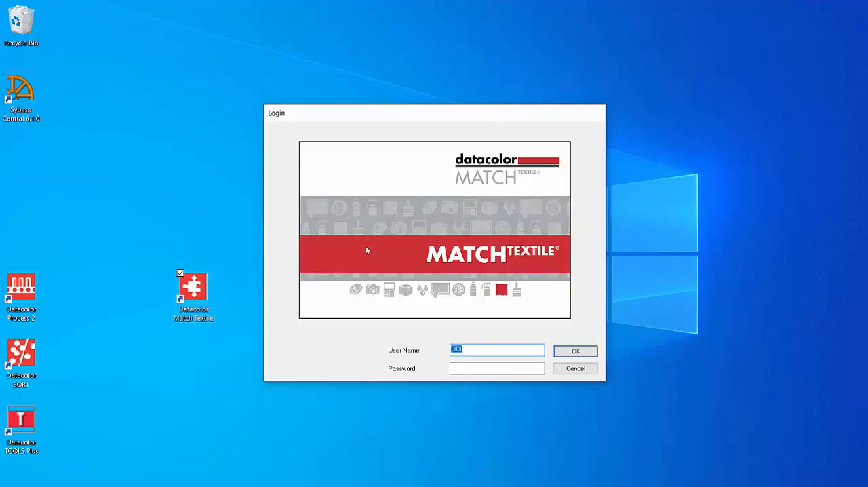
mouse_move(426, 300)
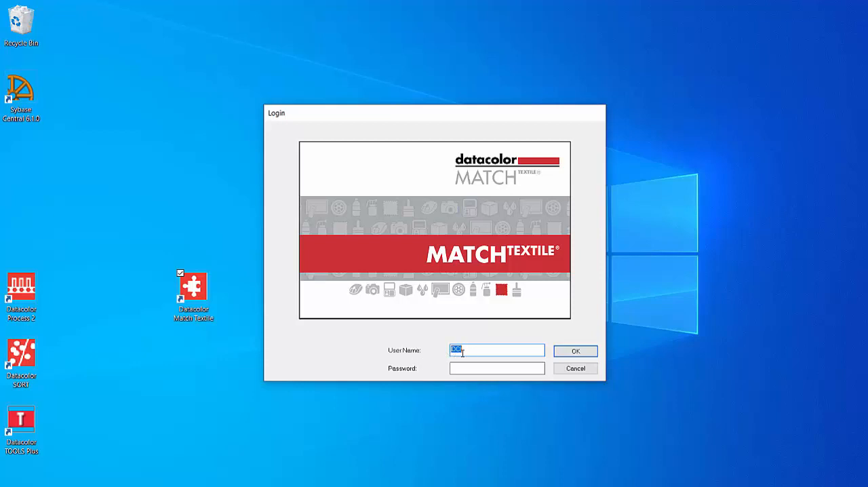
mouse_move(482, 352)
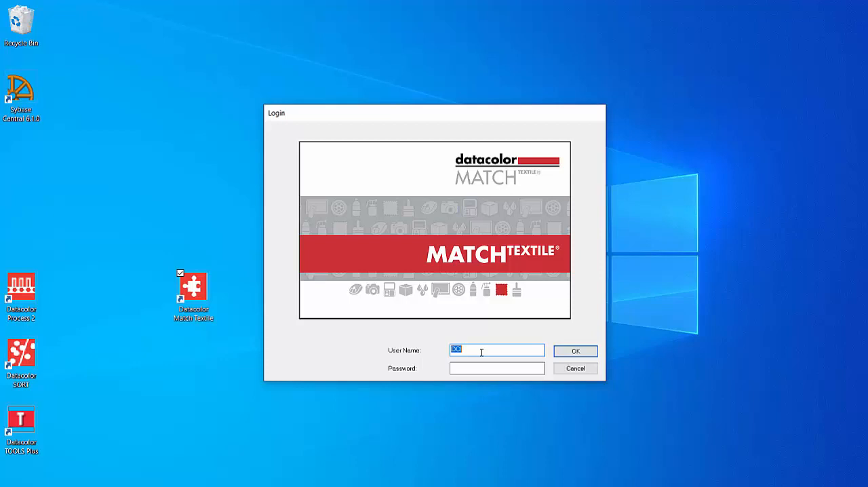
mouse_move(541, 347)
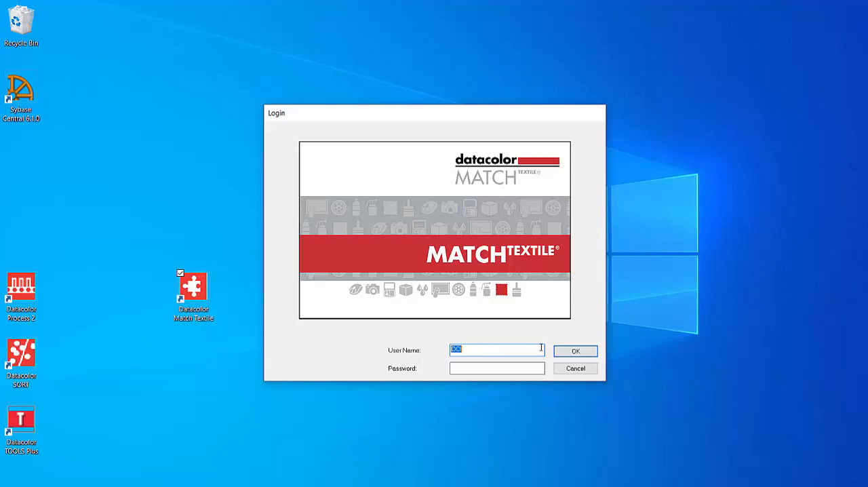
left_click(576, 369)
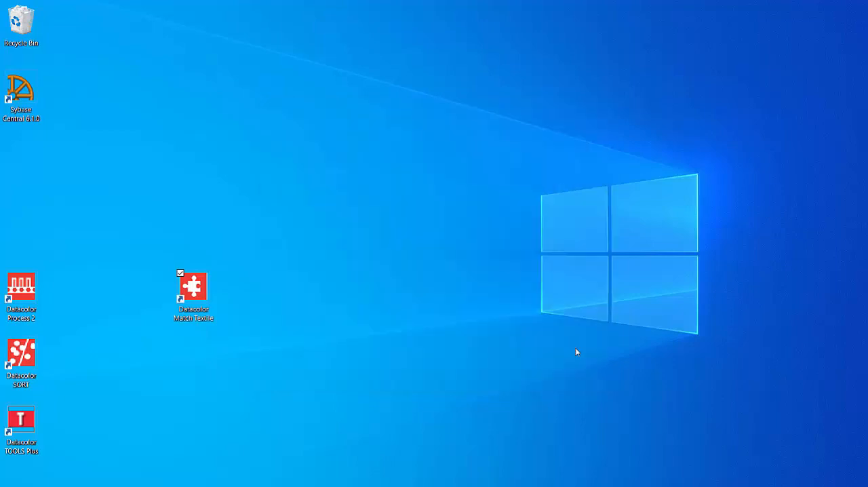
double_click(194, 283)
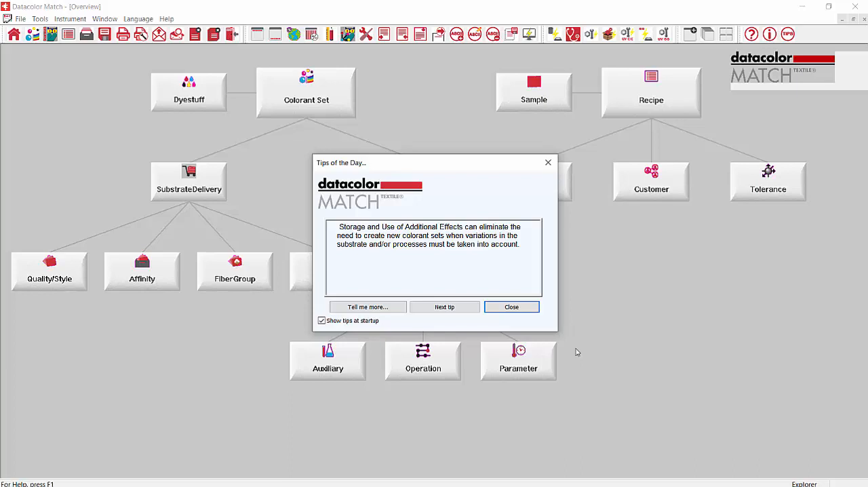
mouse_move(407, 320)
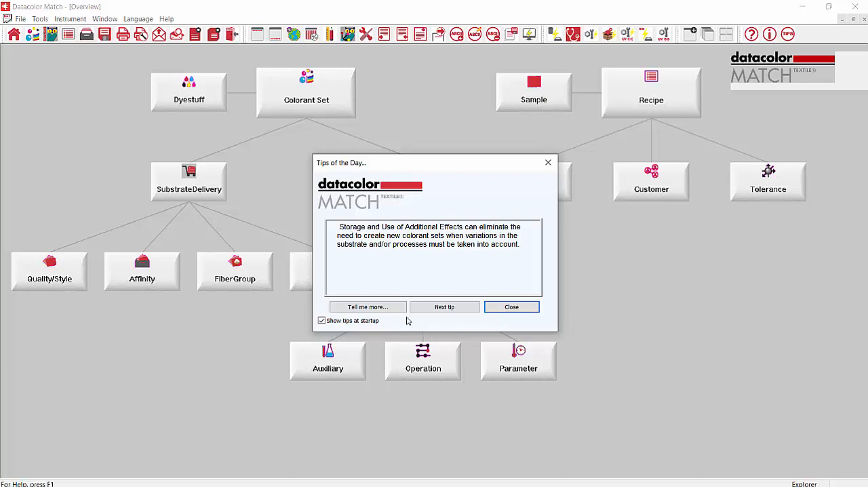
left_click(367, 306)
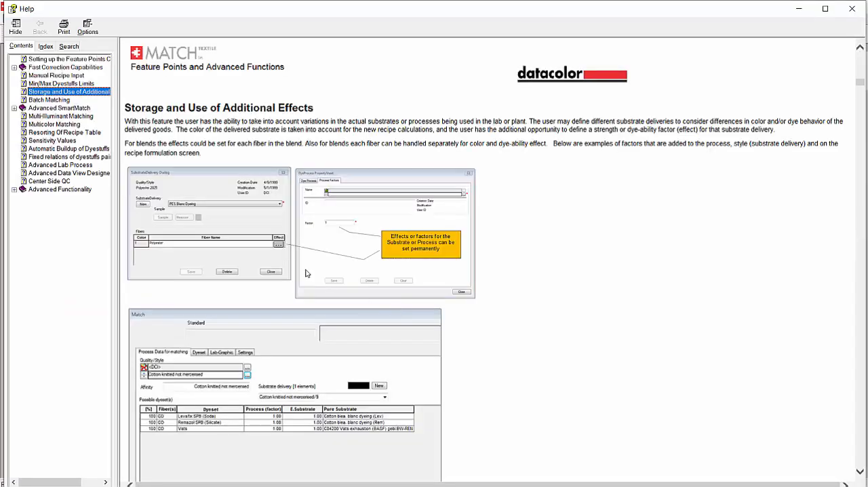
Read the 'Setting up the Feature Points Configuration' help topic, then close Help
left_click(68, 59)
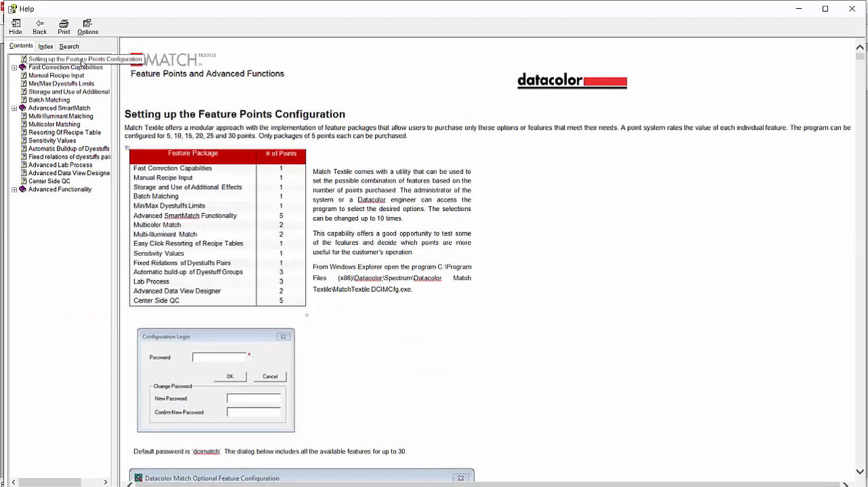
left_click(68, 59)
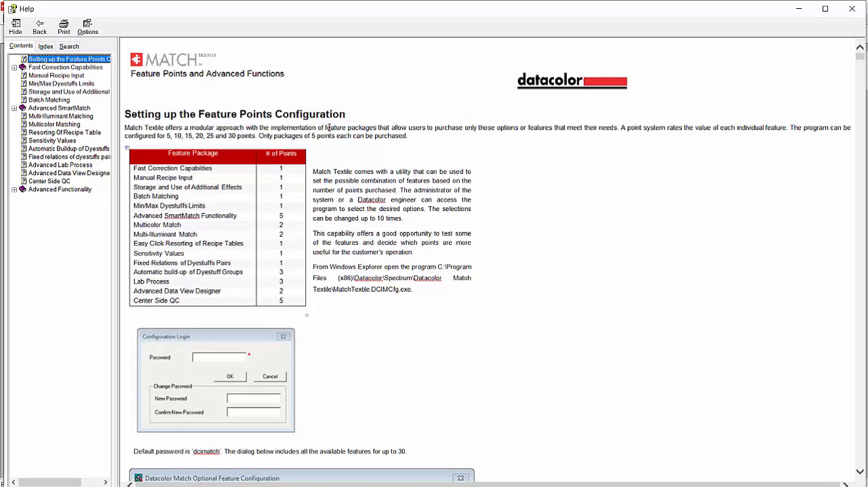
mouse_move(303, 190)
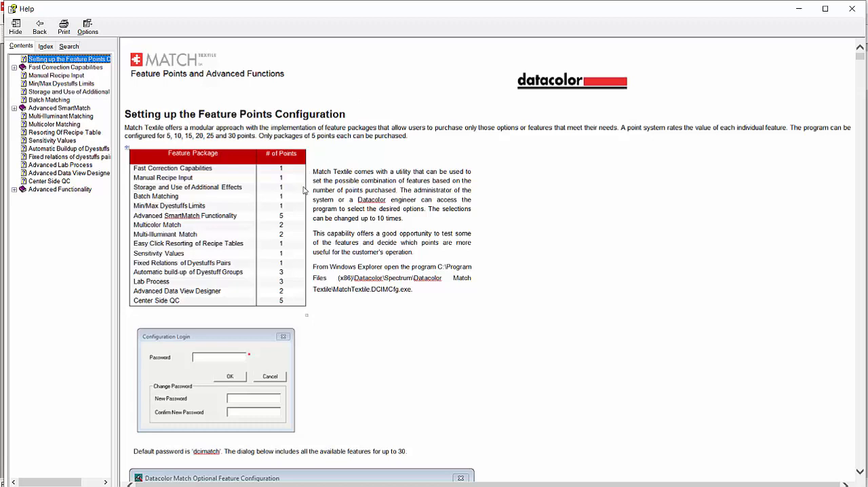
mouse_move(325, 235)
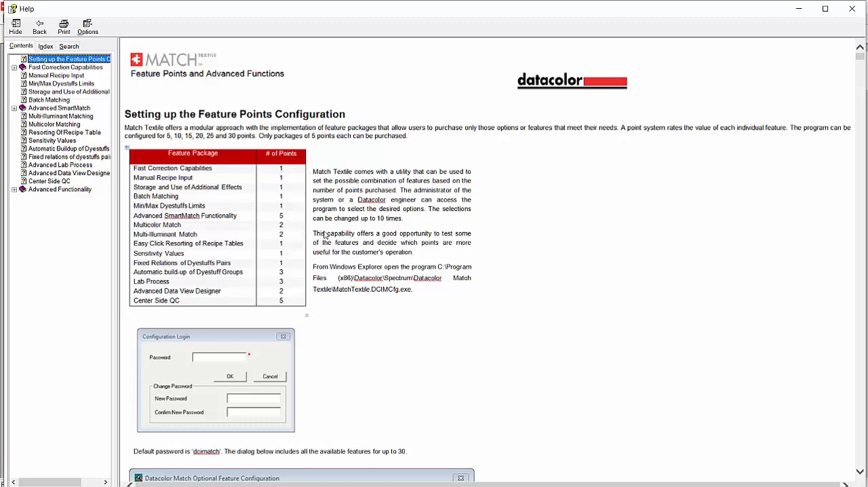
mouse_move(456, 224)
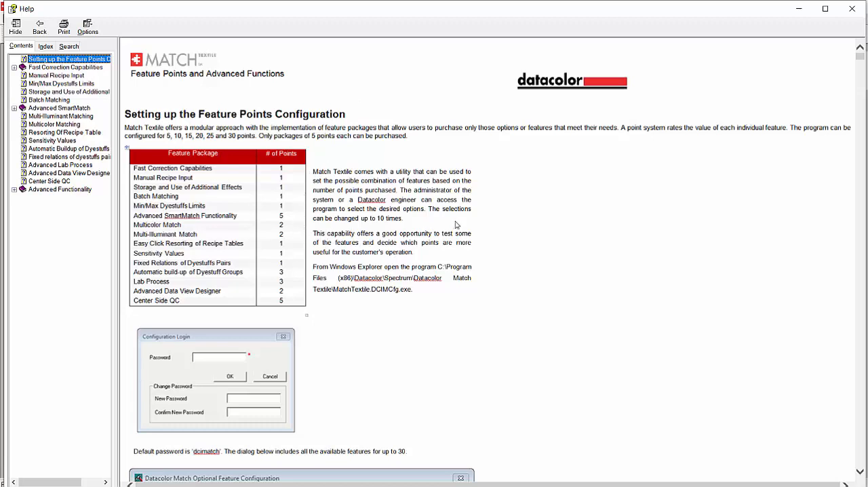
mouse_move(336, 223)
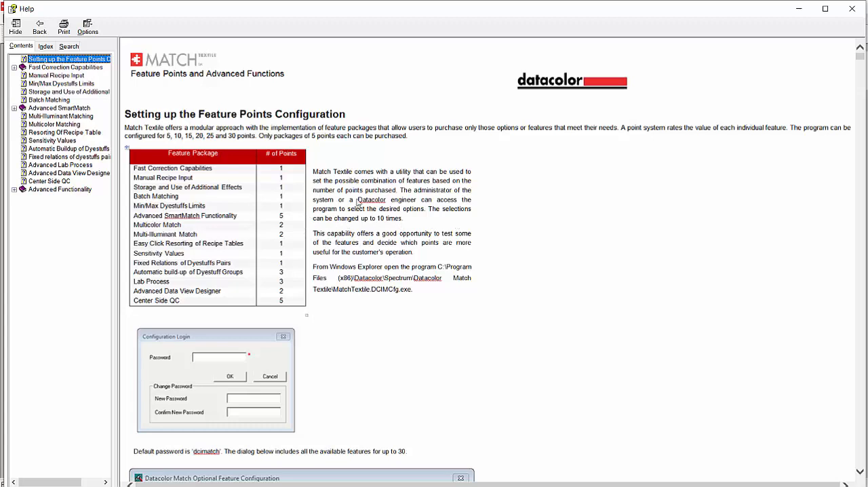
mouse_move(476, 177)
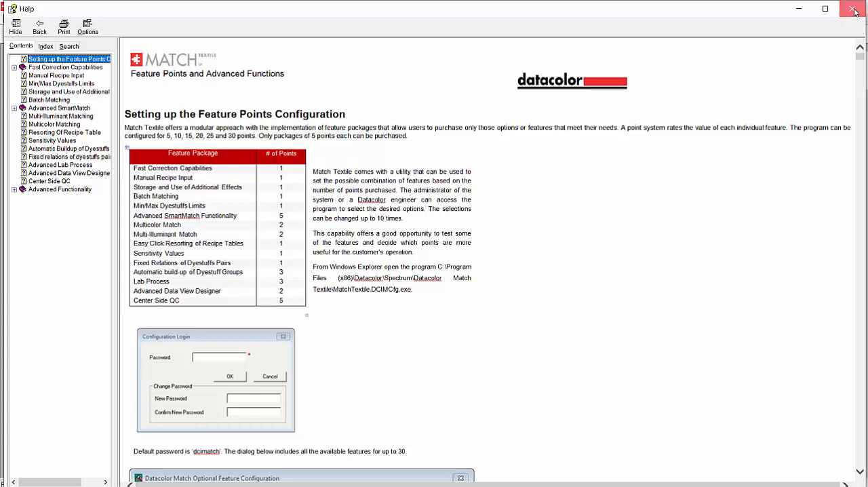
left_click(855, 8)
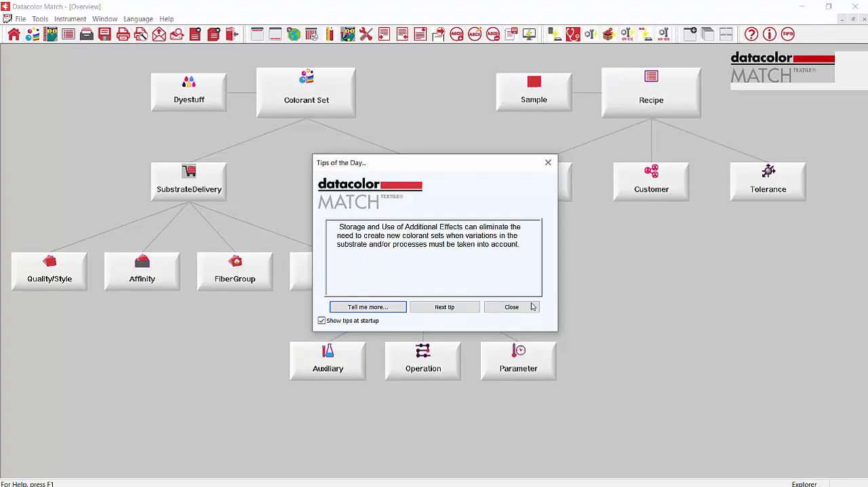
Close the Tips of the Day dialog to reveal the overview diagram
left_click(511, 307)
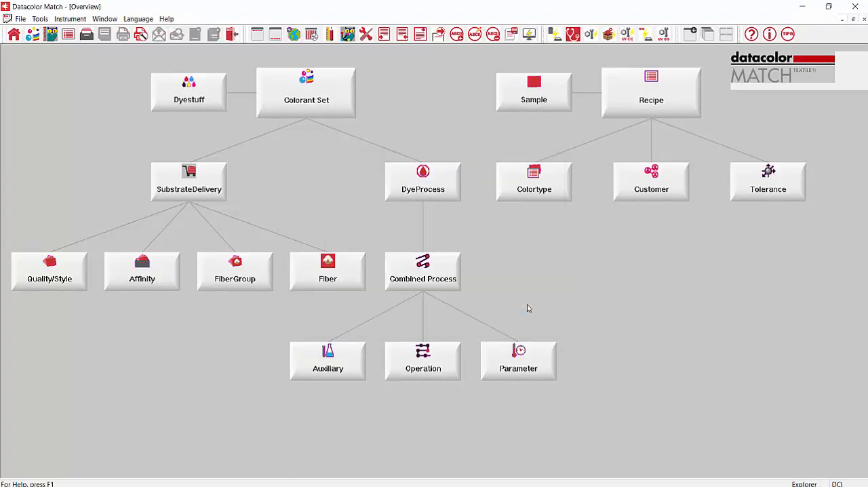
mouse_move(499, 291)
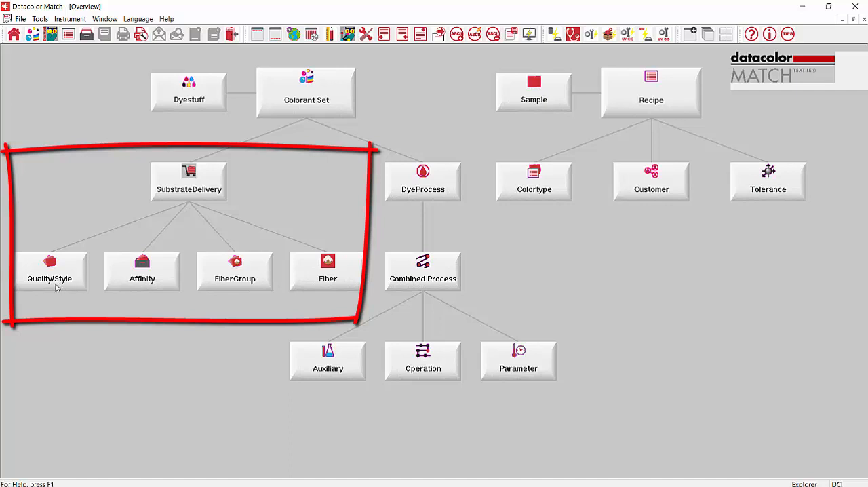
mouse_move(223, 199)
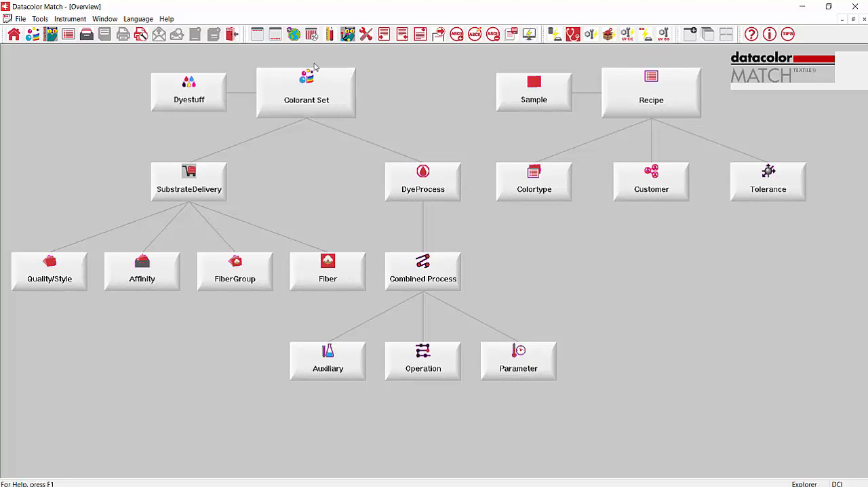
mouse_move(39, 55)
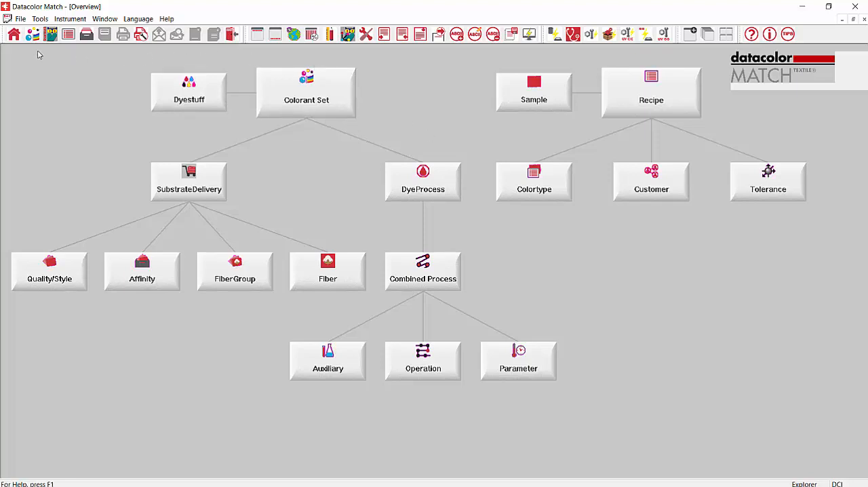
mouse_move(13, 34)
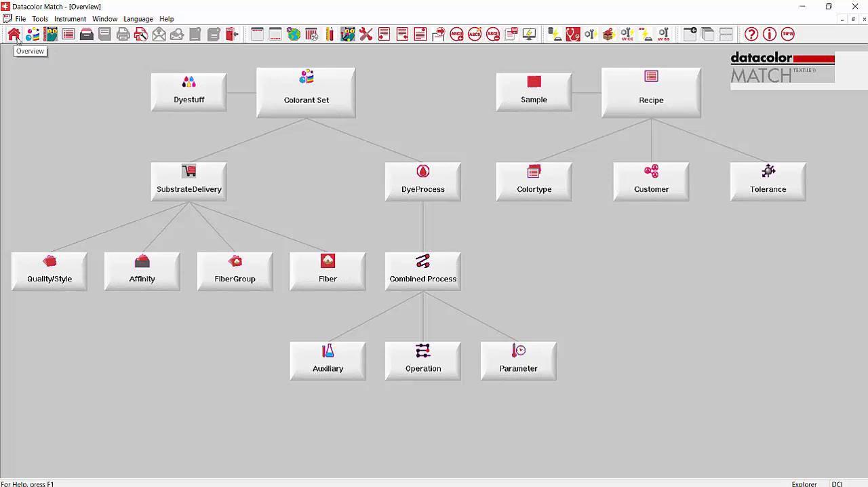
mouse_move(32, 34)
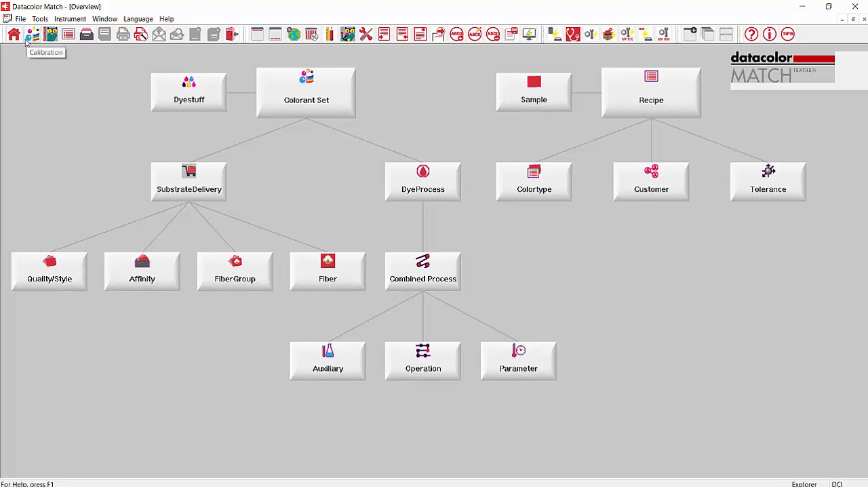
mouse_move(68, 34)
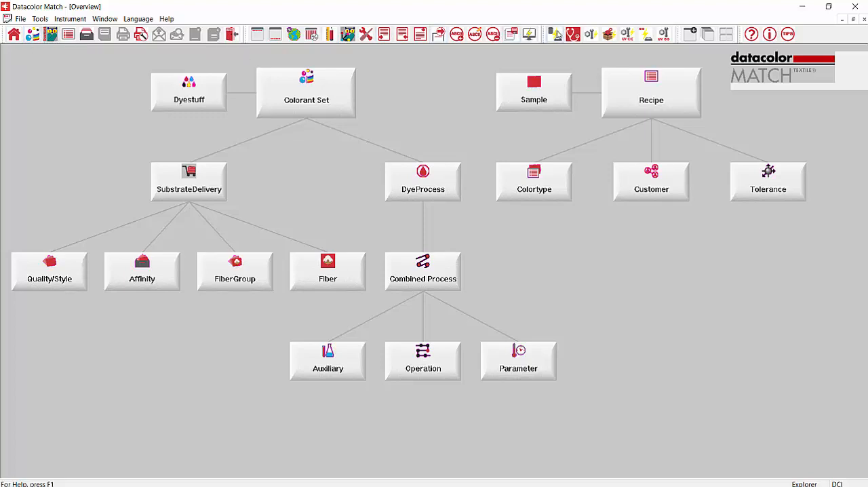
mouse_move(555, 34)
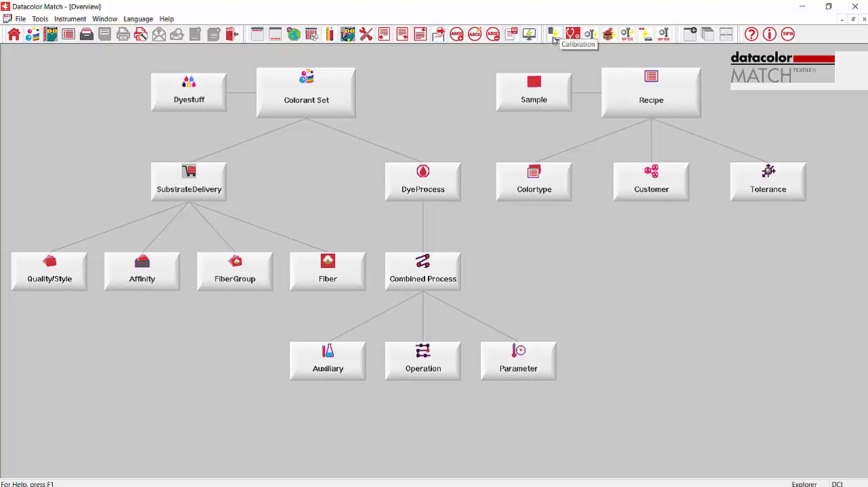
mouse_move(528, 34)
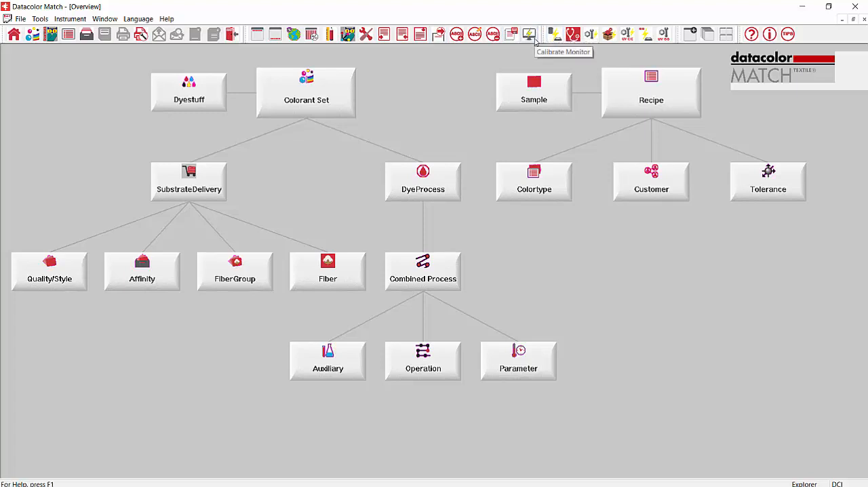
mouse_move(37, 28)
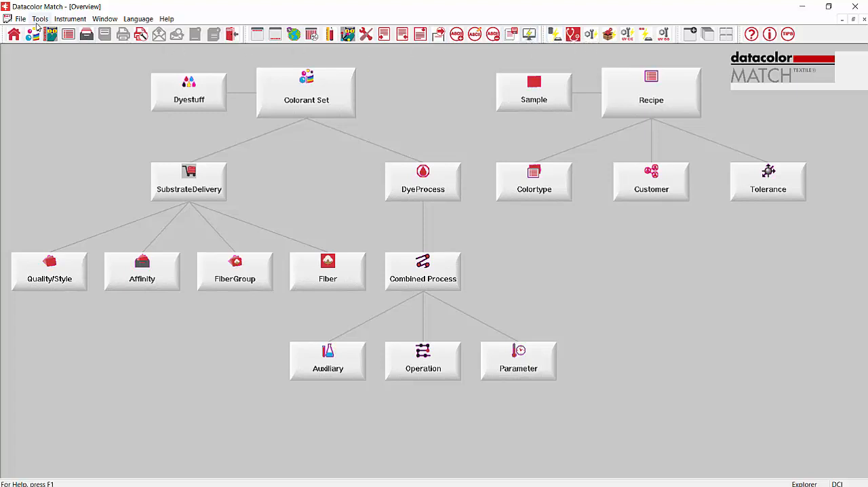
Browse the menu bar menus and finish with the Help menu open
left_click(21, 19)
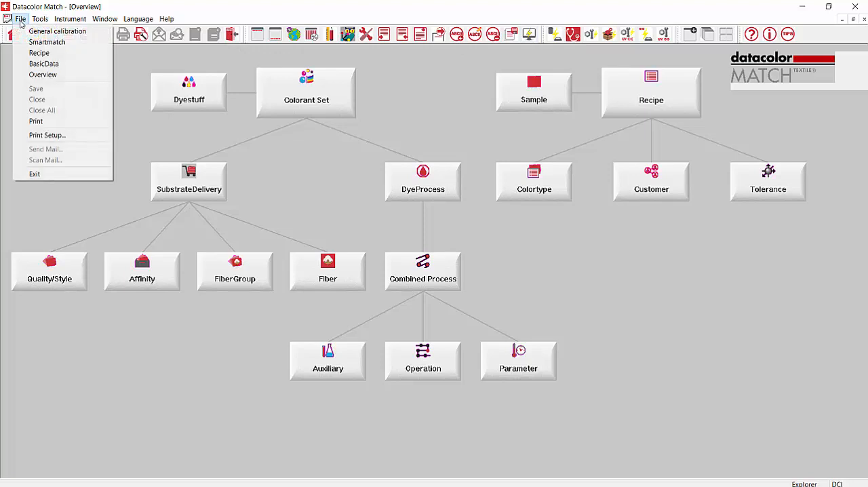
mouse_move(134, 62)
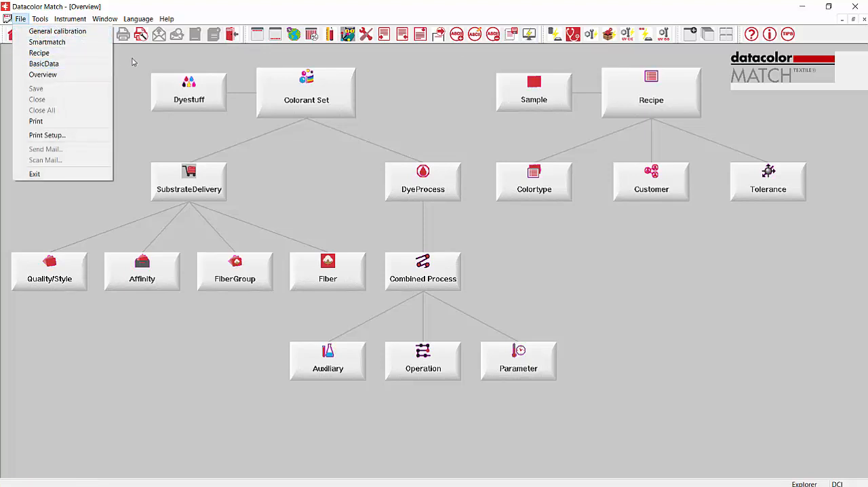
left_click(39, 18)
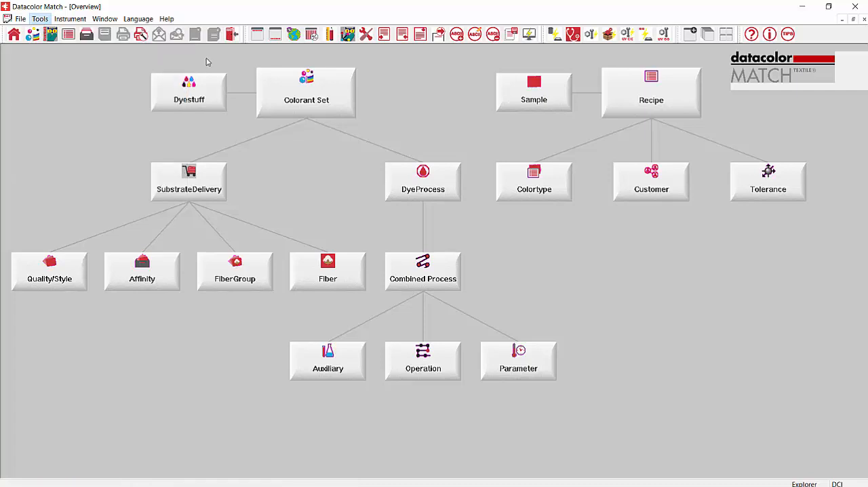
left_click(70, 18)
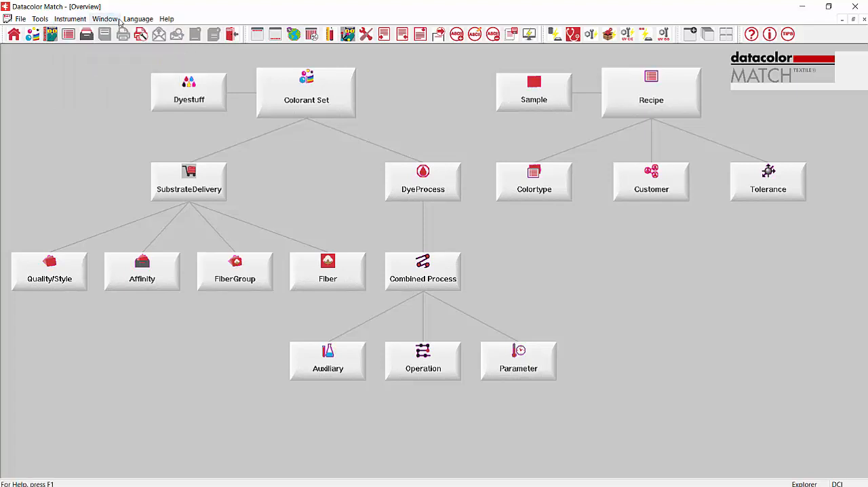
left_click(138, 18)
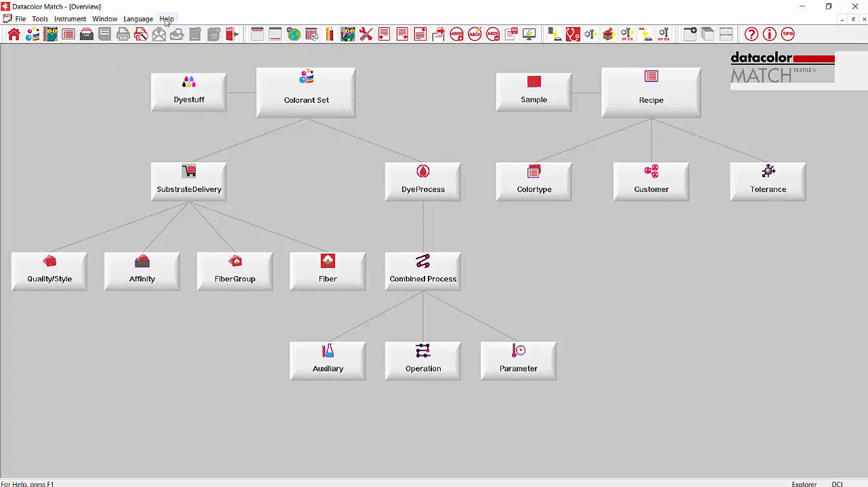
left_click(166, 19)
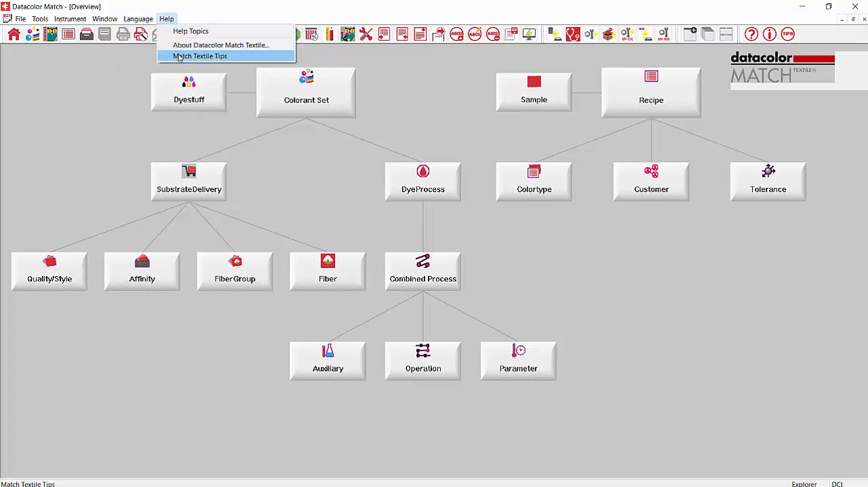
mouse_move(191, 31)
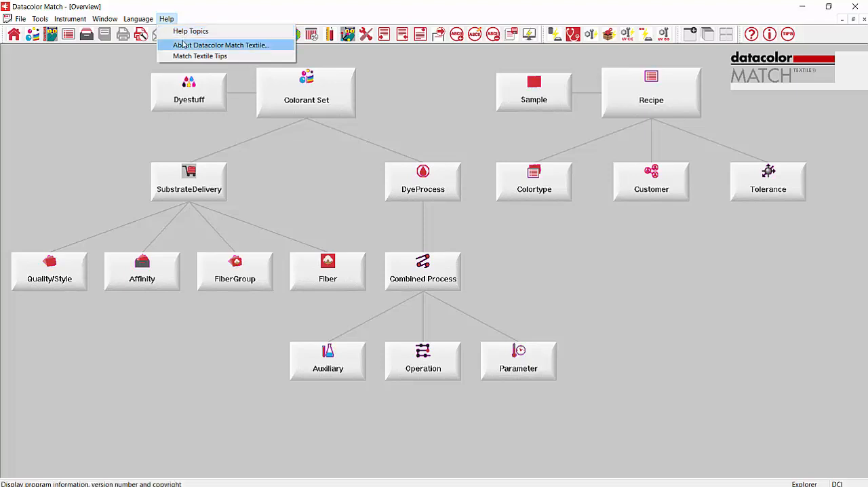
left_click(219, 44)
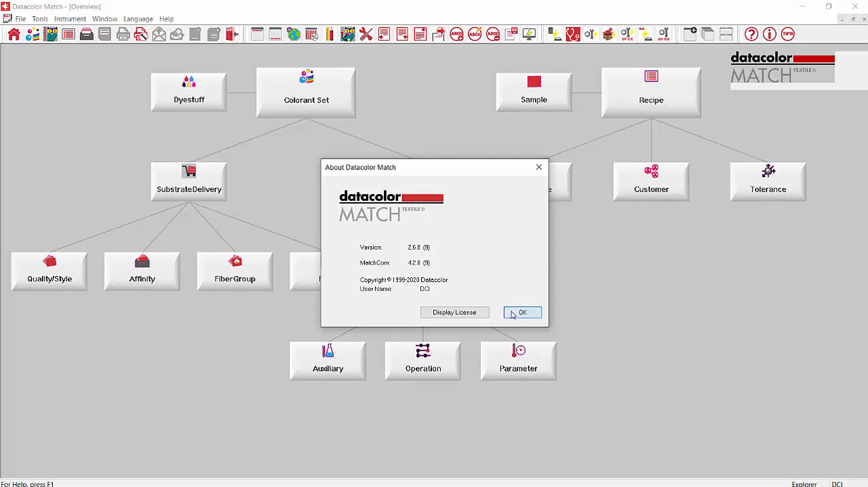
left_click(523, 312)
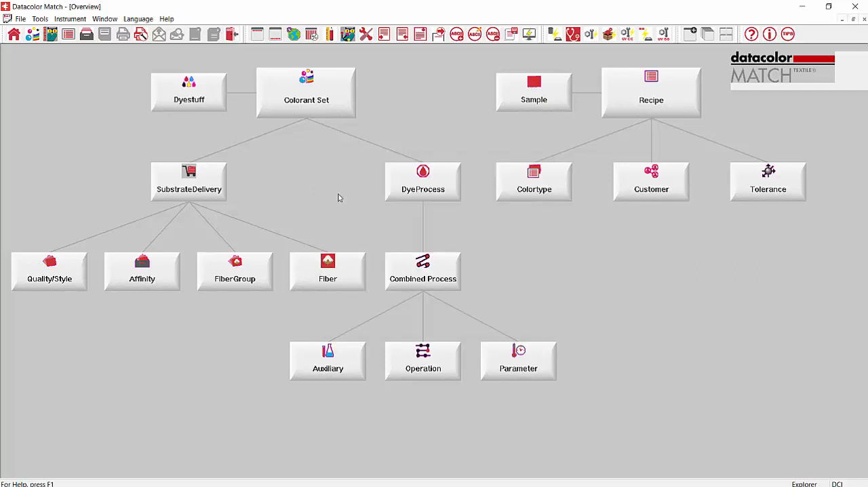
mouse_move(395, 149)
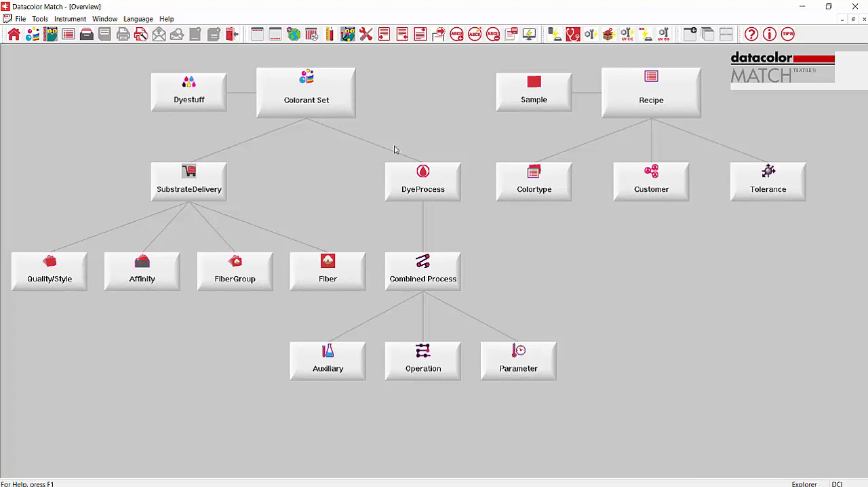
mouse_move(325, 78)
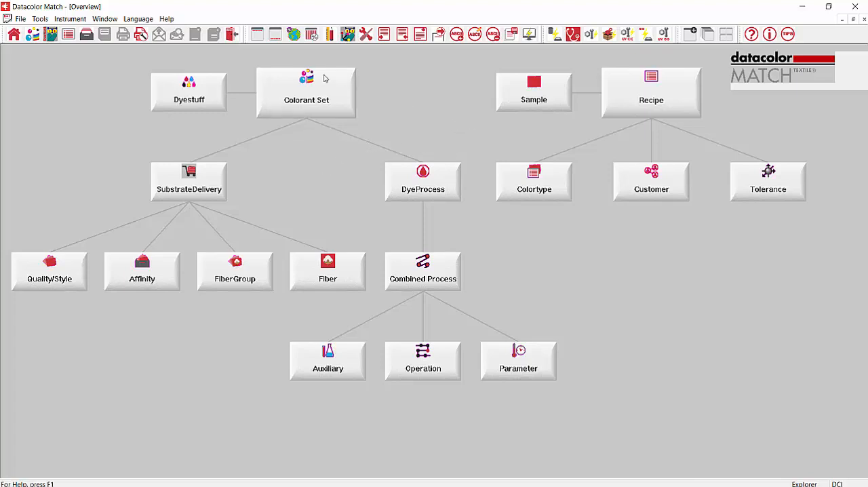
mouse_move(376, 370)
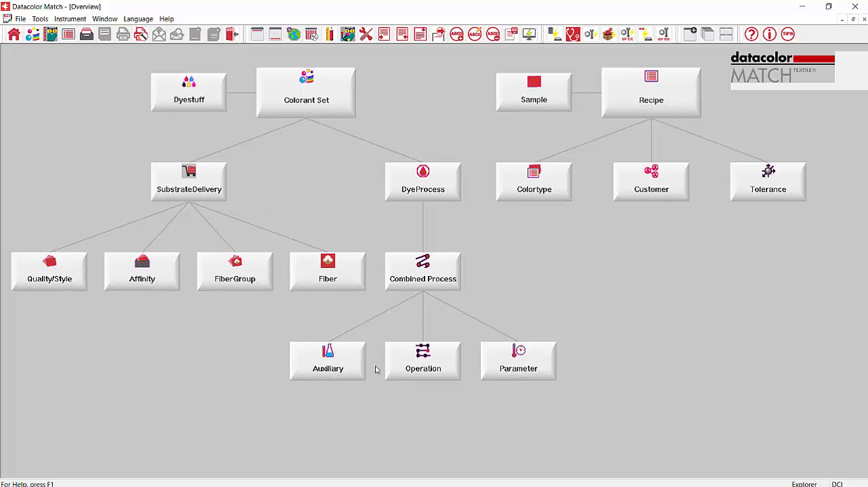
mouse_move(455, 146)
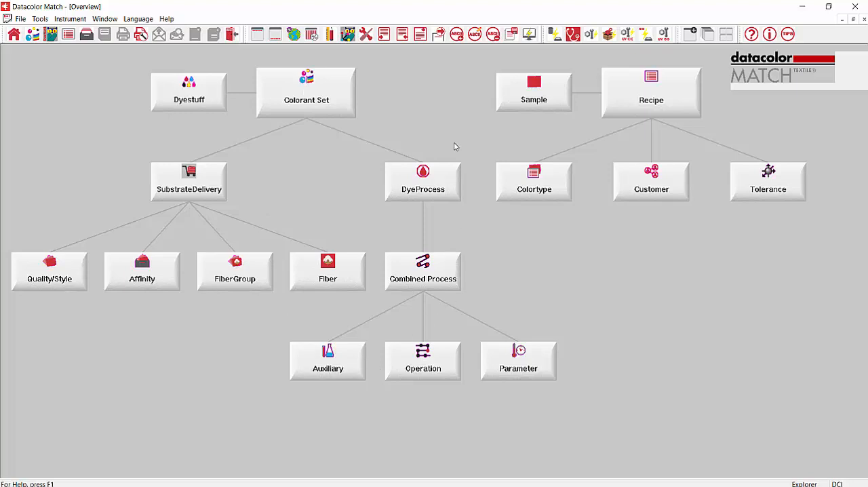
mouse_move(601, 125)
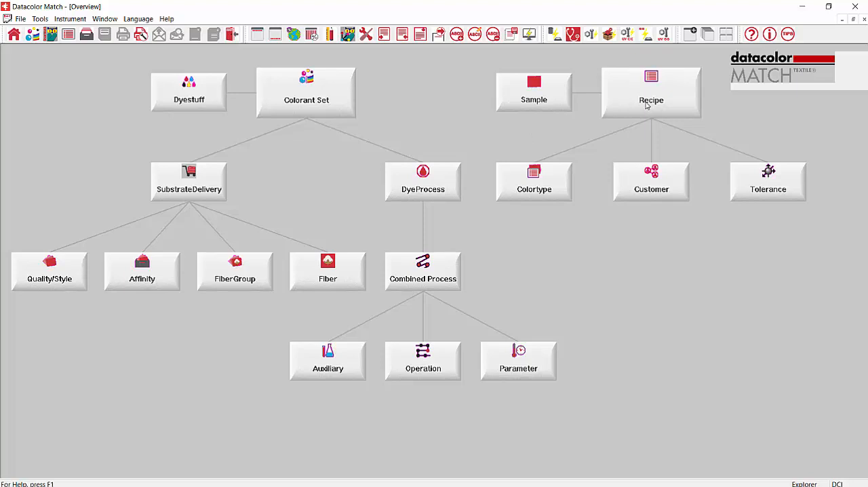
mouse_move(637, 89)
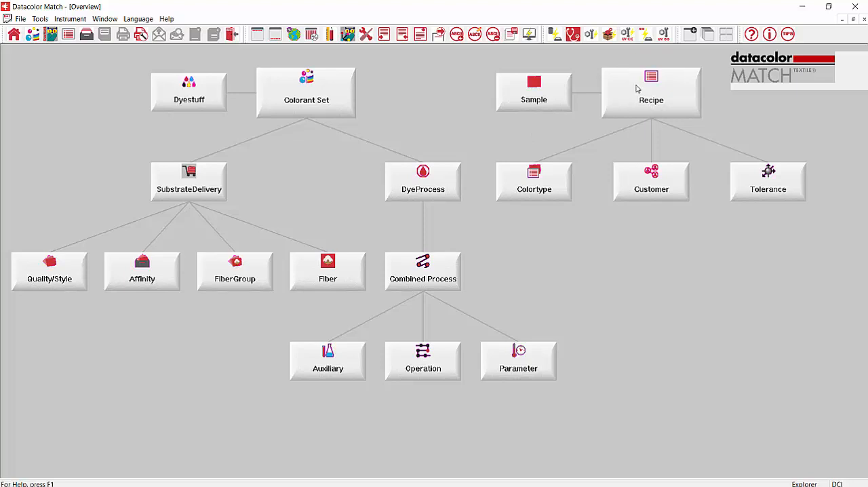
mouse_move(551, 102)
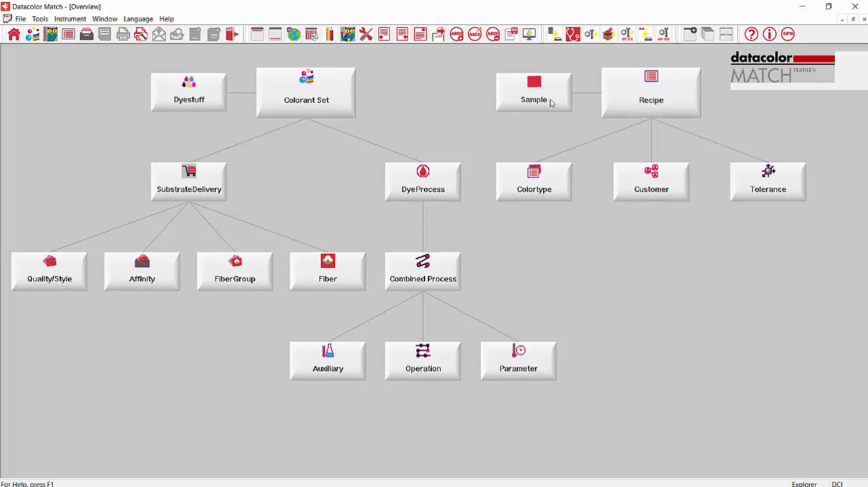
mouse_move(678, 101)
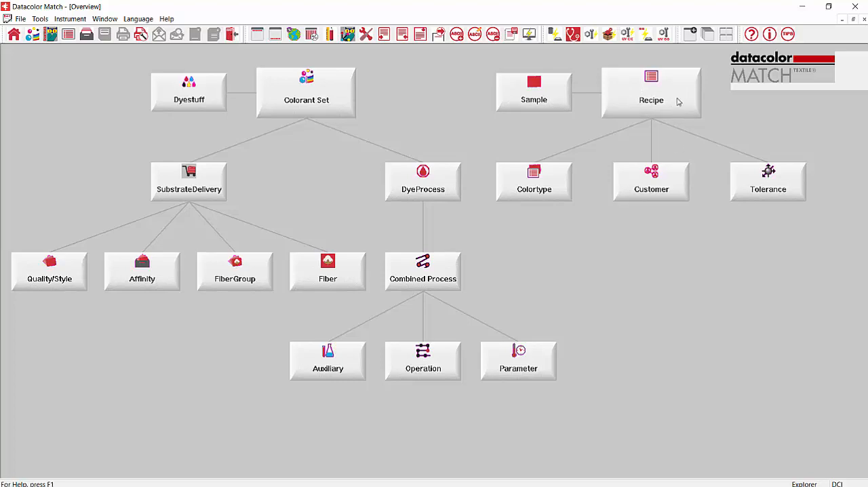
Open the Recipe list, view the Calibration folder, then list all 46 recipes via <DCI>
double_click(650, 92)
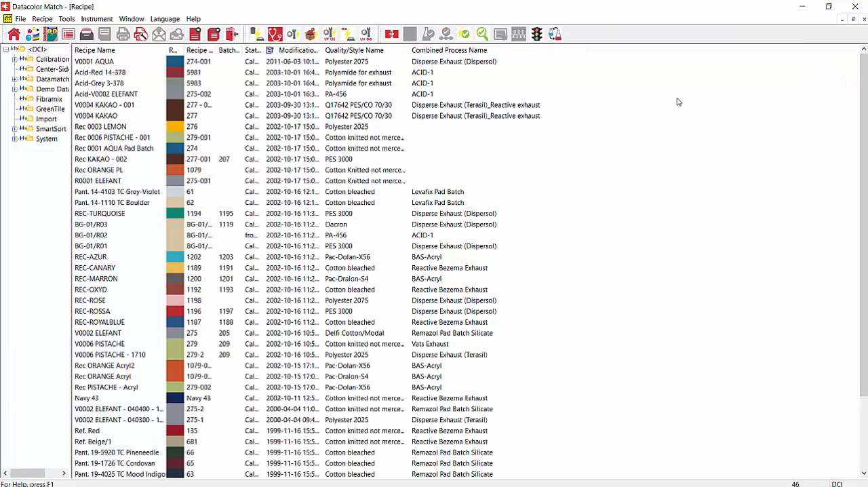
mouse_move(161, 108)
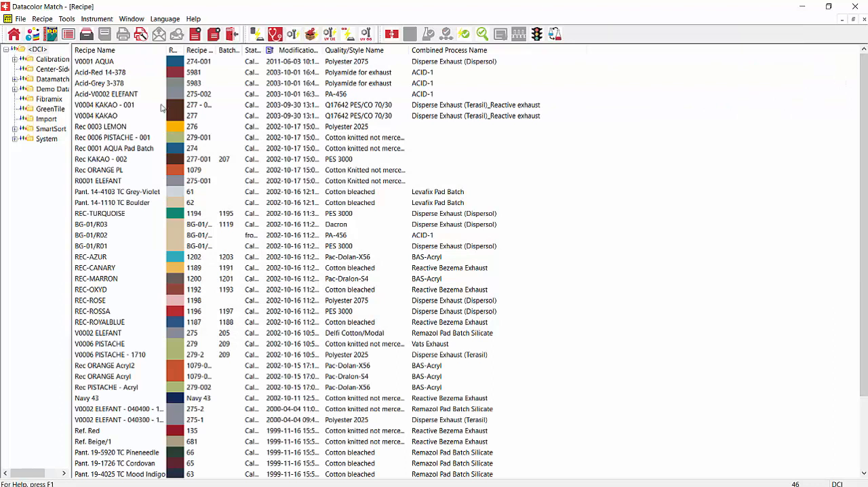
mouse_move(120, 146)
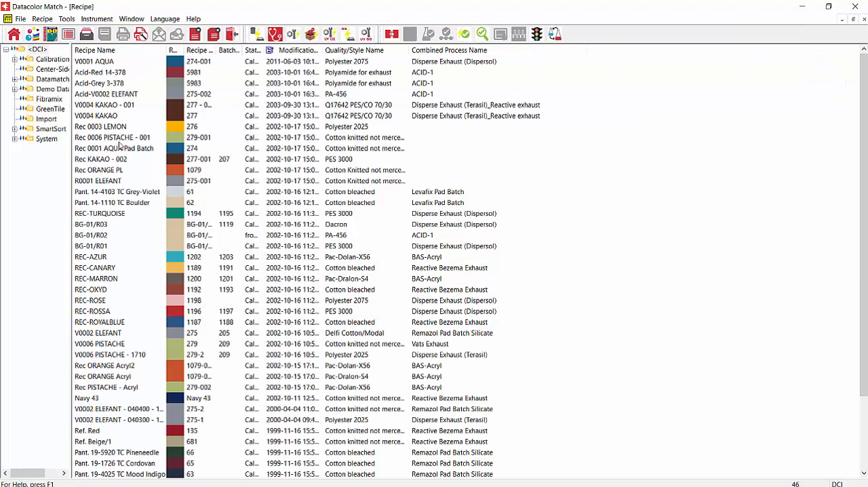
left_click(37, 49)
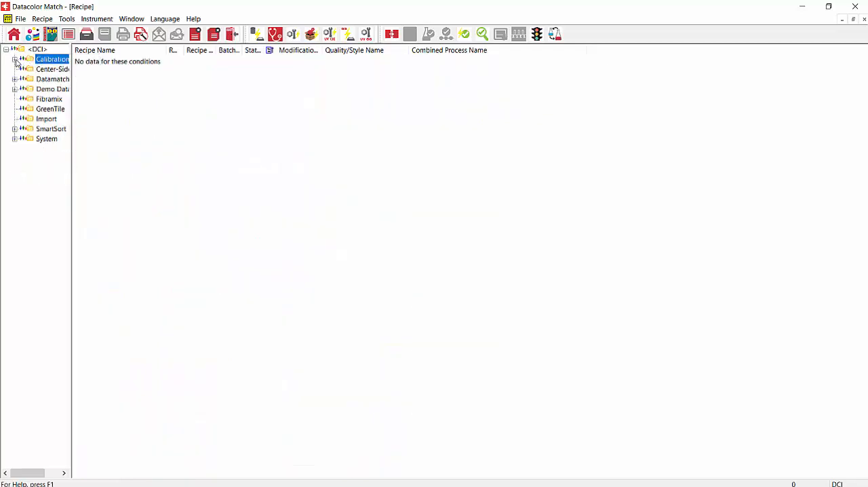
left_click(15, 59)
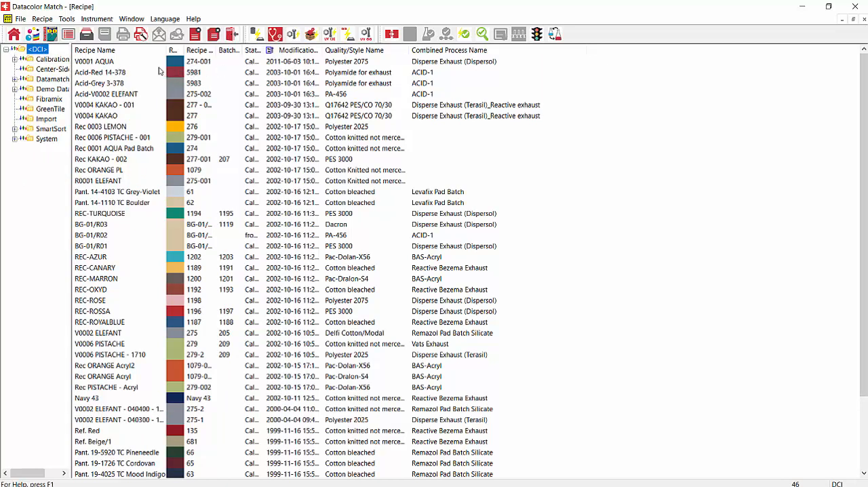
mouse_move(173, 68)
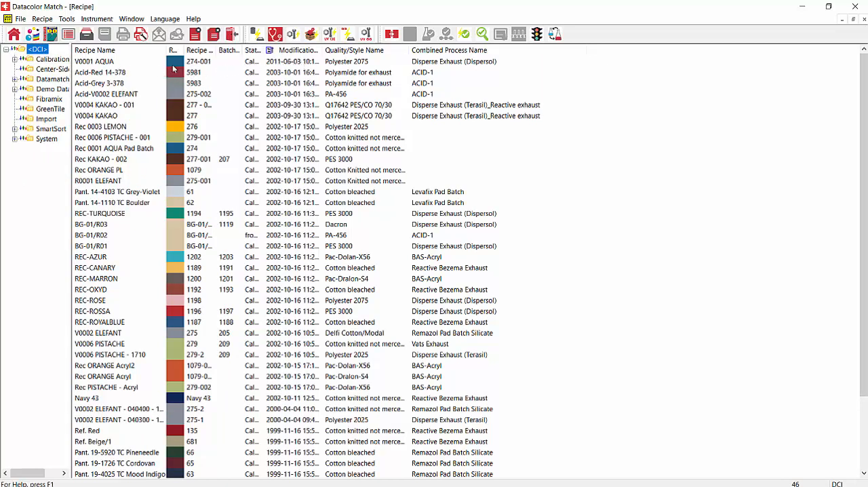
mouse_move(107, 71)
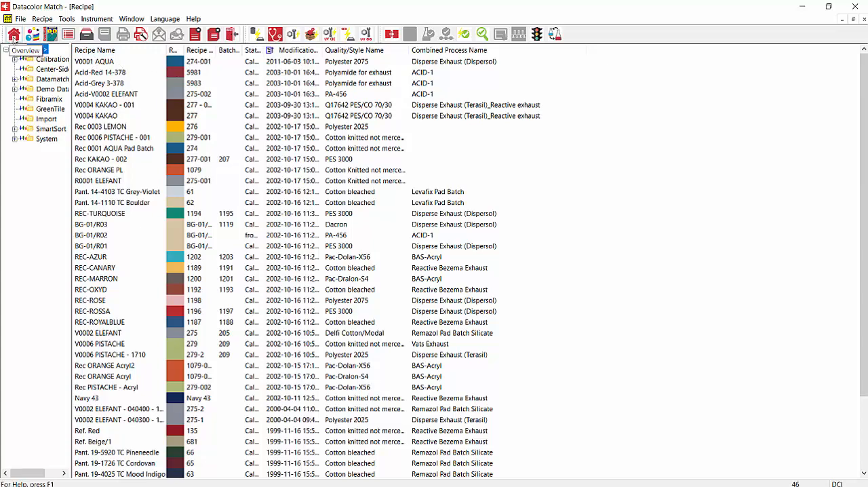
left_click(48, 49)
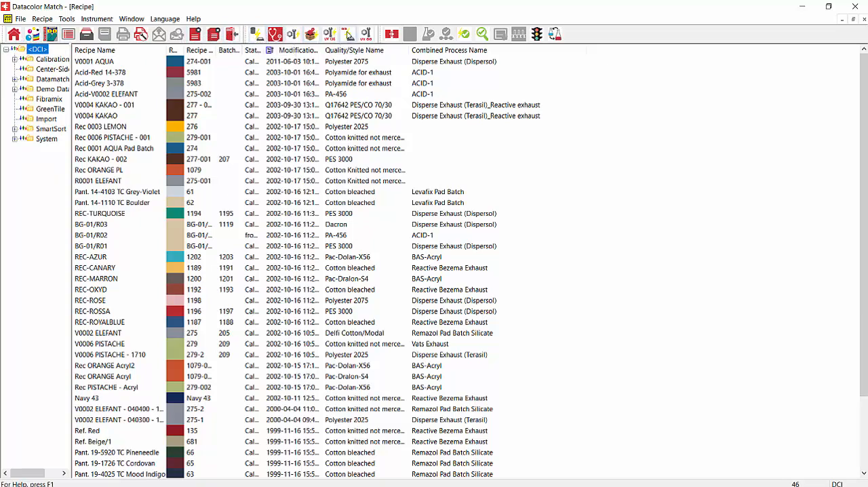
mouse_move(392, 34)
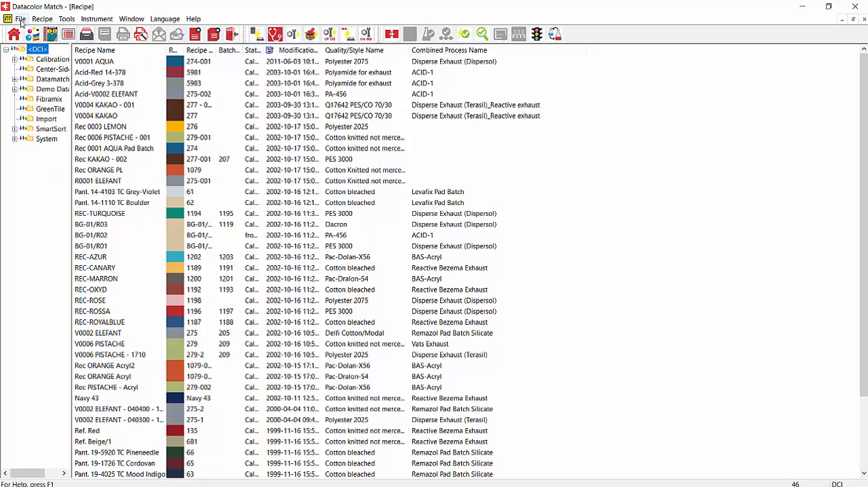
left_click(20, 18)
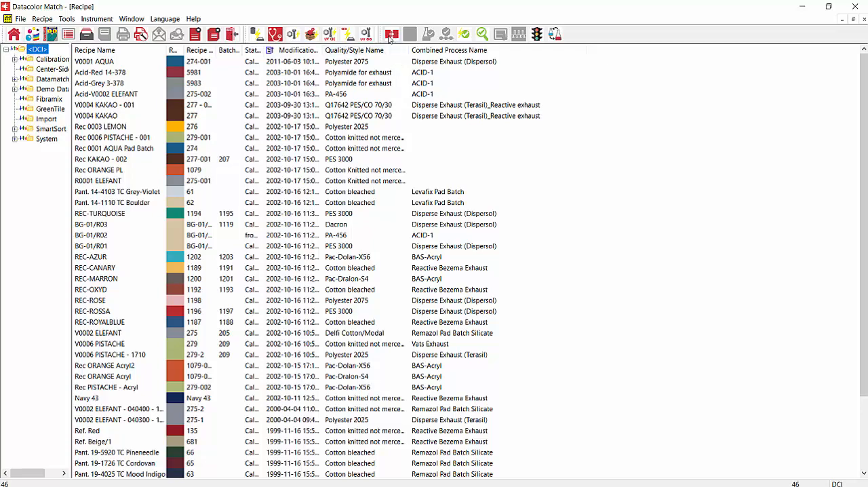
mouse_move(392, 34)
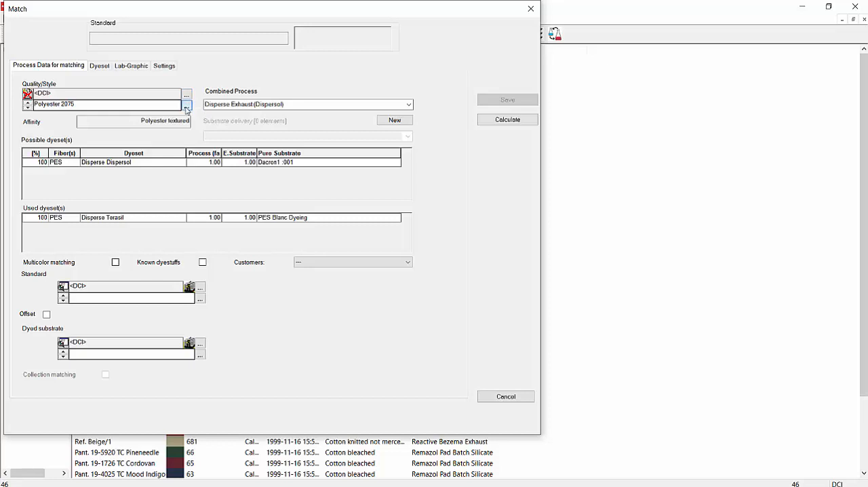
Choose Cotton bleached as the match quality from the Browse list
left_click(186, 93)
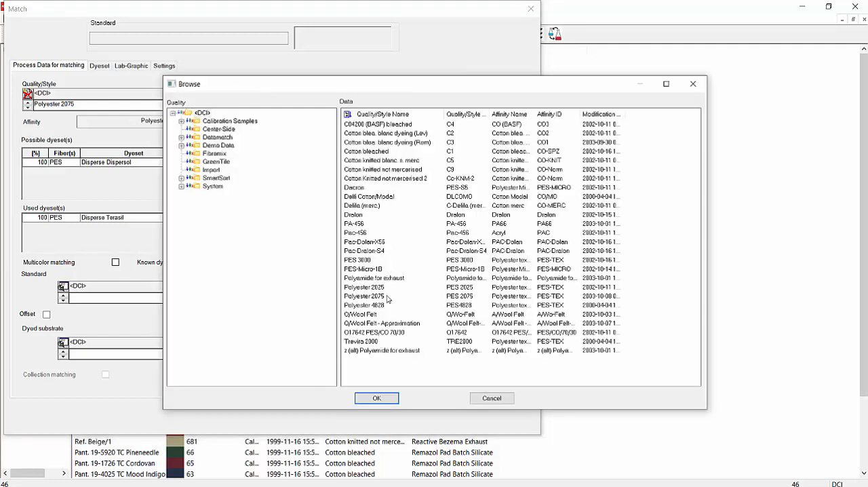
mouse_move(403, 204)
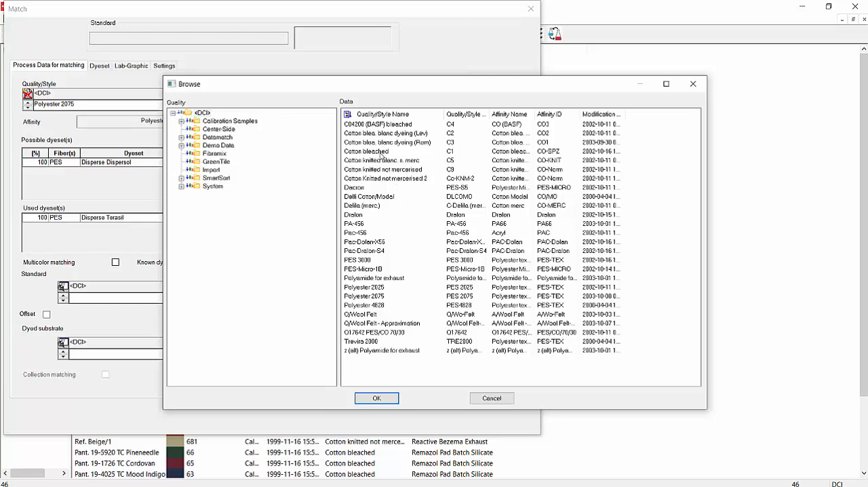
left_click(380, 150)
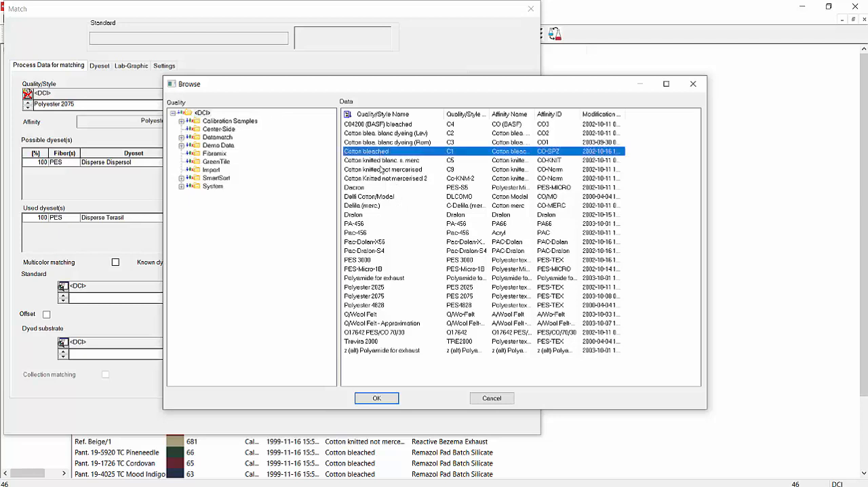
left_click(377, 398)
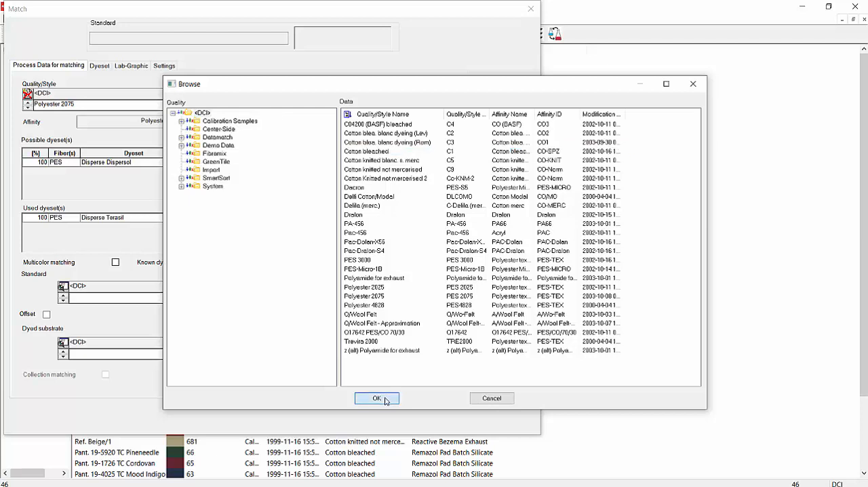
left_click(376, 398)
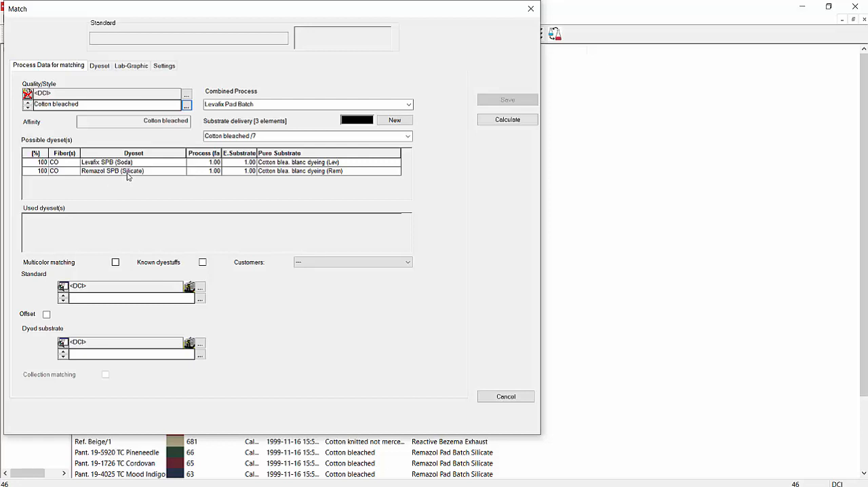
mouse_move(101, 173)
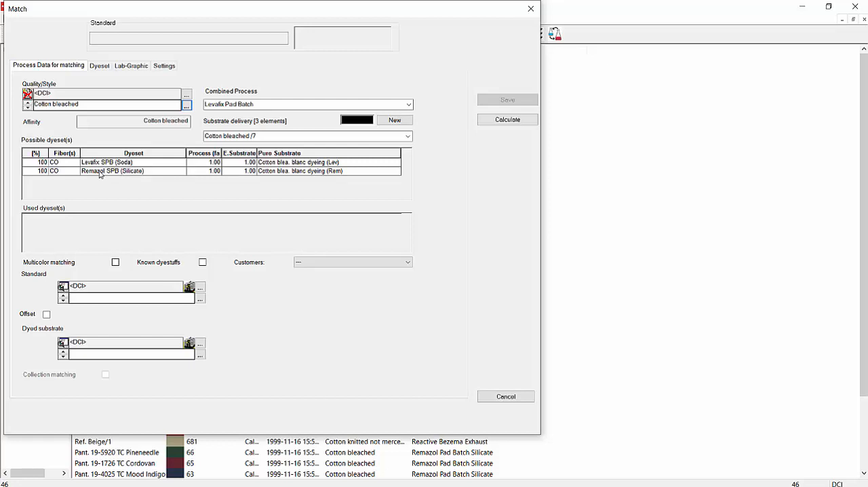
mouse_move(126, 177)
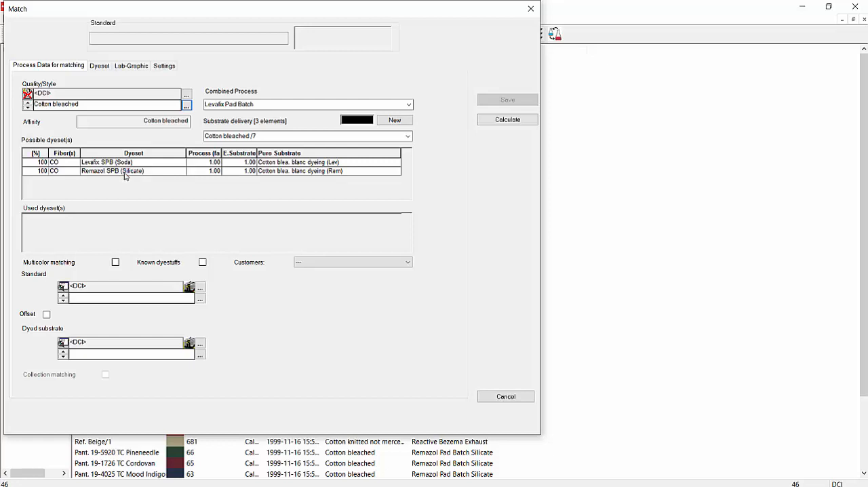
double_click(112, 171)
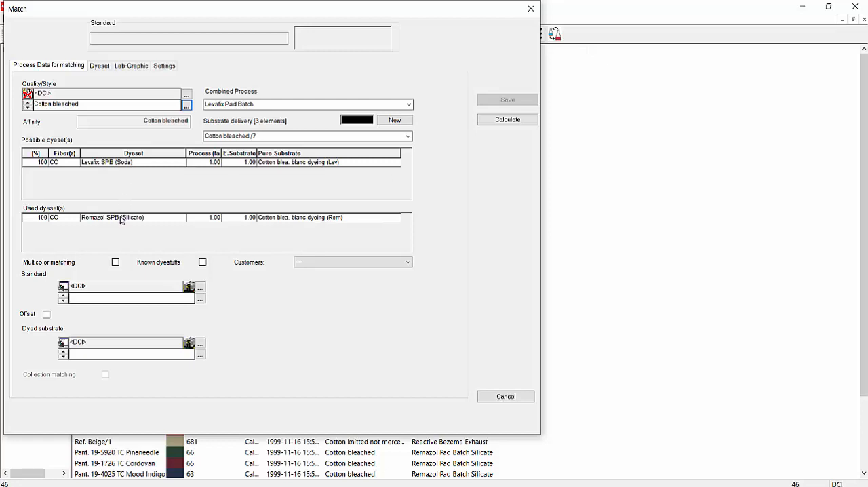
mouse_move(158, 221)
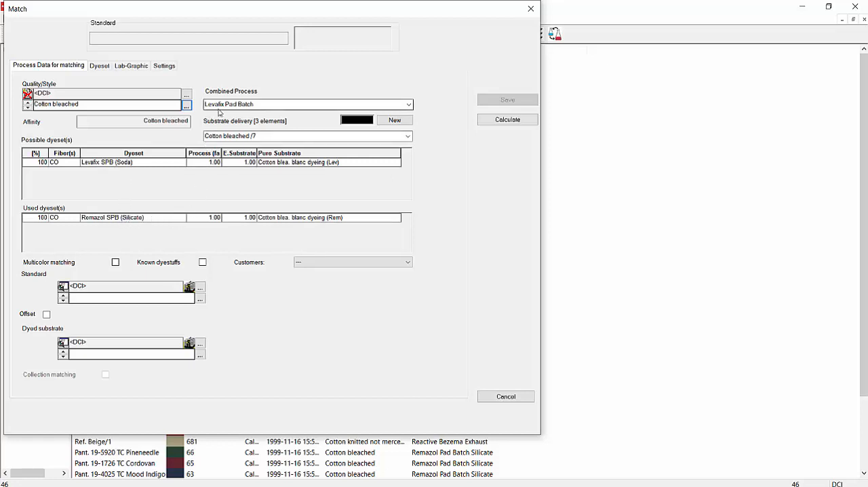
mouse_move(274, 95)
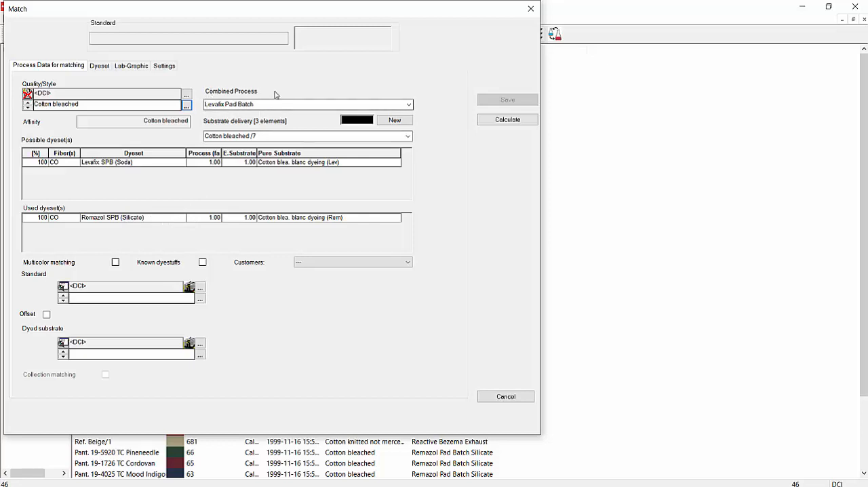
mouse_move(220, 98)
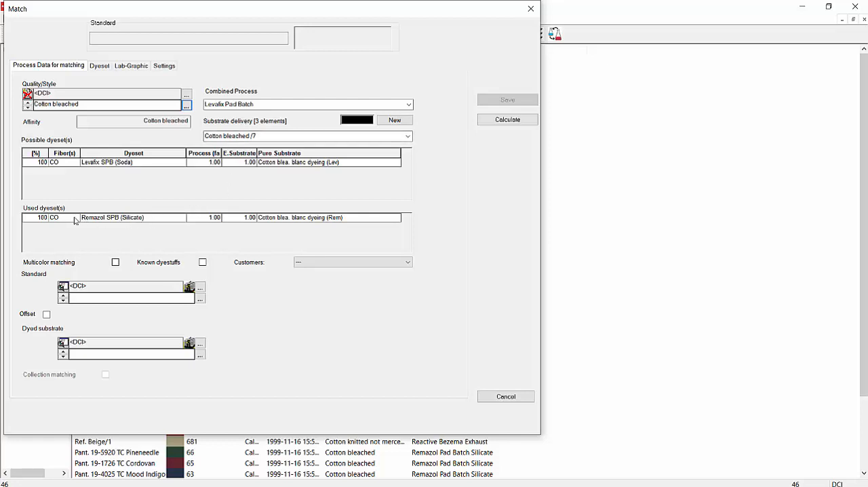
mouse_move(144, 228)
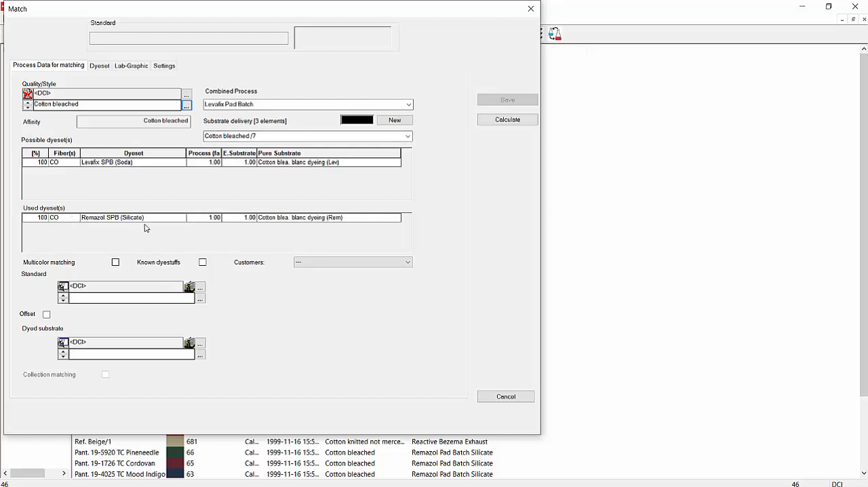
mouse_move(99, 276)
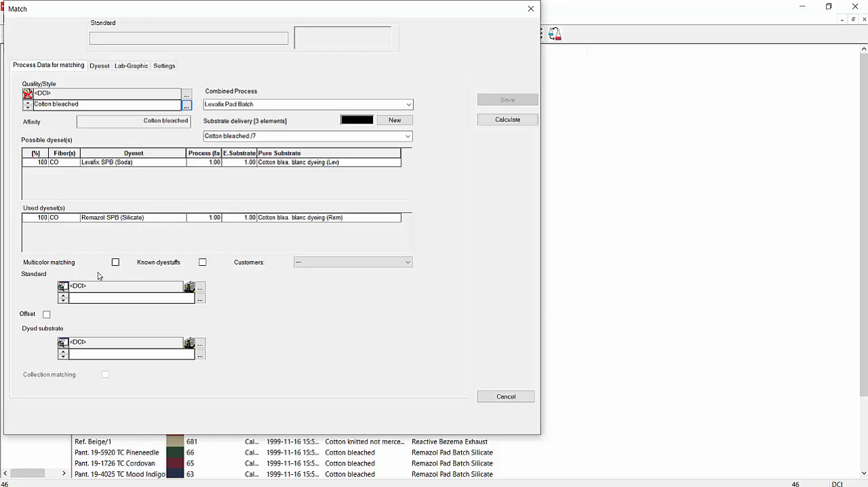
mouse_move(80, 277)
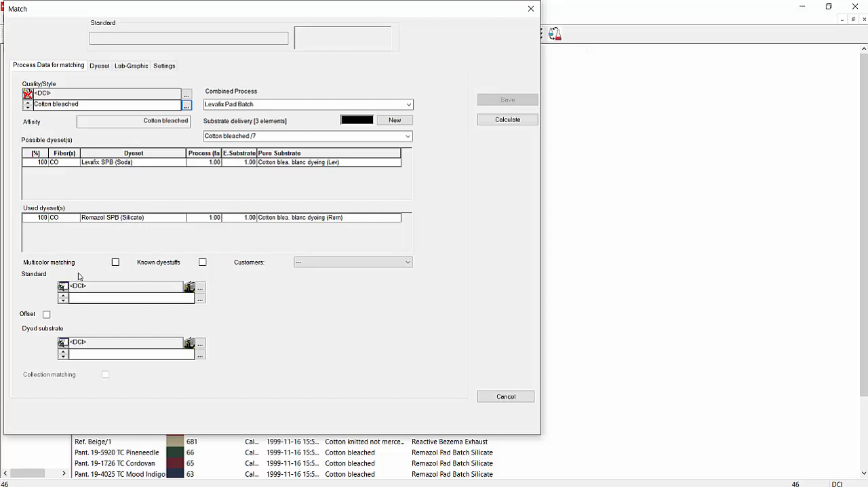
mouse_move(63, 286)
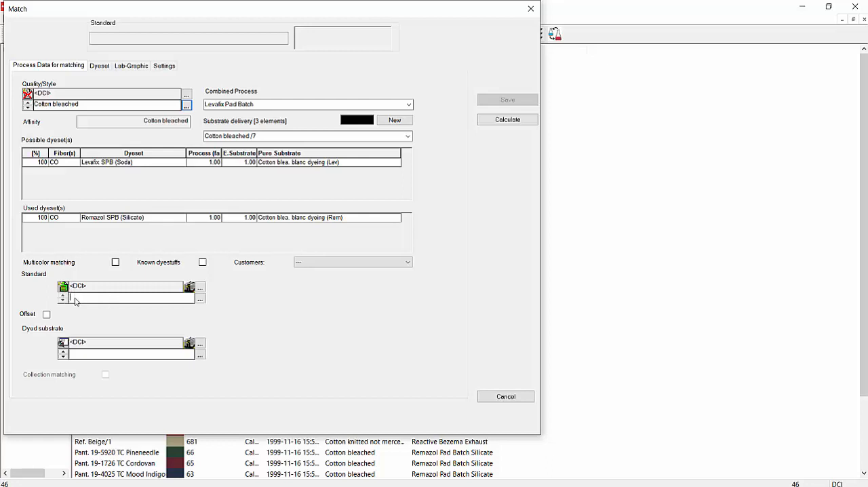
Type 'new' in the Standard field to create a new standard
type("new standard")
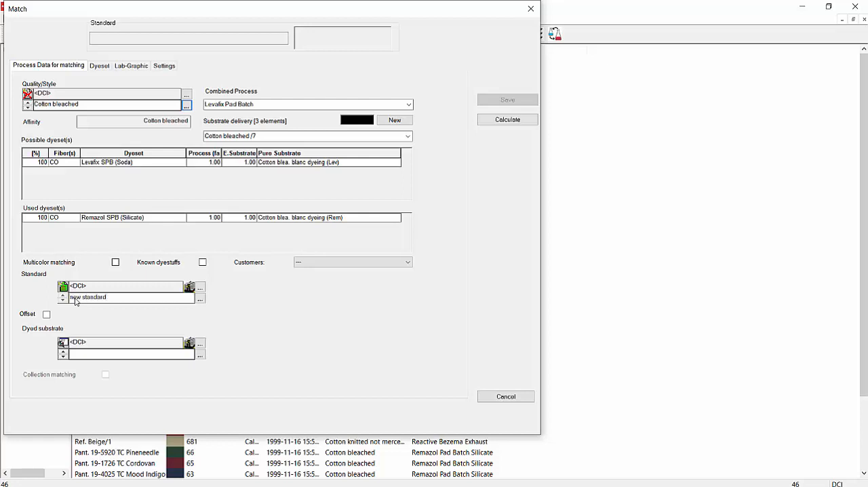
mouse_move(191, 287)
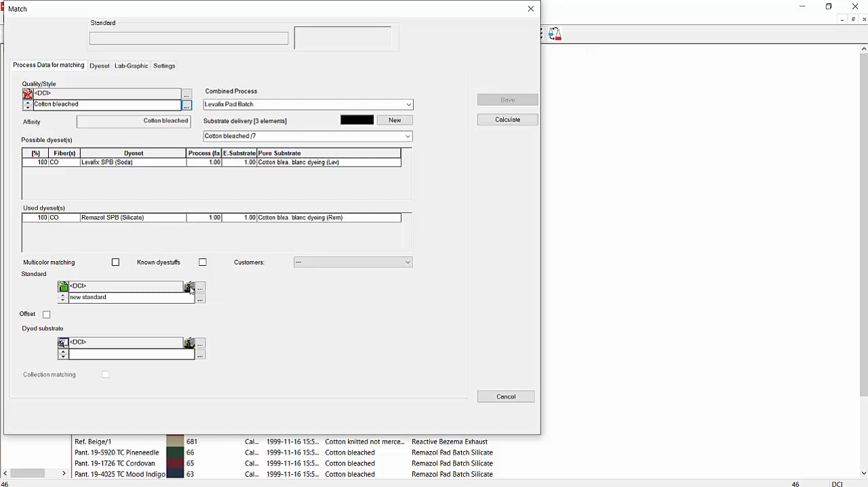
mouse_move(200, 297)
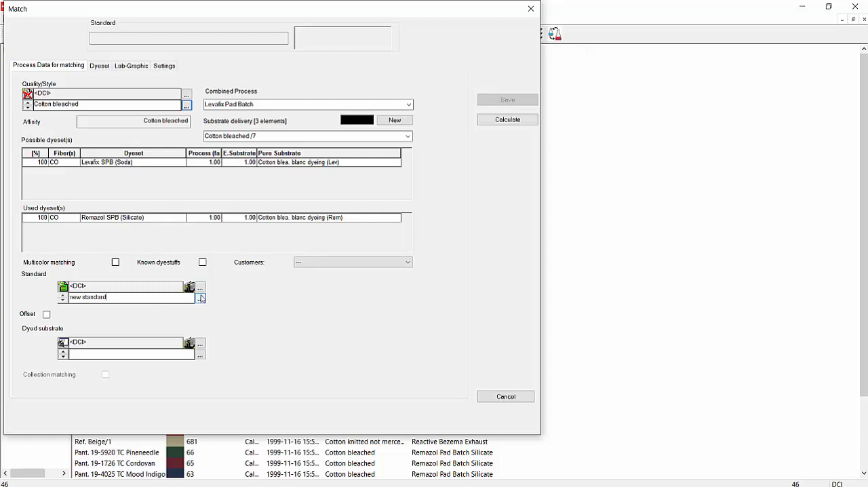
mouse_move(202, 297)
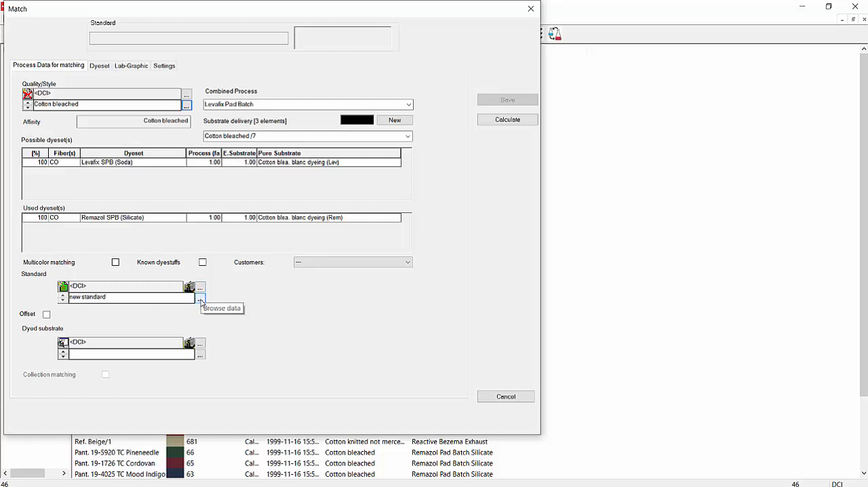
Pick V0008 CHERRY from the V-series recipe samples as the match standard
left_click(189, 286)
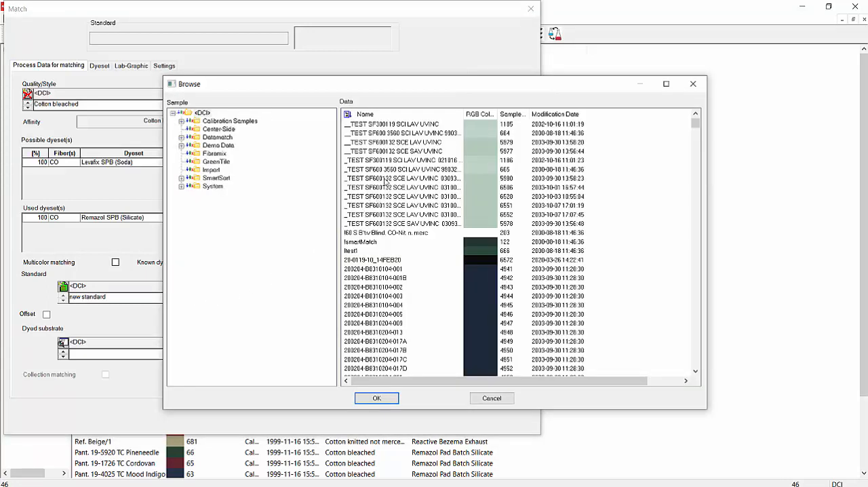
left_click(402, 169)
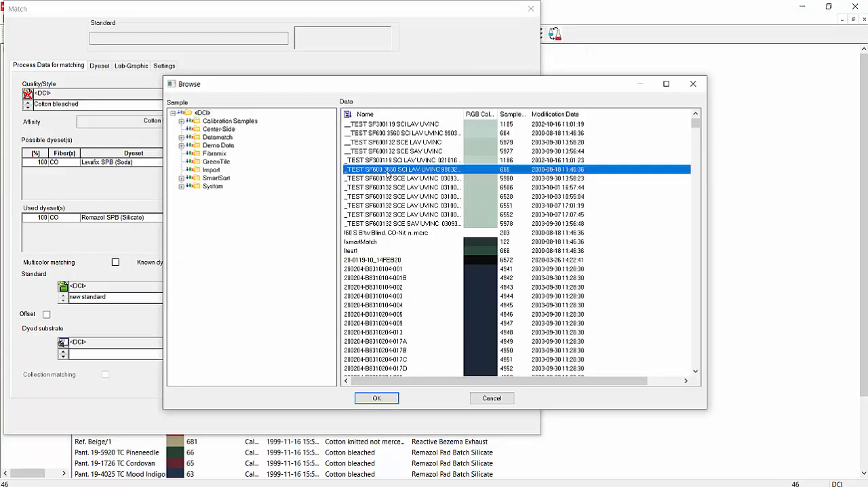
left_click(365, 114)
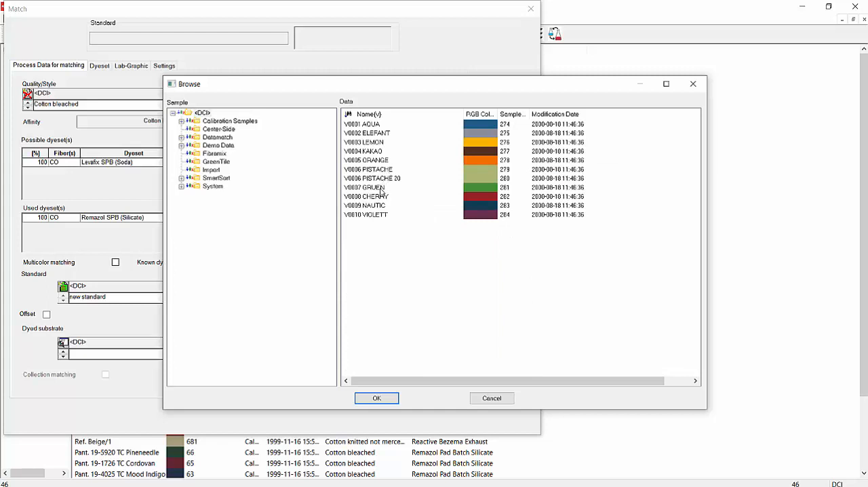
left_click(367, 196)
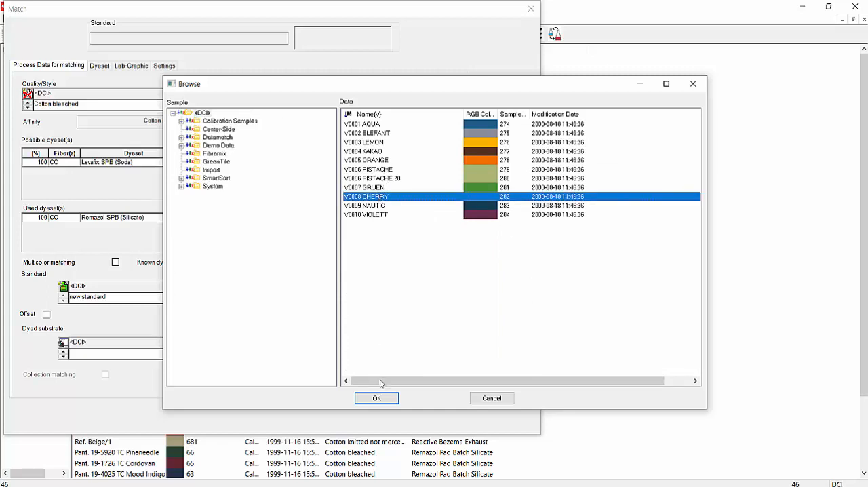
left_click(376, 398)
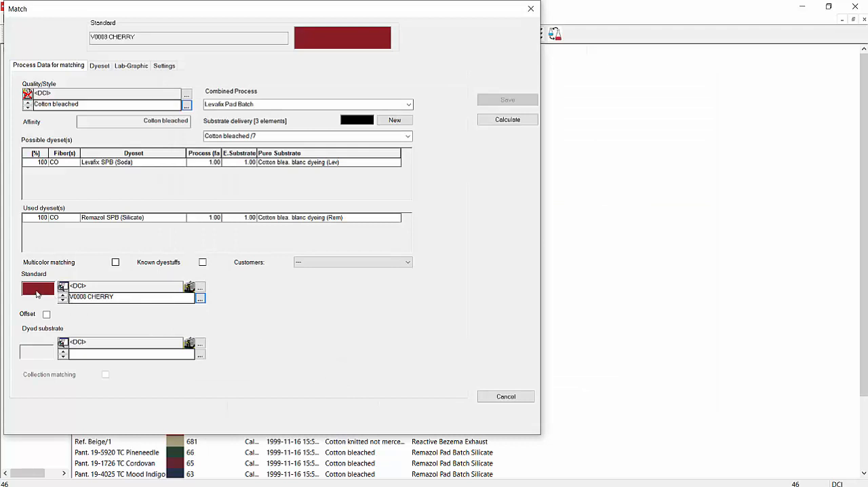
mouse_move(213, 278)
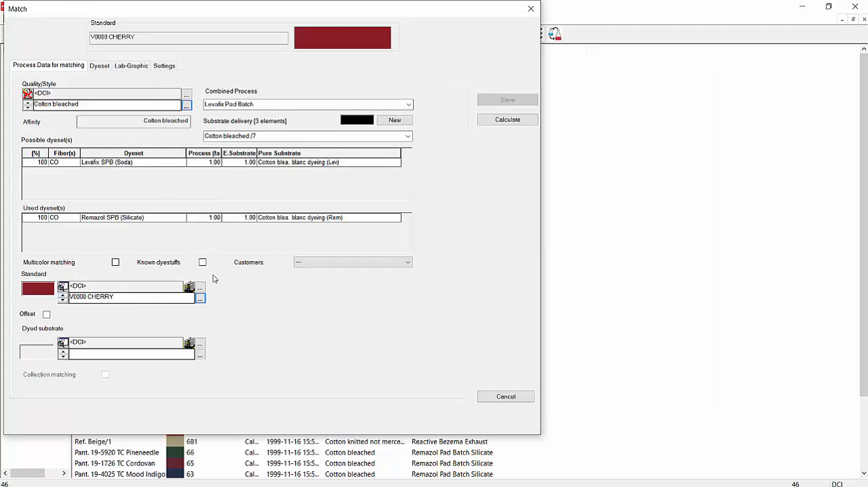
left_click(352, 262)
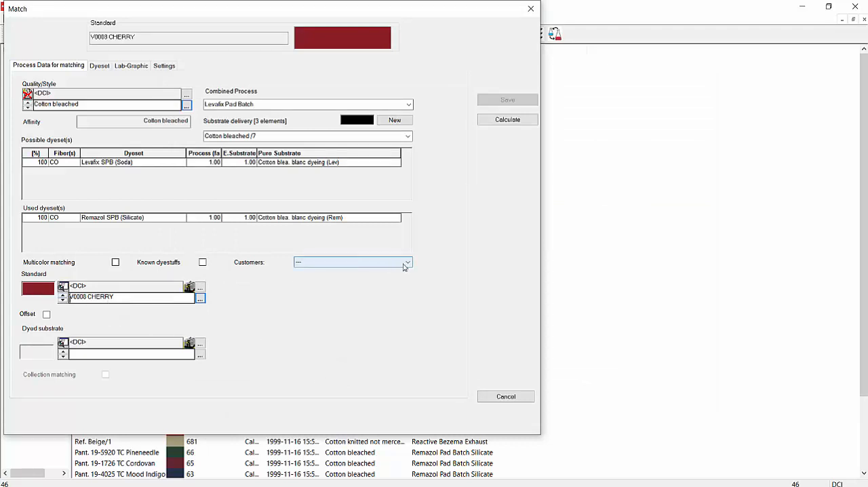
left_click(408, 262)
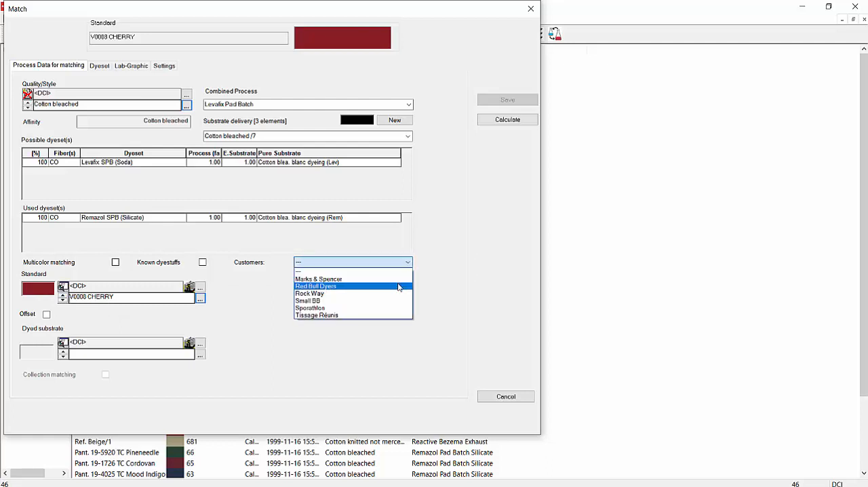
left_click(315, 286)
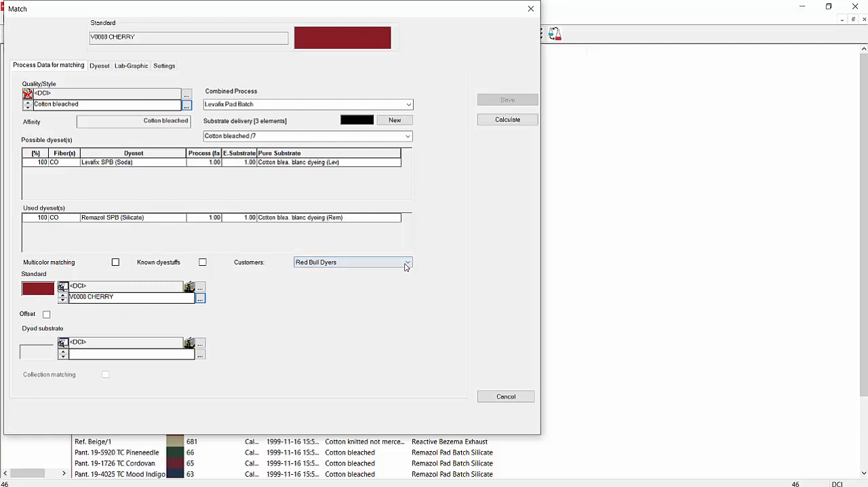
left_click(407, 262)
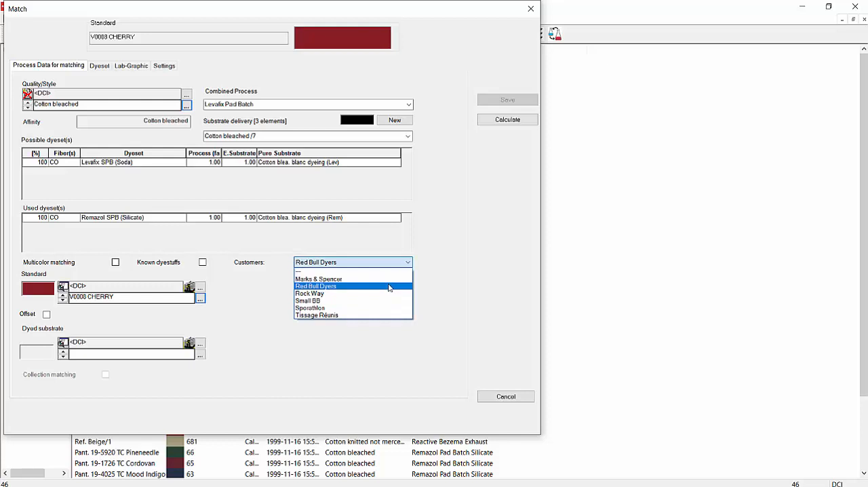
left_click(315, 285)
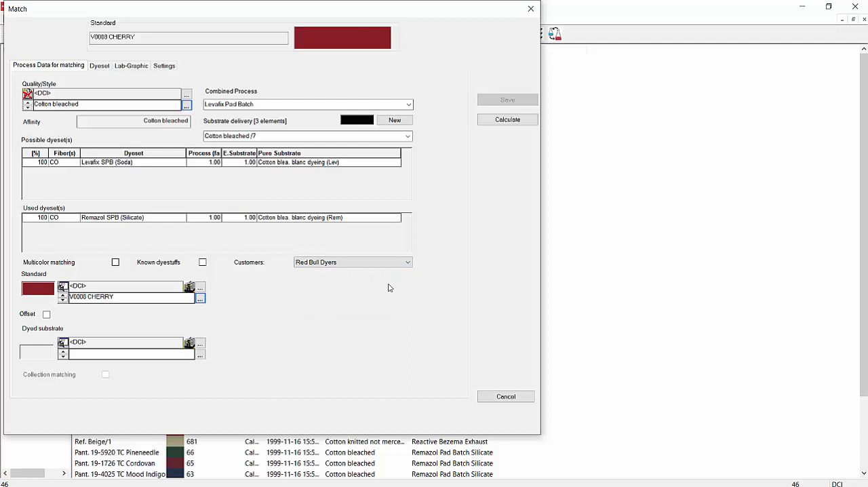
left_click(352, 262)
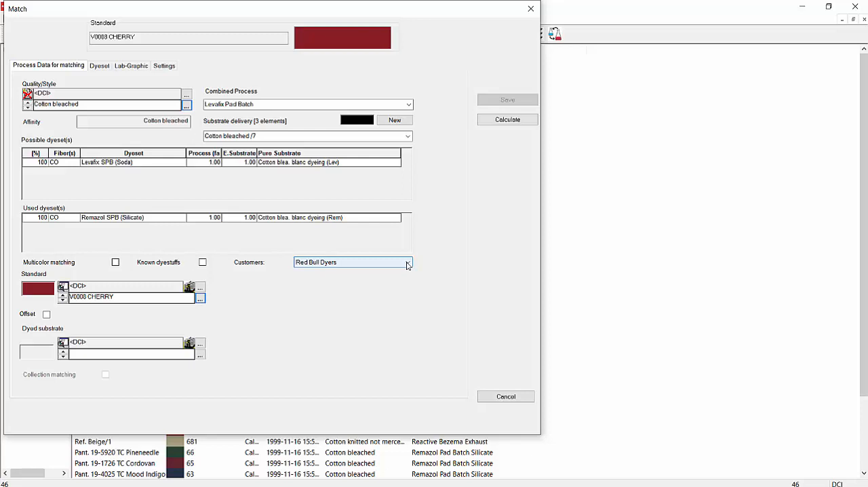
left_click(407, 262)
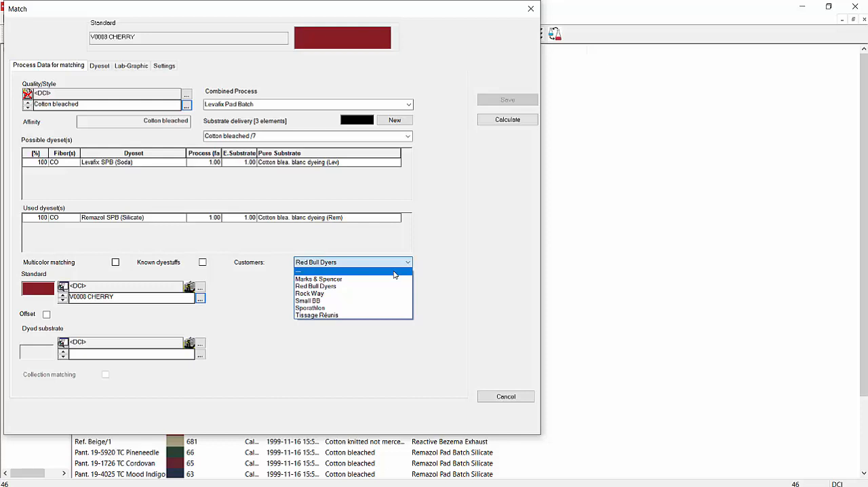
left_click(299, 271)
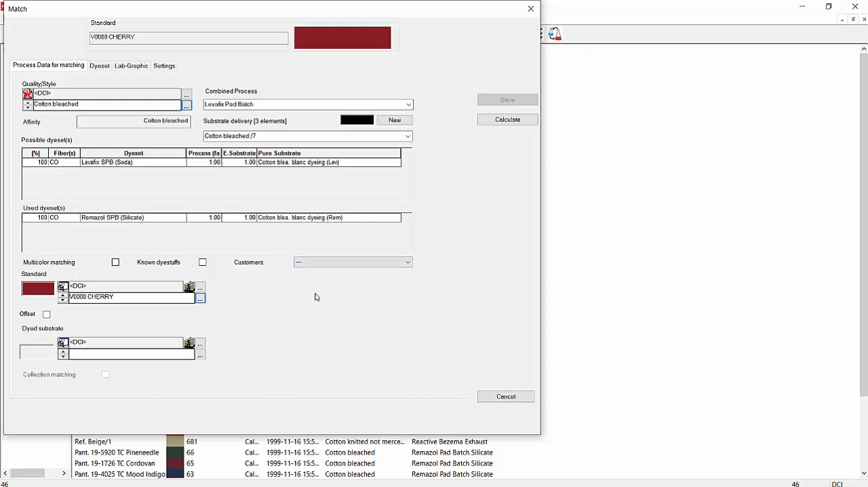
mouse_move(77, 330)
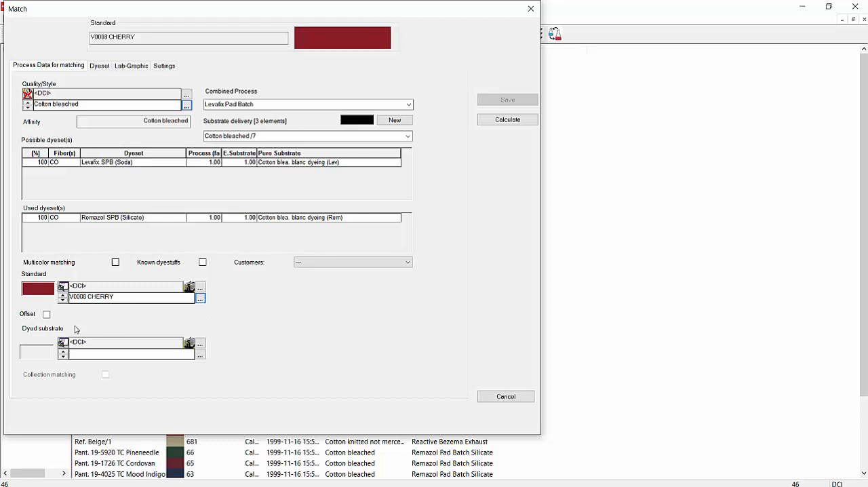
Apply a DL offset of -1, accepting the curve warning, saving V0008 CHERRY_dL-1.00 standard
left_click(46, 314)
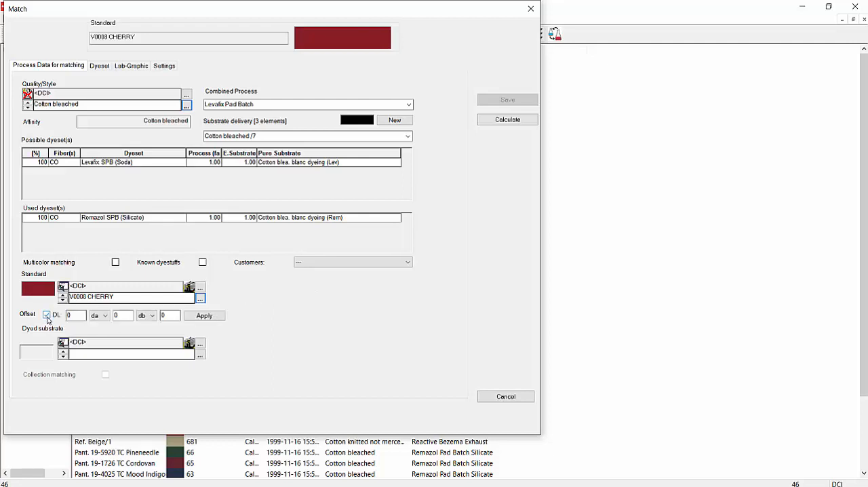
left_click(47, 314)
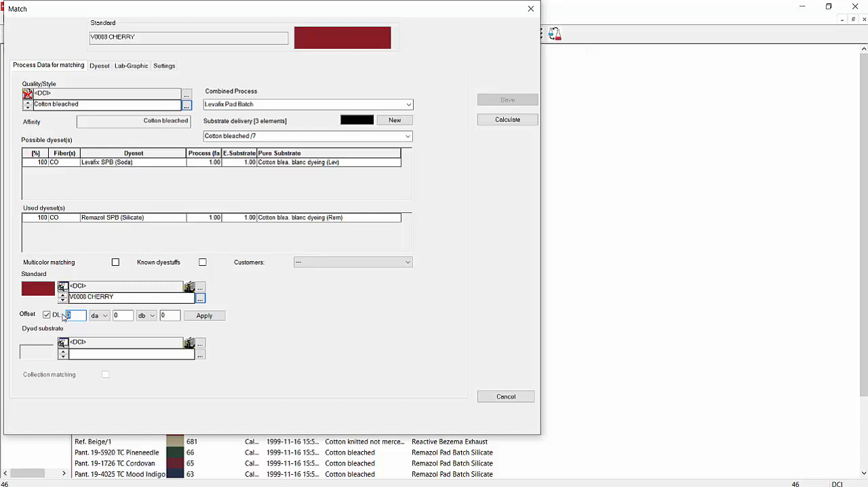
type("-1")
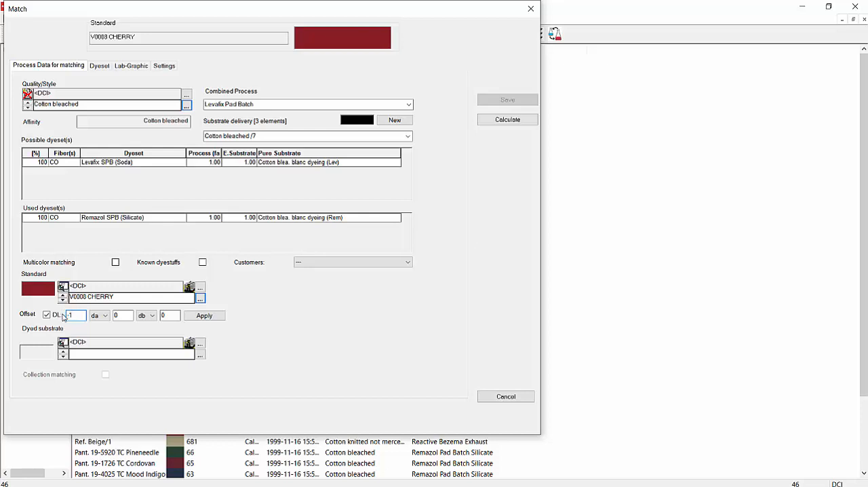
mouse_move(192, 324)
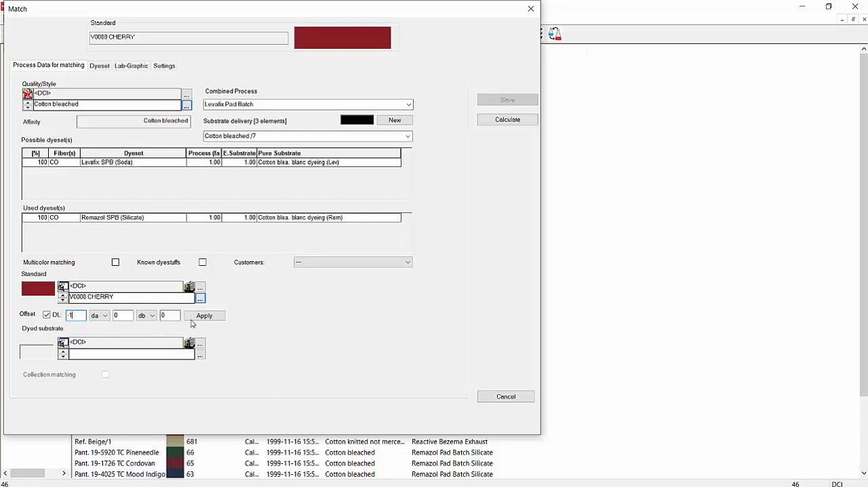
left_click(204, 316)
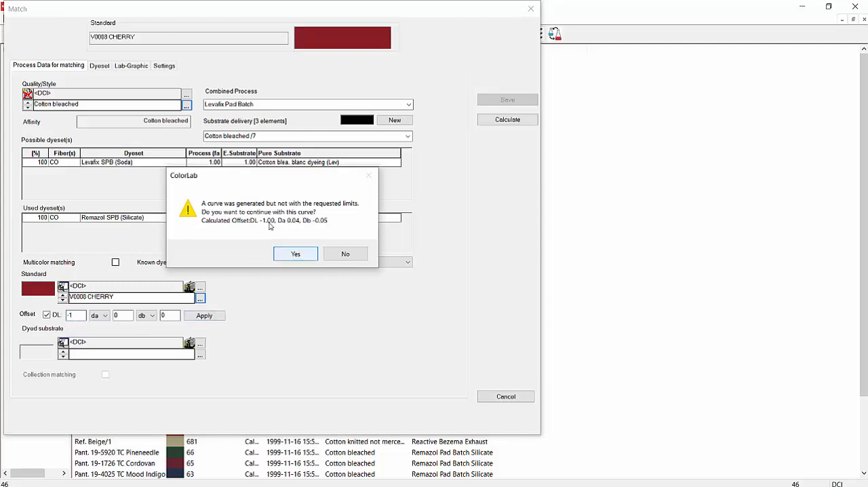
left_click(295, 253)
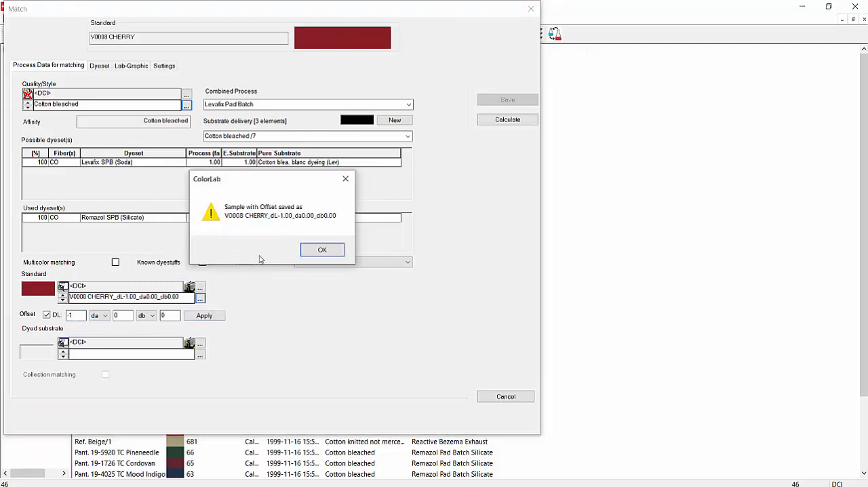
left_click(322, 249)
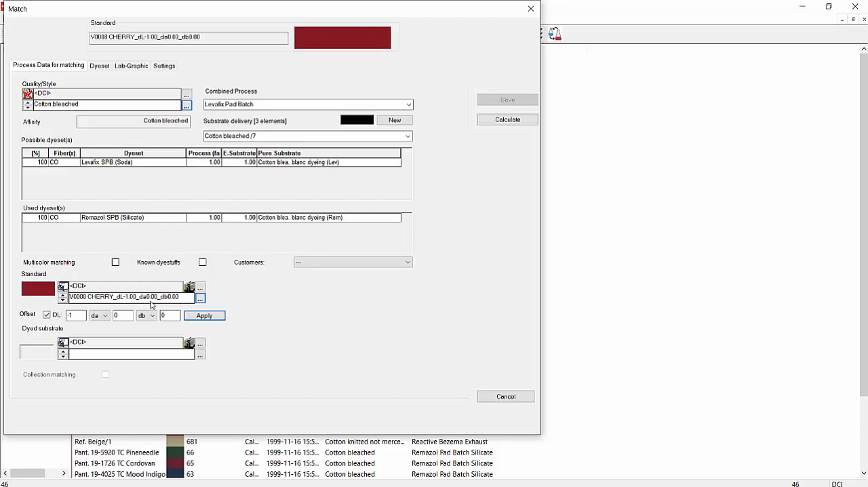
mouse_move(175, 302)
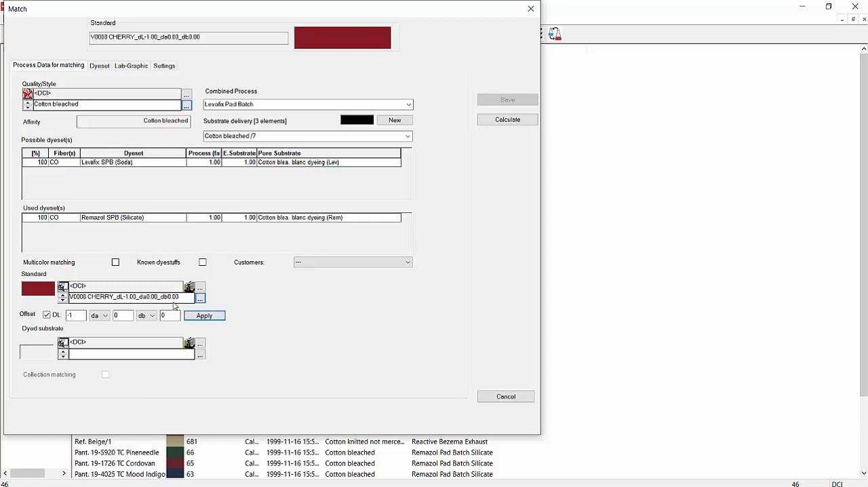
mouse_move(178, 306)
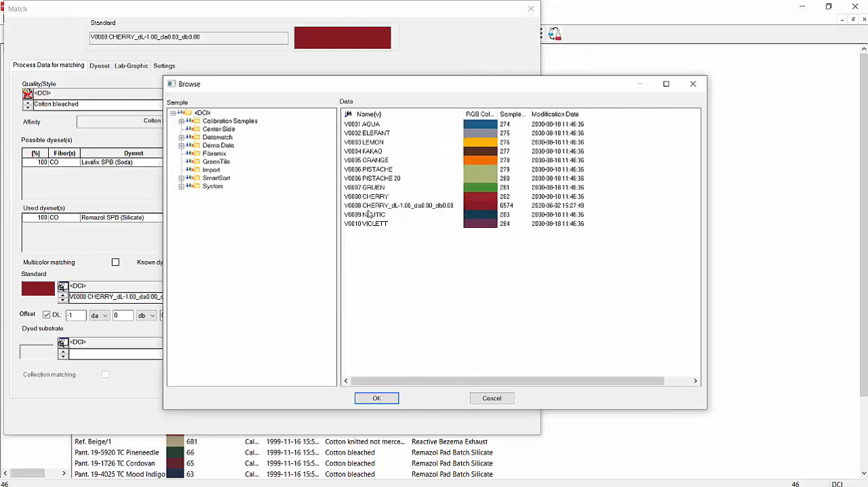
Select the original V0008 CHERRY sample in the browser and confirm it
left_click(366, 196)
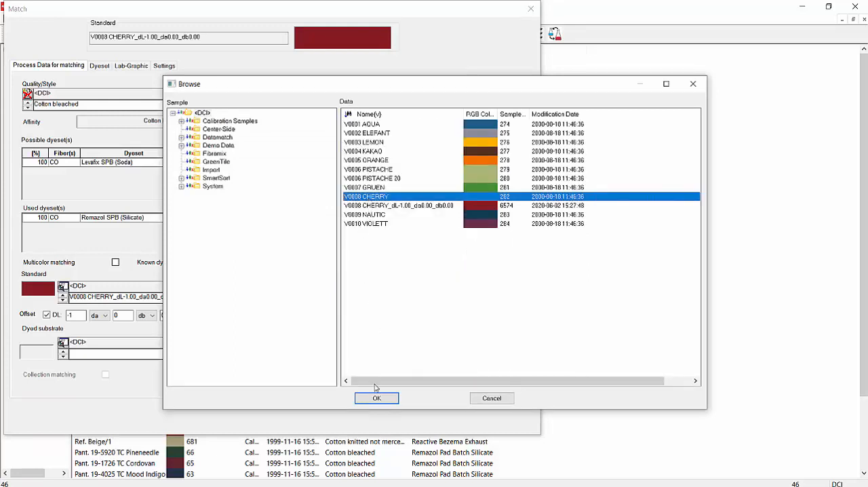
left_click(377, 398)
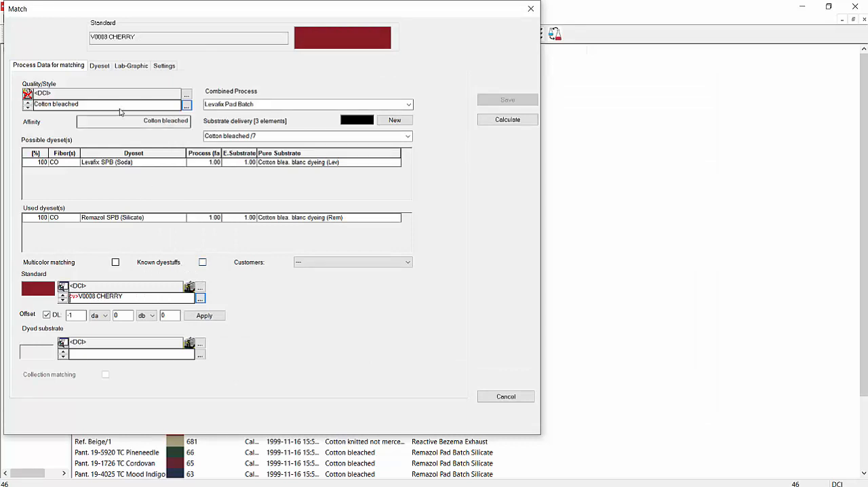
Show the Remazol SPB (Silicate) dyestuff list and select dyes meeting a wash-fastness limit above 4
left_click(99, 65)
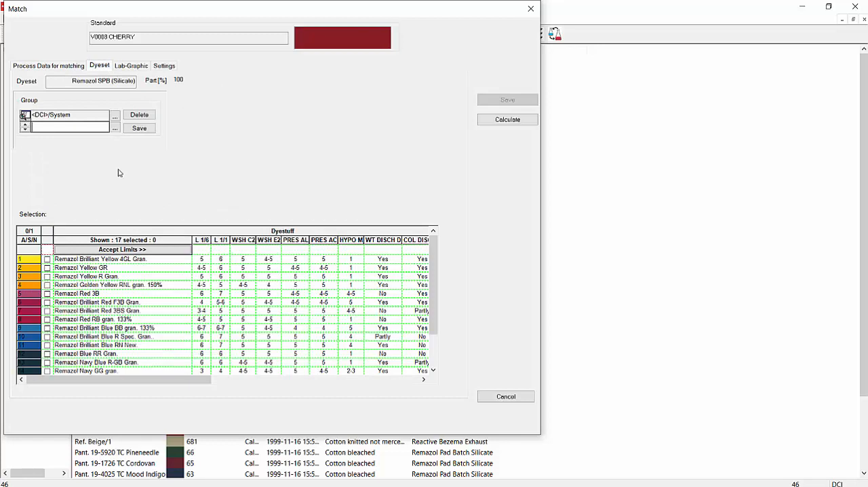
mouse_move(118, 178)
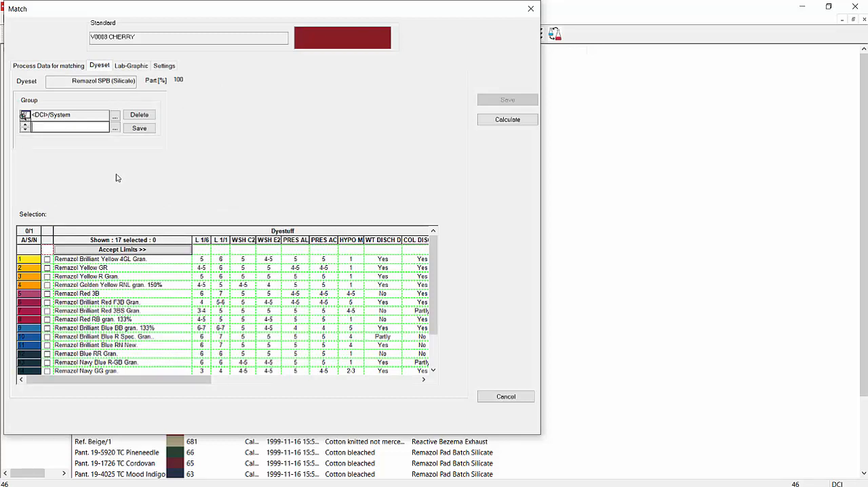
mouse_move(76, 212)
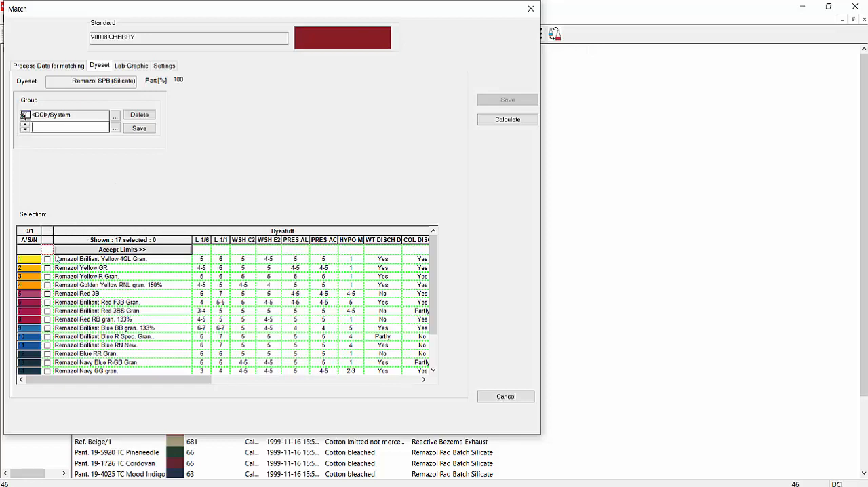
mouse_move(63, 295)
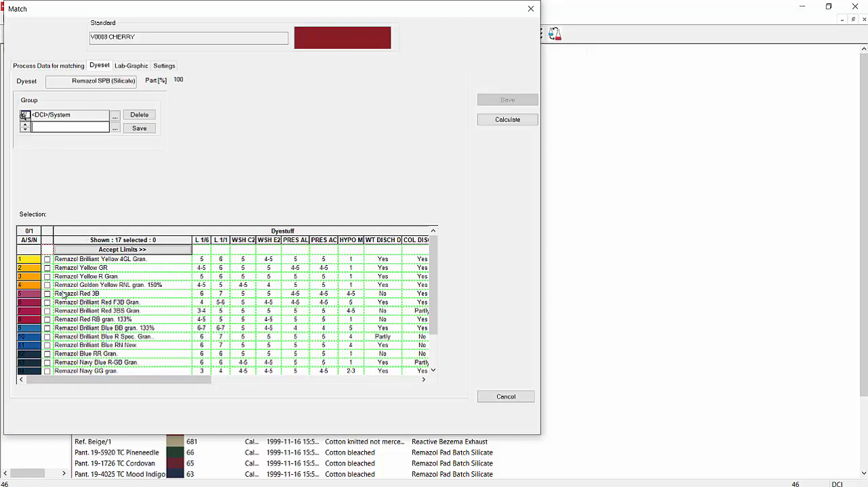
mouse_move(65, 295)
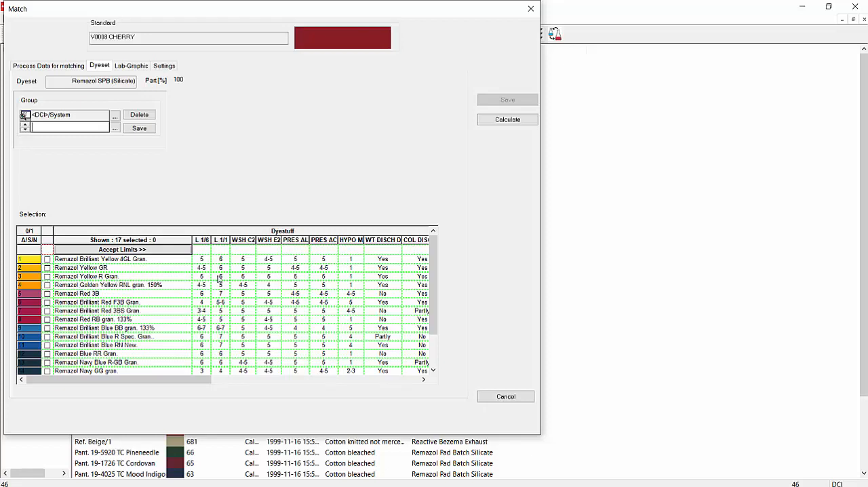
mouse_move(251, 268)
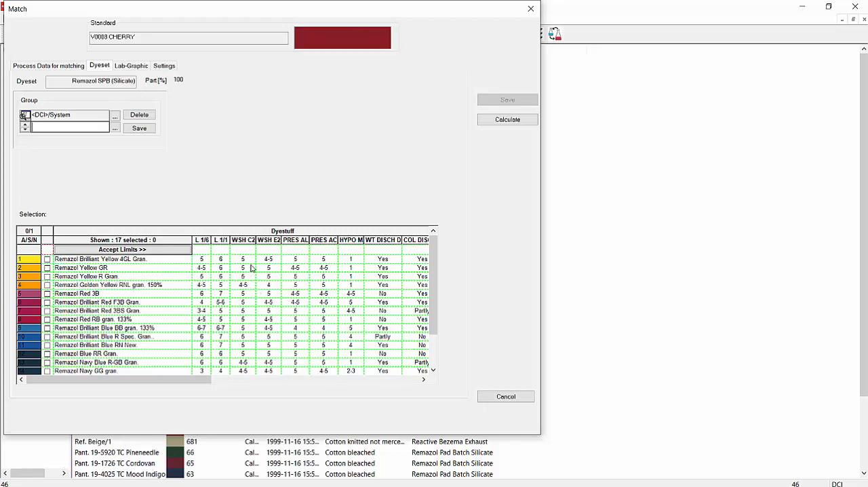
mouse_move(273, 257)
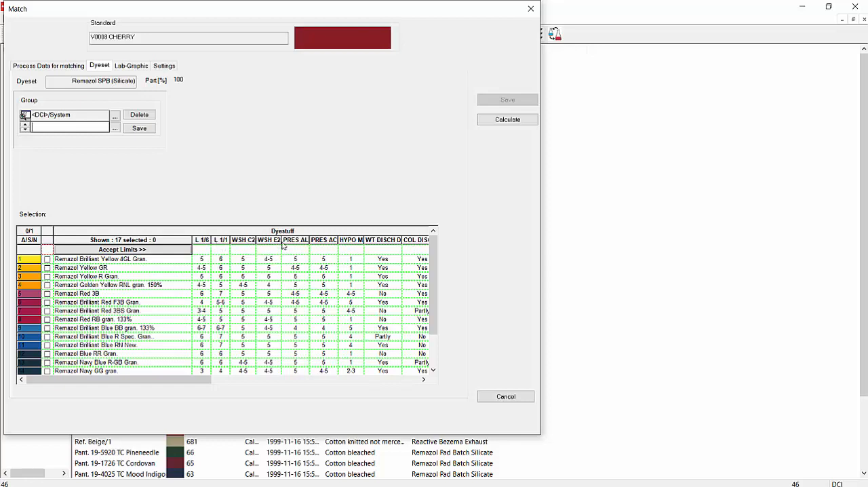
mouse_move(288, 255)
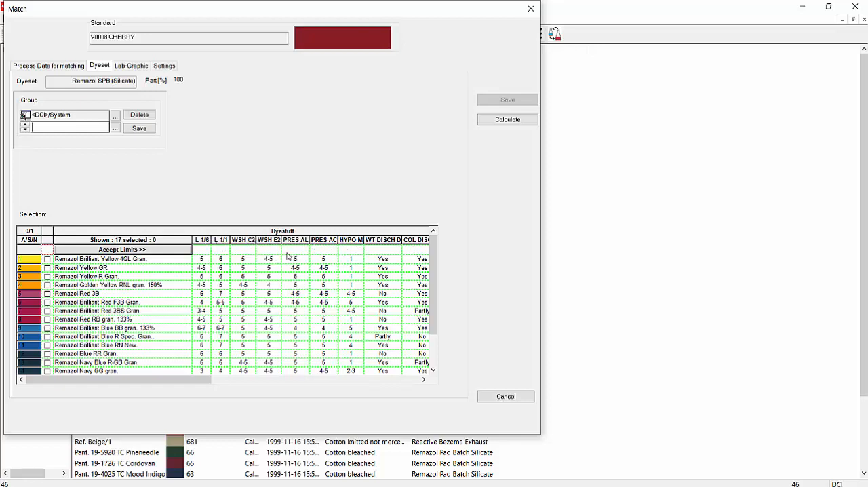
mouse_move(259, 280)
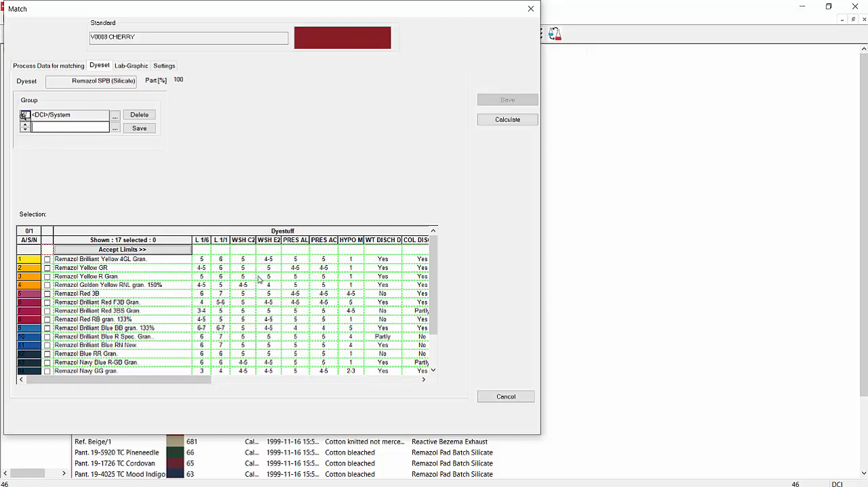
mouse_move(272, 328)
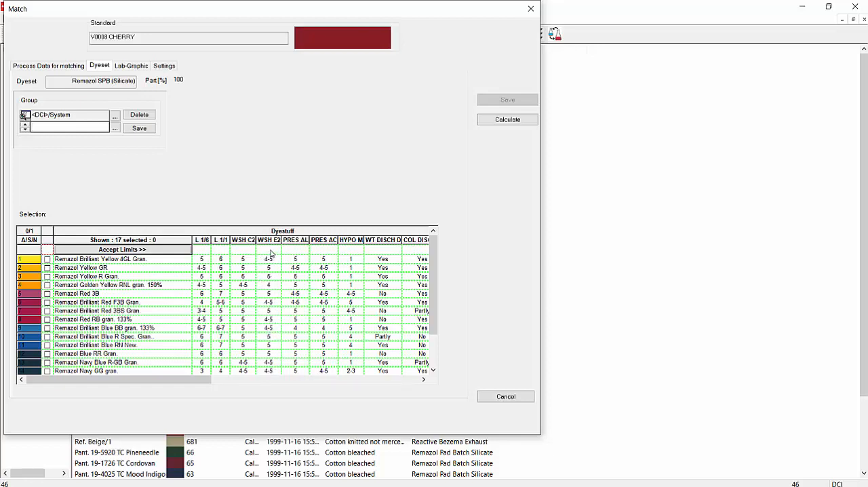
left_click(268, 249)
type(">4")
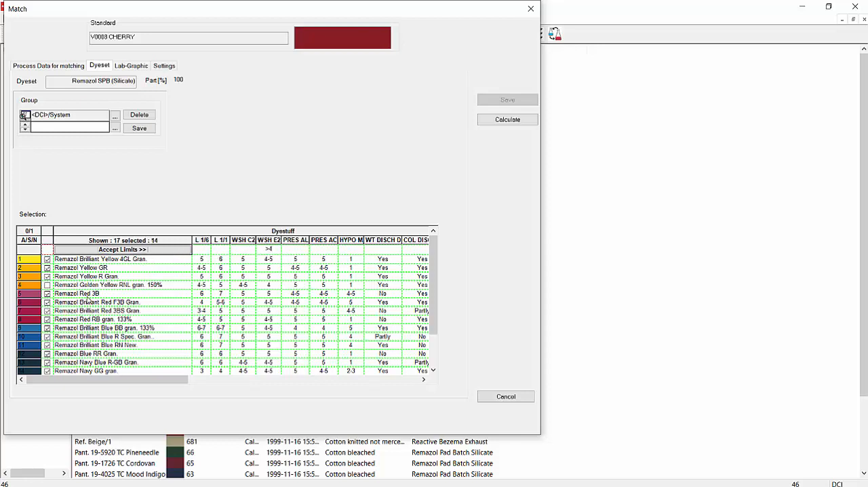
mouse_move(269, 291)
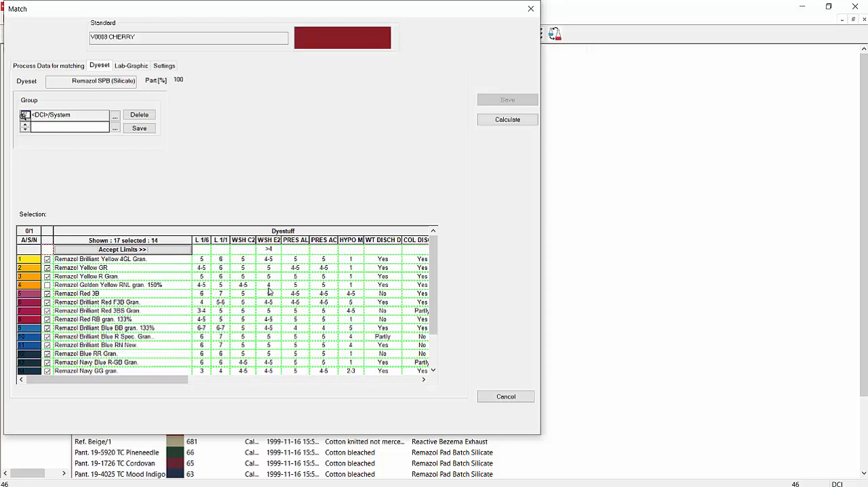
mouse_move(270, 293)
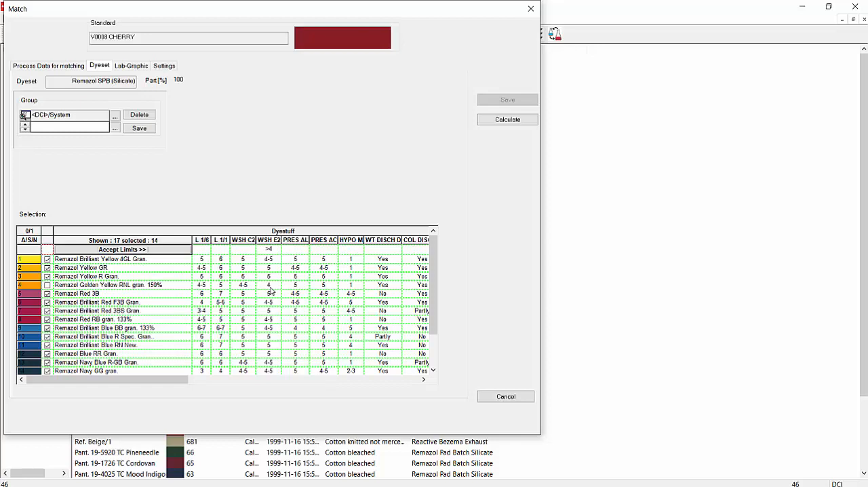
mouse_move(274, 323)
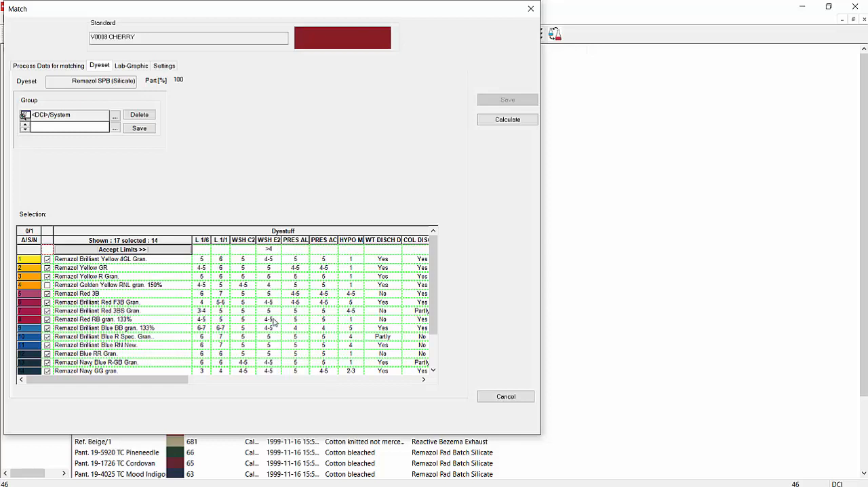
mouse_move(169, 299)
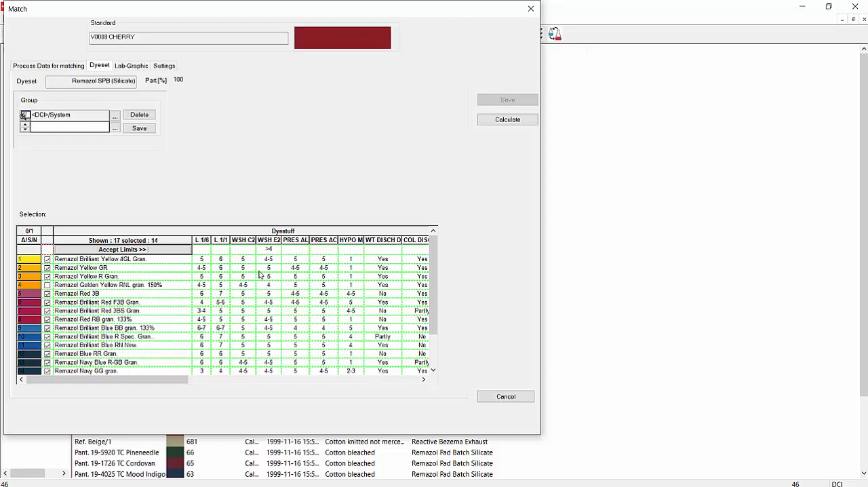
mouse_move(275, 252)
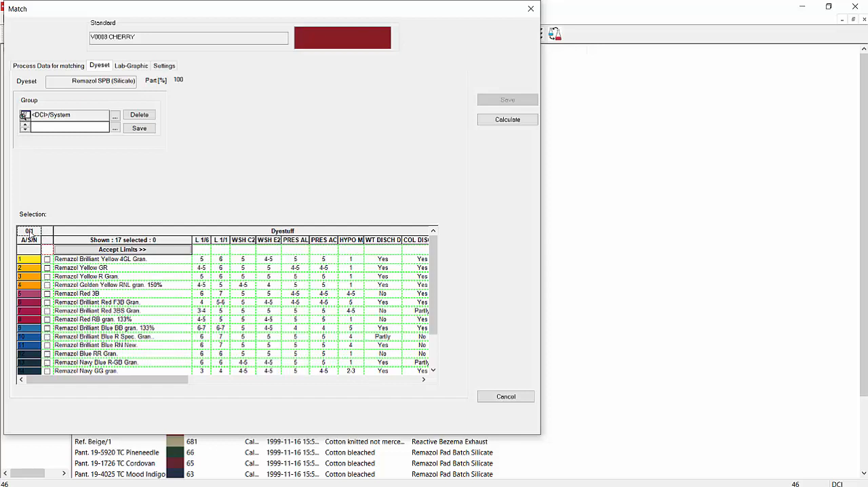
mouse_move(33, 239)
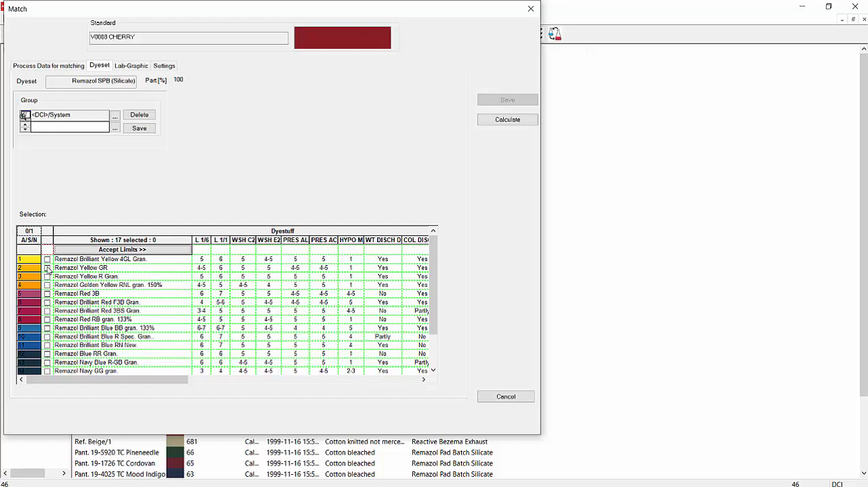
Add Remazol Yellow GR and another dye, saving the selection as dye group 'Workhouse'
left_click(48, 268)
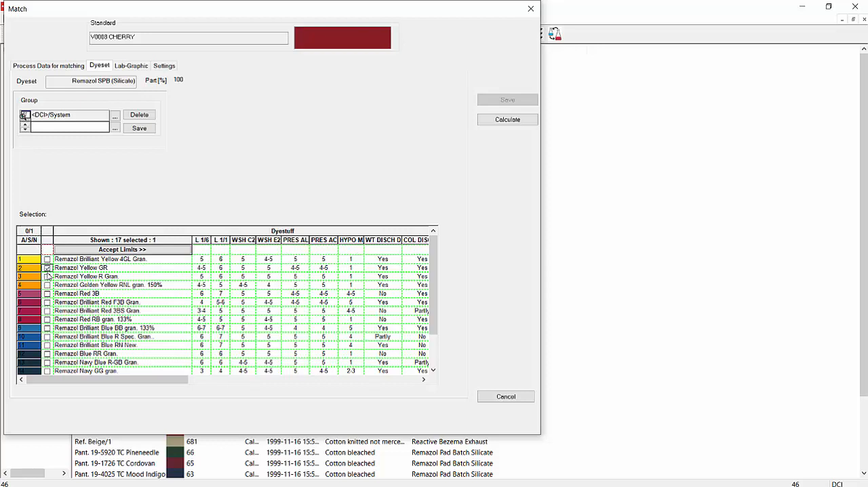
left_click(47, 294)
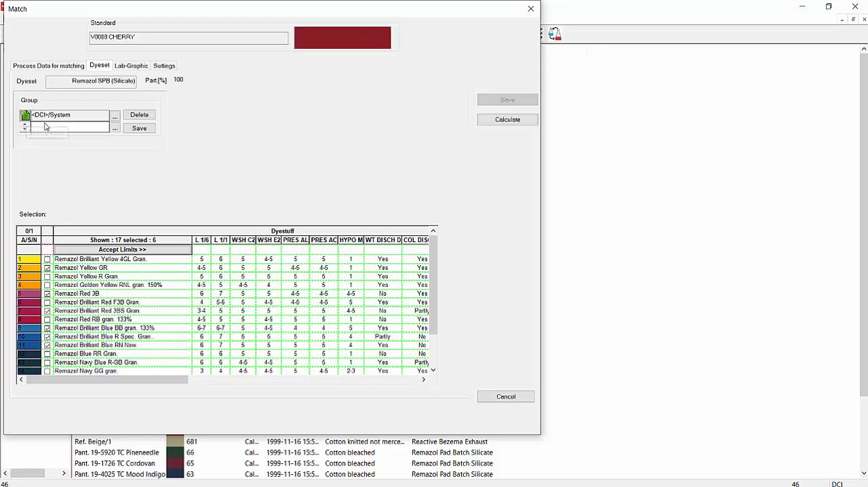
type("Workhouse")
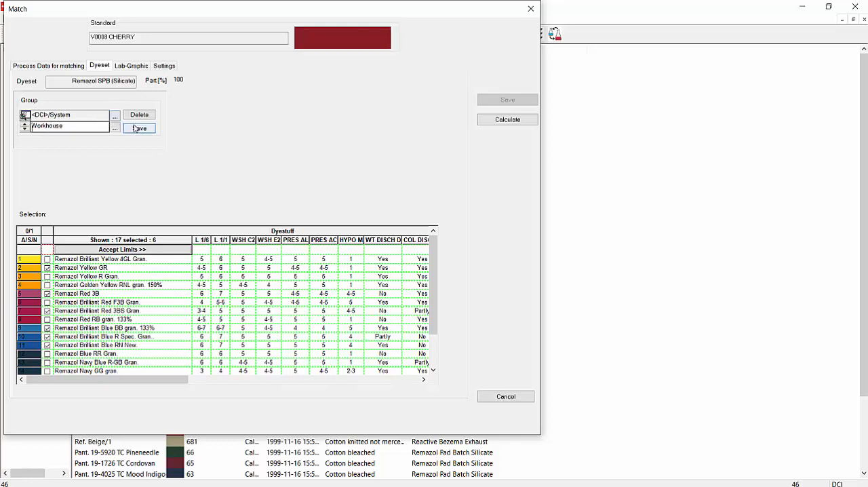
left_click(139, 128)
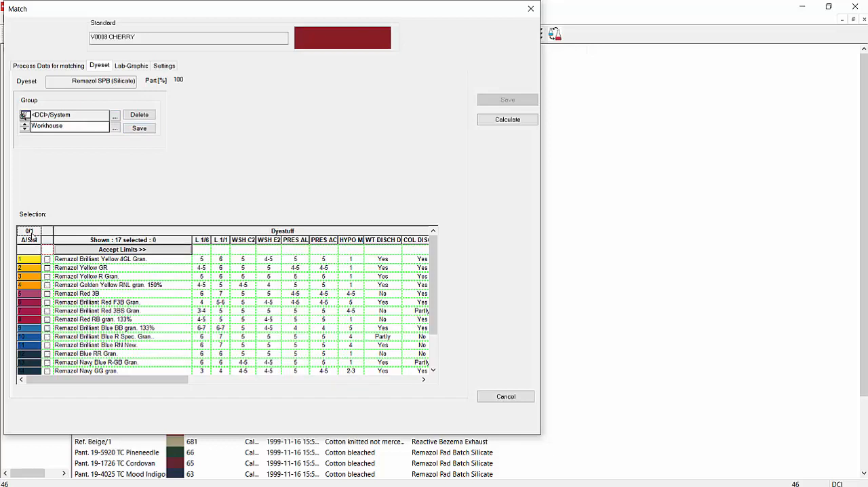
mouse_move(115, 130)
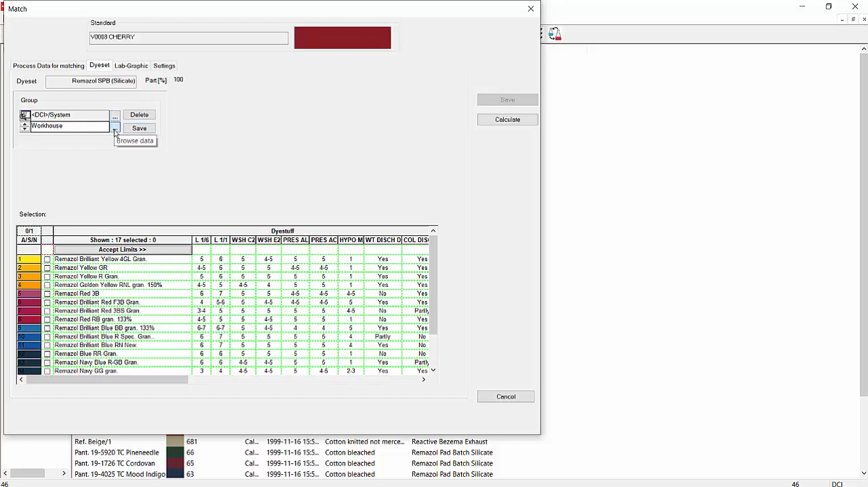
Reload the saved Workhouse dye group into the dyestuff list
left_click(134, 140)
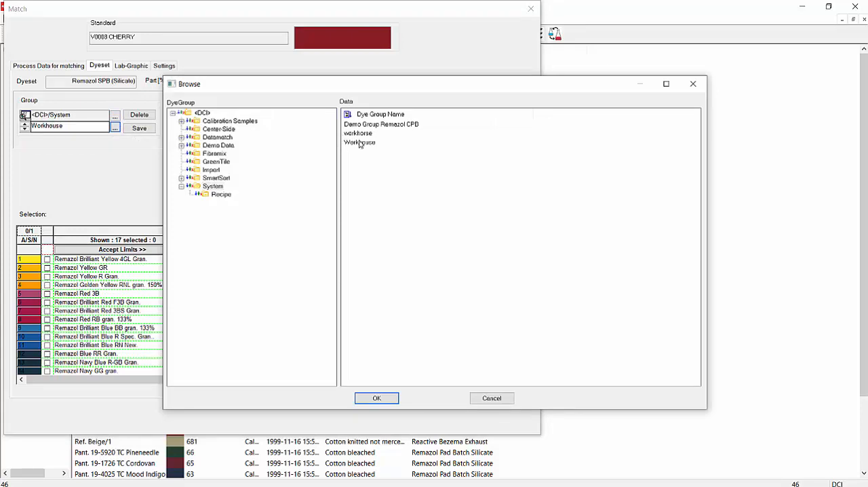
left_click(359, 142)
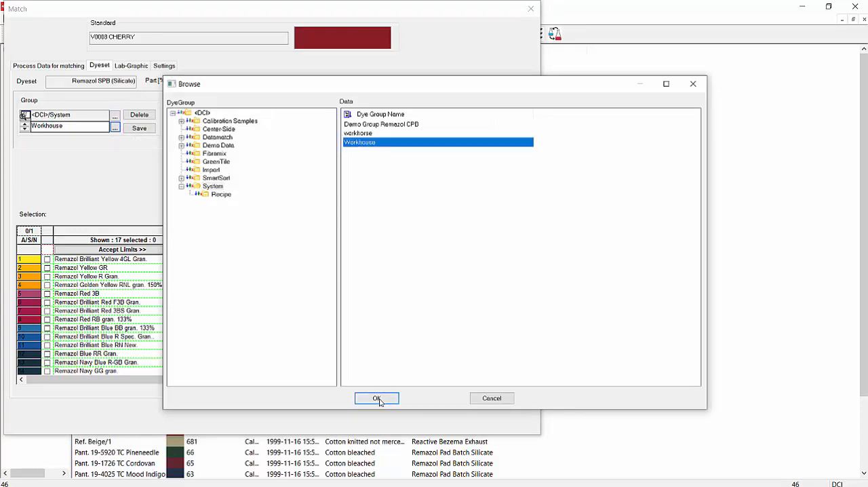
left_click(376, 398)
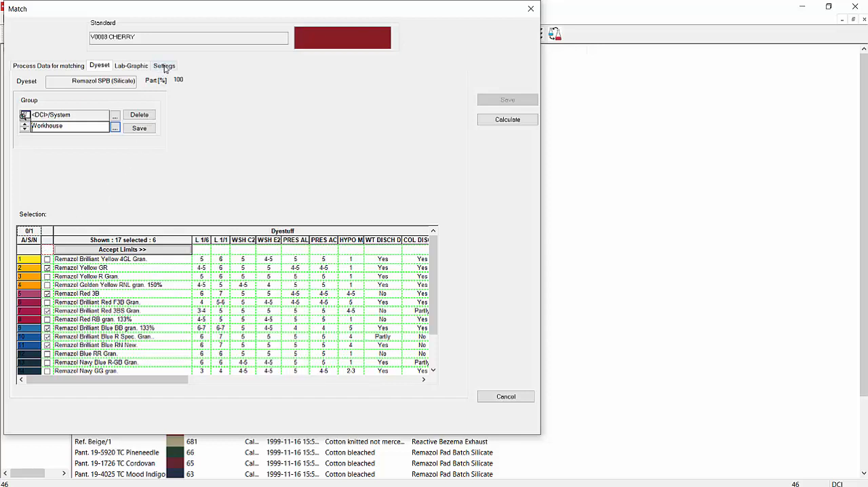
Set maximum dyestuffs per recipe to 3 in Settings, keeping Normal match as the method
left_click(164, 66)
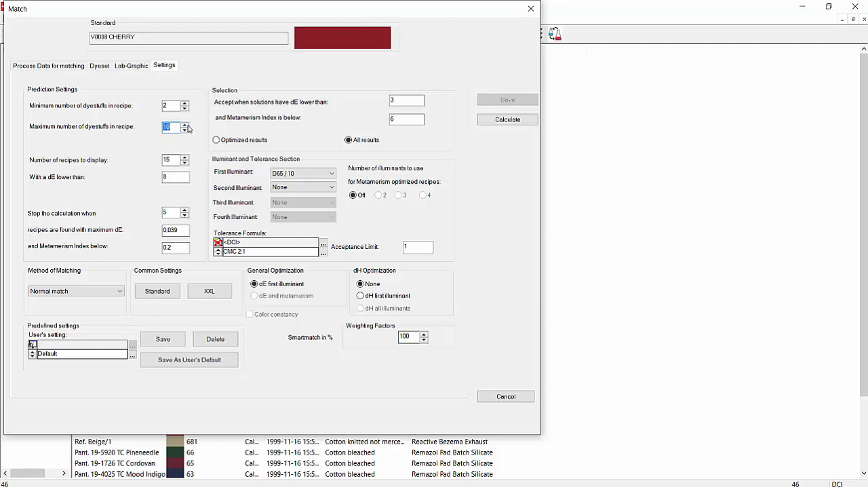
left_click(184, 129)
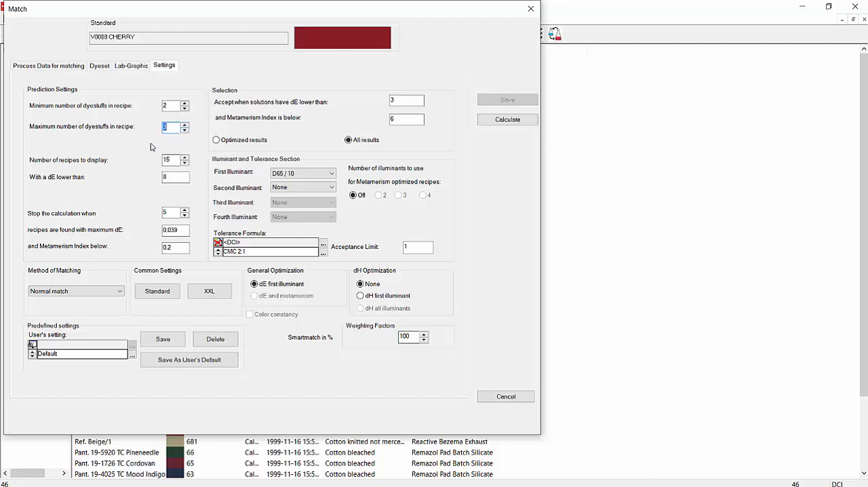
mouse_move(173, 163)
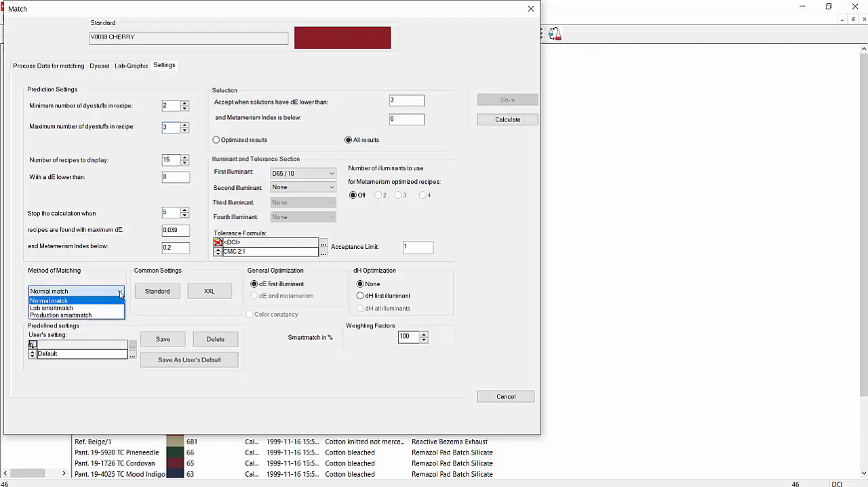
left_click(49, 300)
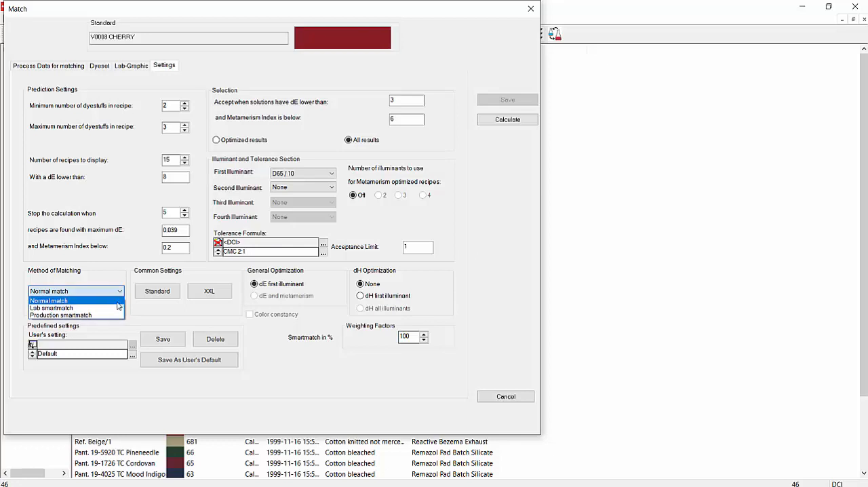
mouse_move(75, 307)
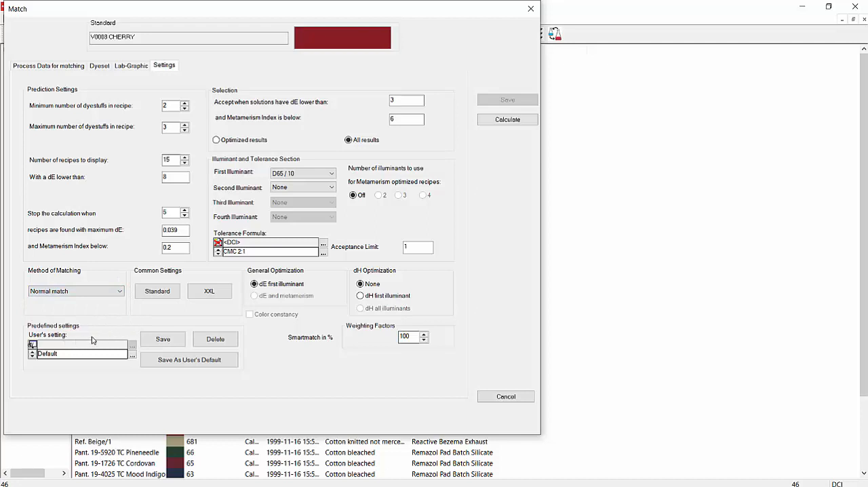
mouse_move(112, 339)
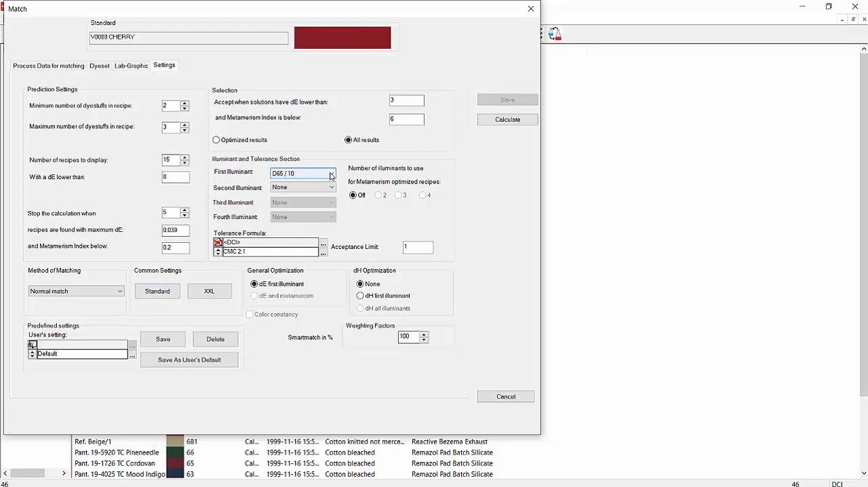
Set F02/10 as second and A/10 as third illuminant, optimizing over 3 illuminants
left_click(331, 187)
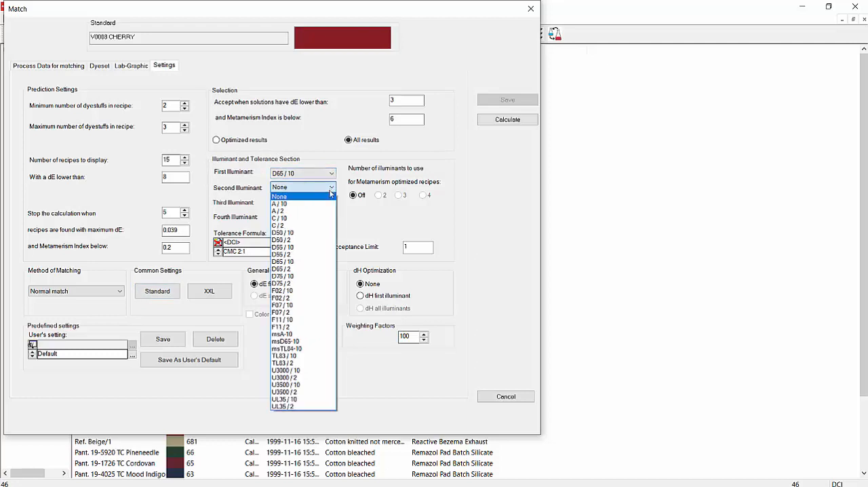
mouse_move(305, 290)
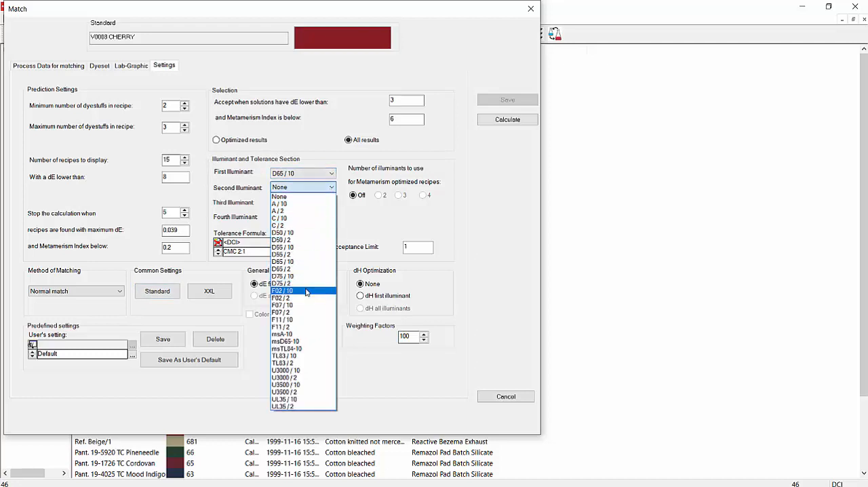
left_click(282, 290)
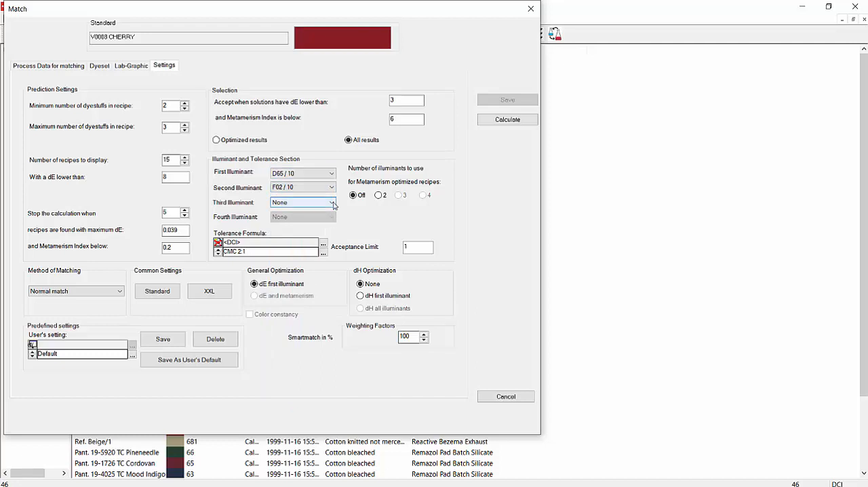
left_click(331, 203)
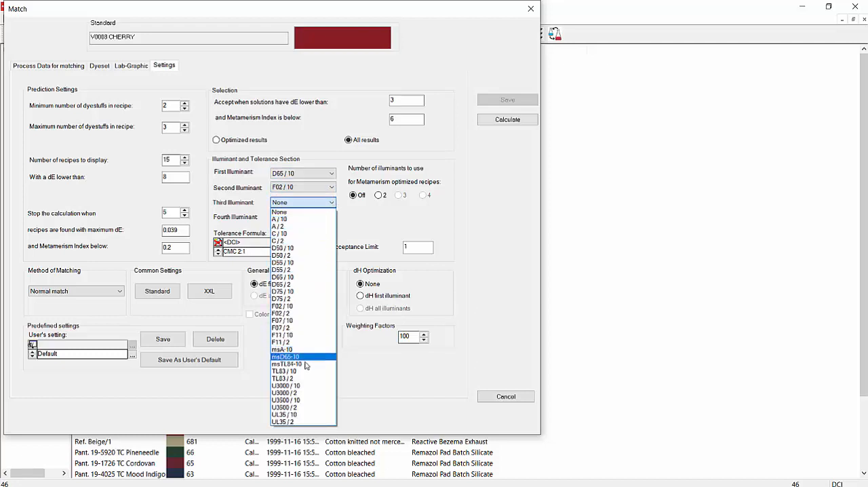
left_click(281, 226)
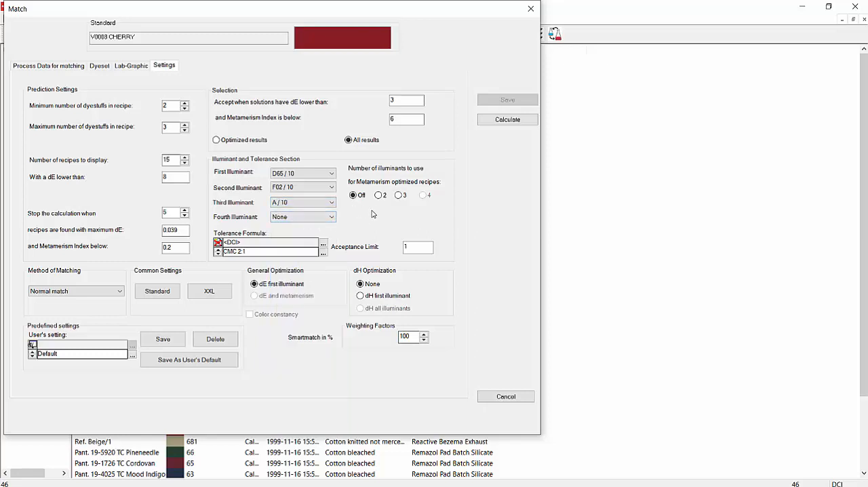
mouse_move(377, 204)
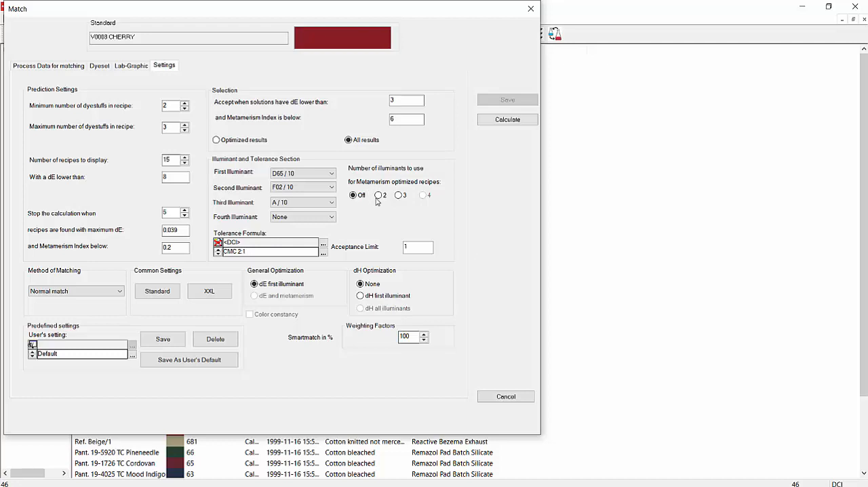
left_click(398, 195)
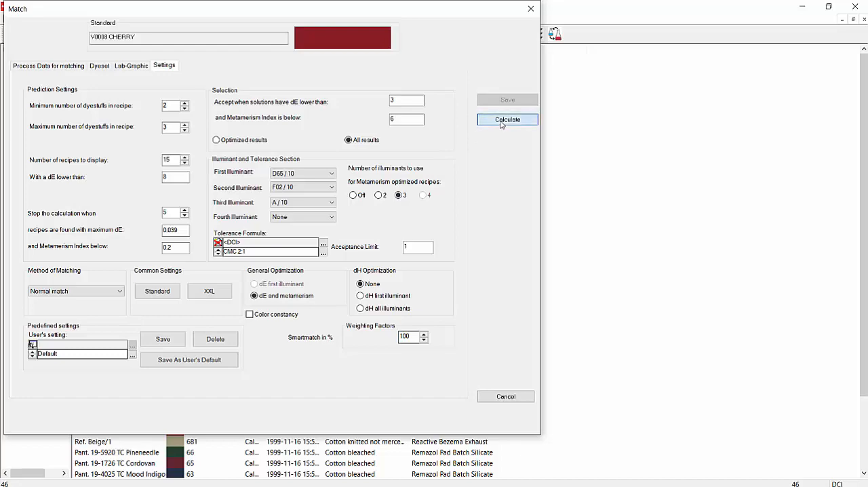
Calculate V0008 CHERRY recipes, yielding four Remazol solutions with dE and F02/A metamerism
left_click(508, 119)
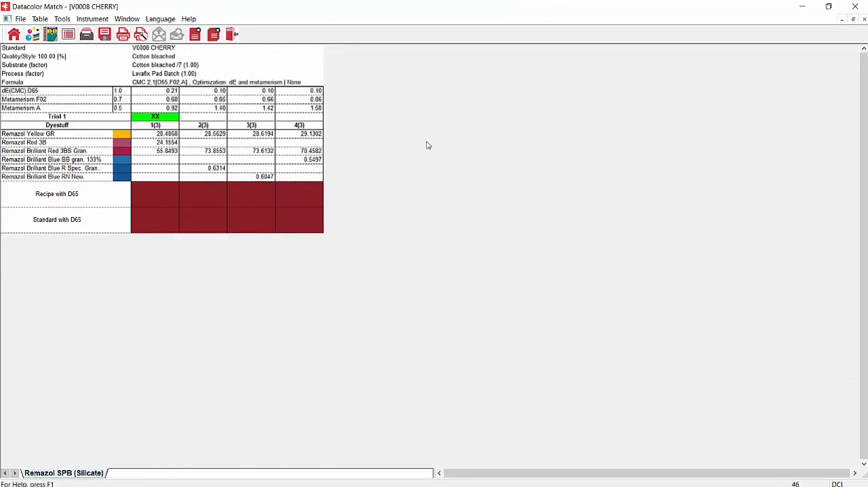
mouse_move(134, 125)
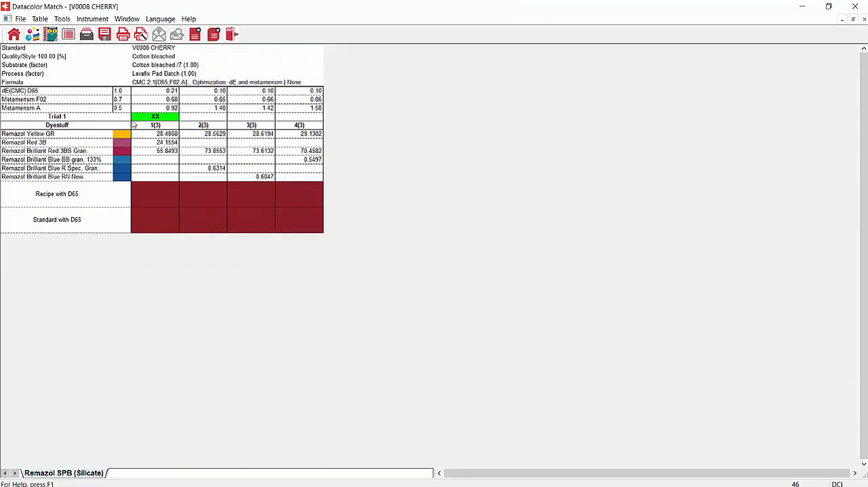
mouse_move(149, 99)
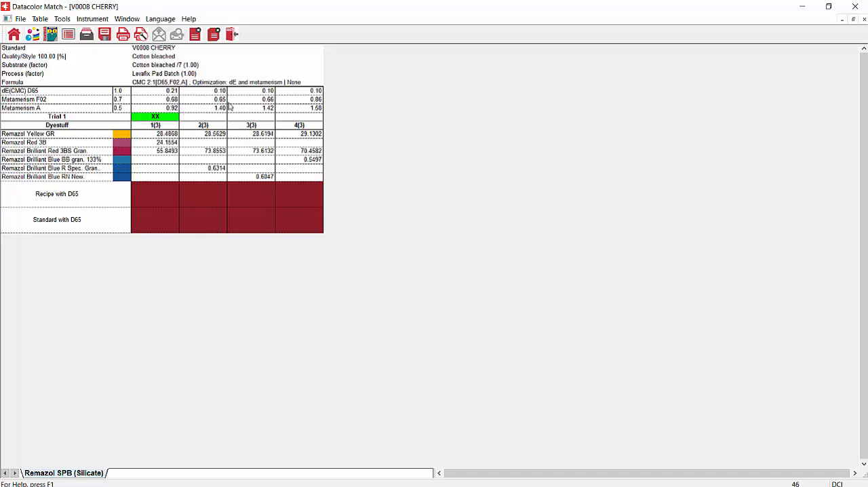
mouse_move(193, 96)
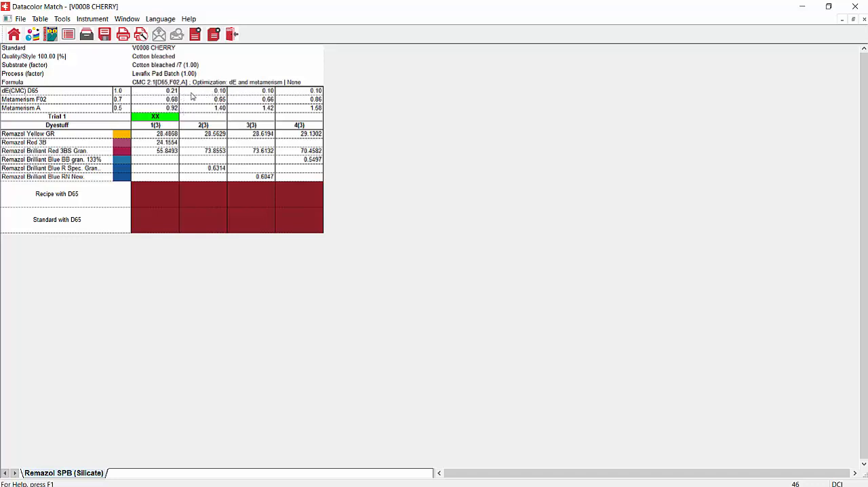
mouse_move(175, 96)
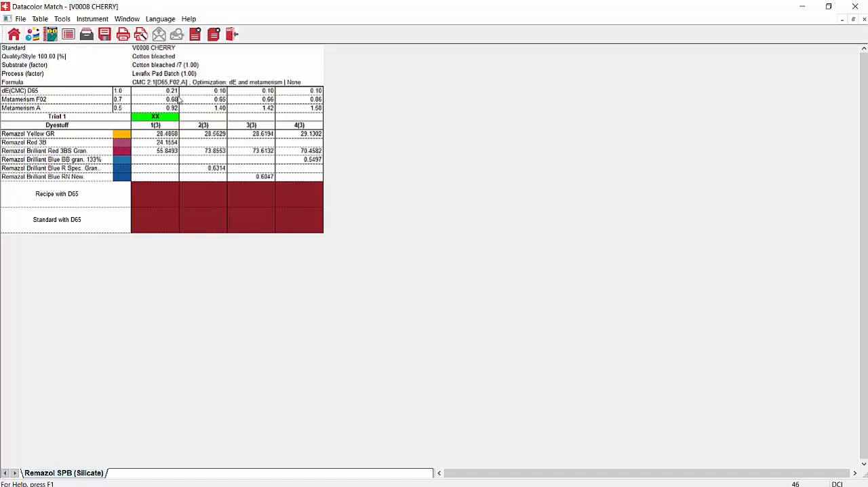
mouse_move(171, 116)
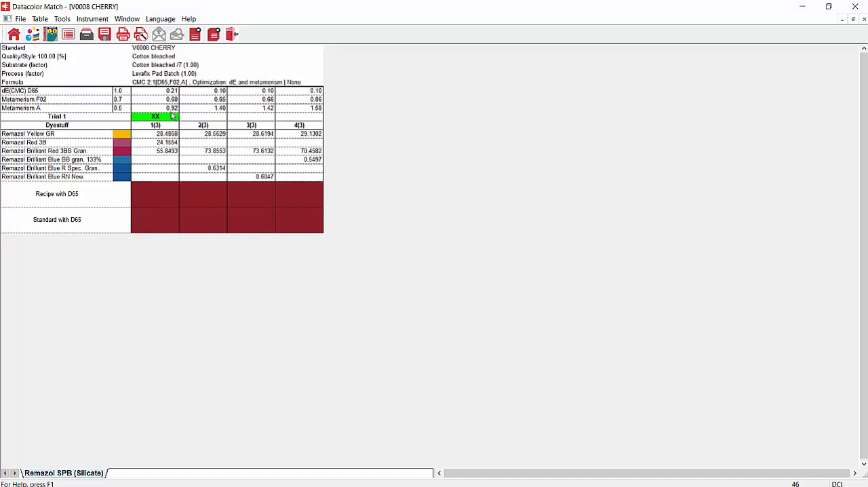
mouse_move(189, 99)
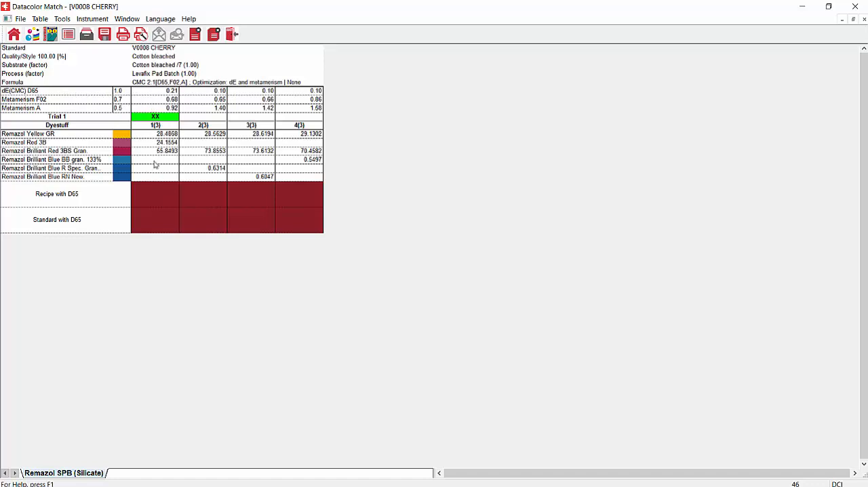
mouse_move(148, 105)
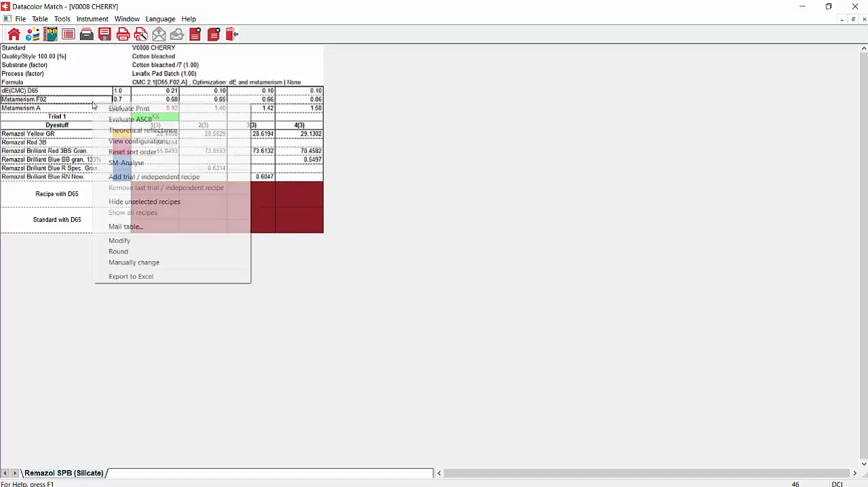
Add dL, da, db, total concentration, illuminant banks, CMCCON02 2 and colour constancy columns
left_click(139, 141)
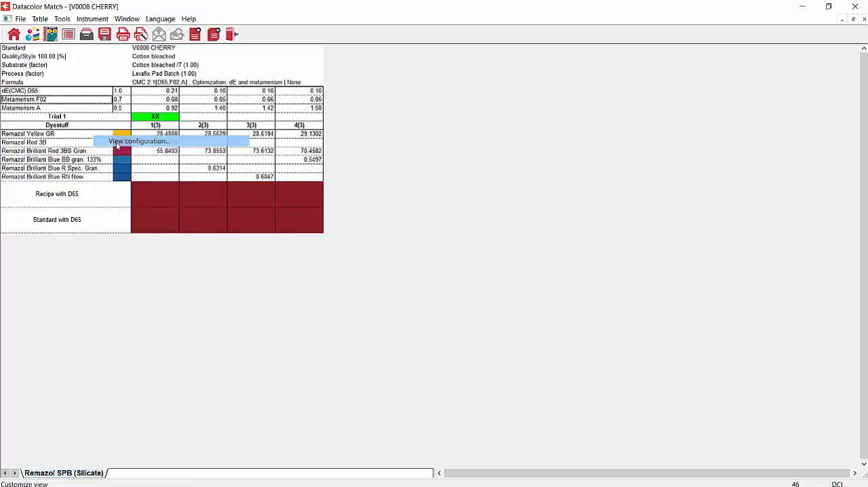
left_click(138, 141)
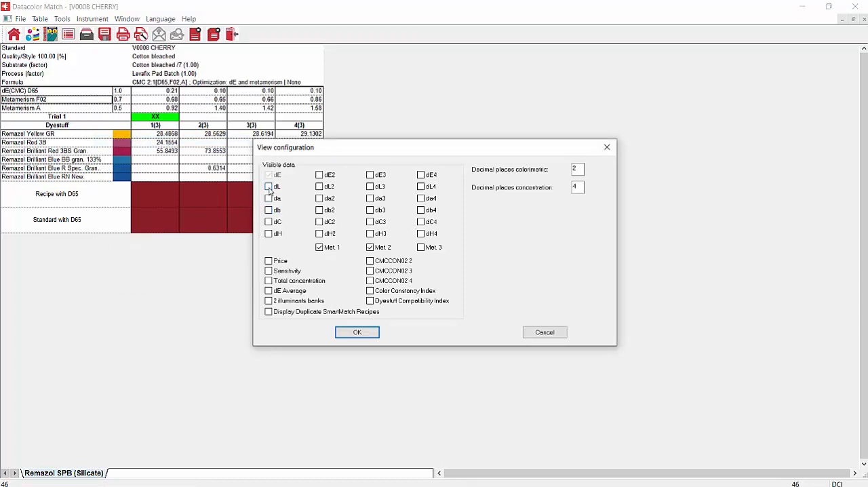
left_click(269, 209)
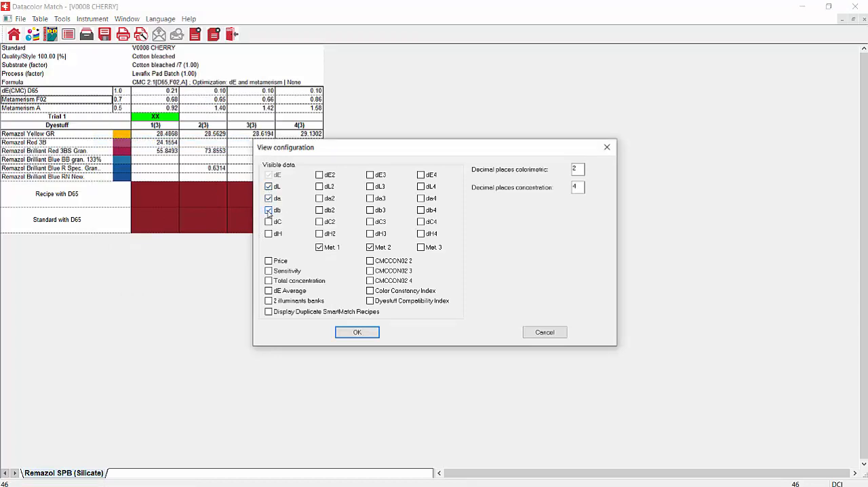
left_click(269, 221)
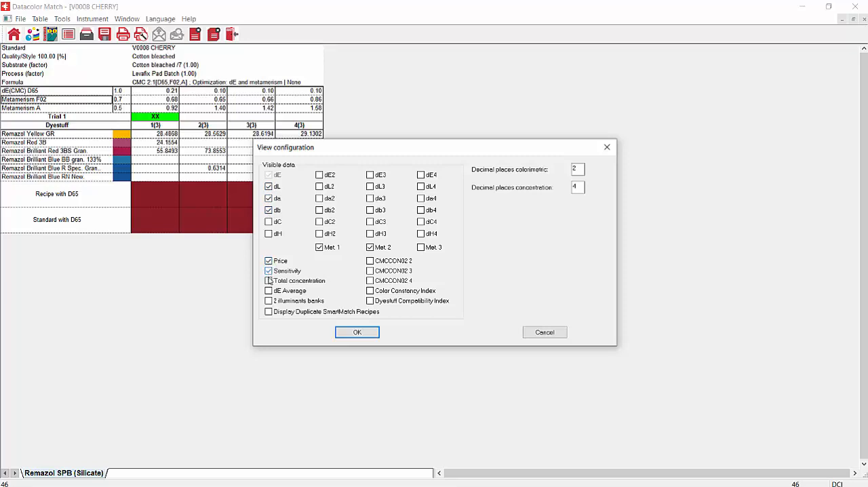
left_click(268, 280)
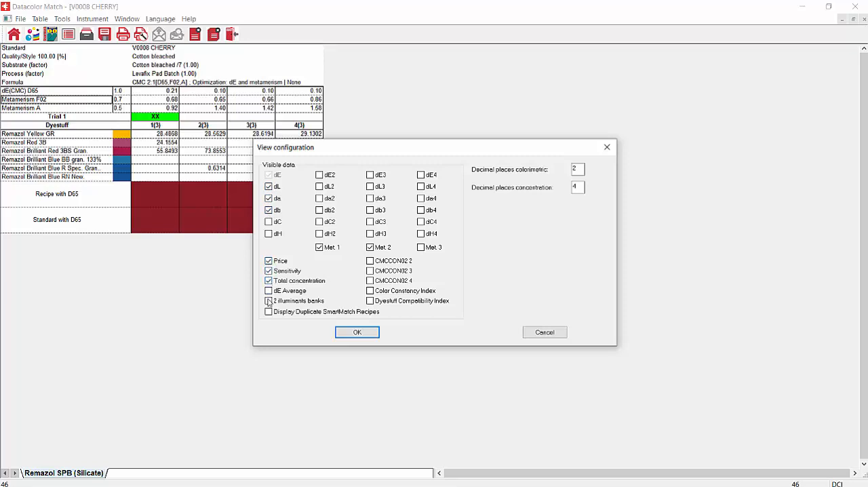
left_click(269, 301)
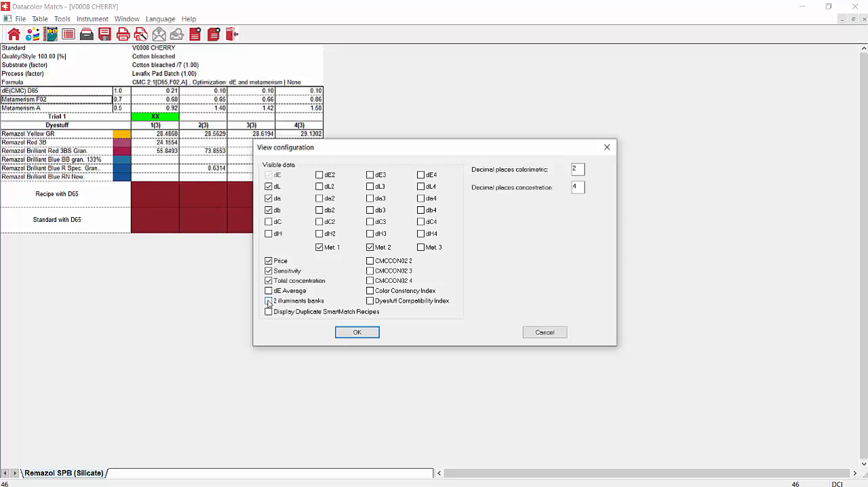
left_click(268, 301)
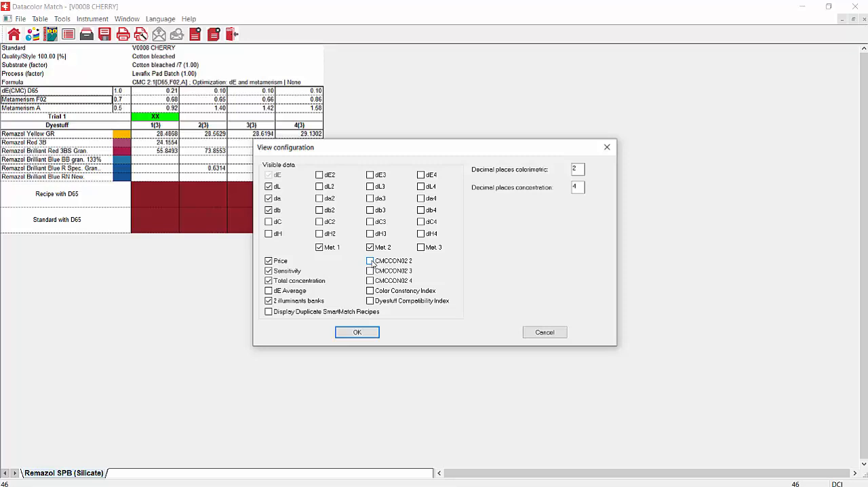
left_click(370, 261)
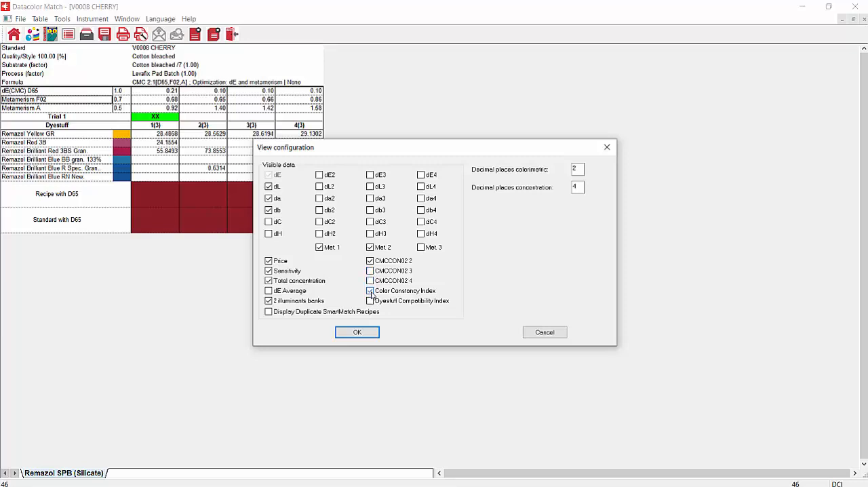
left_click(370, 290)
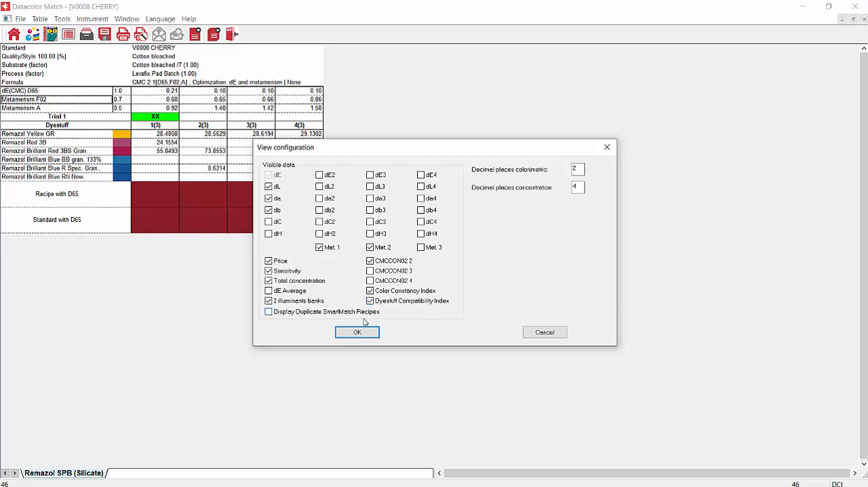
left_click(357, 333)
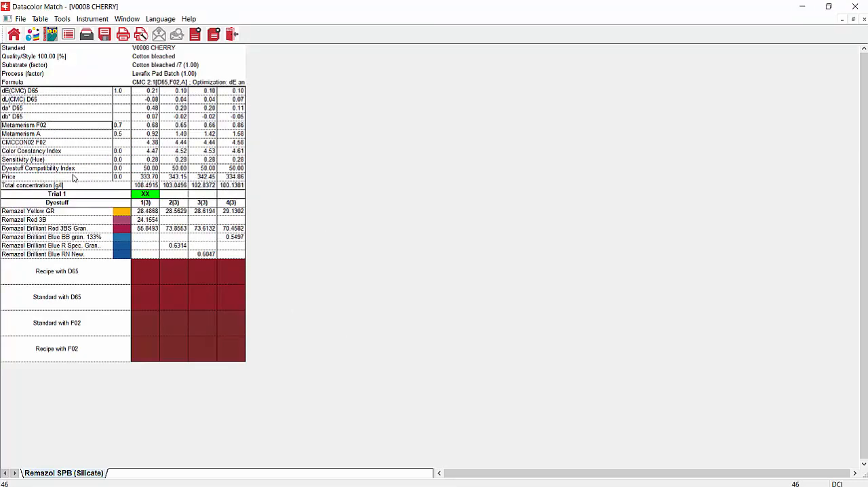
mouse_move(71, 128)
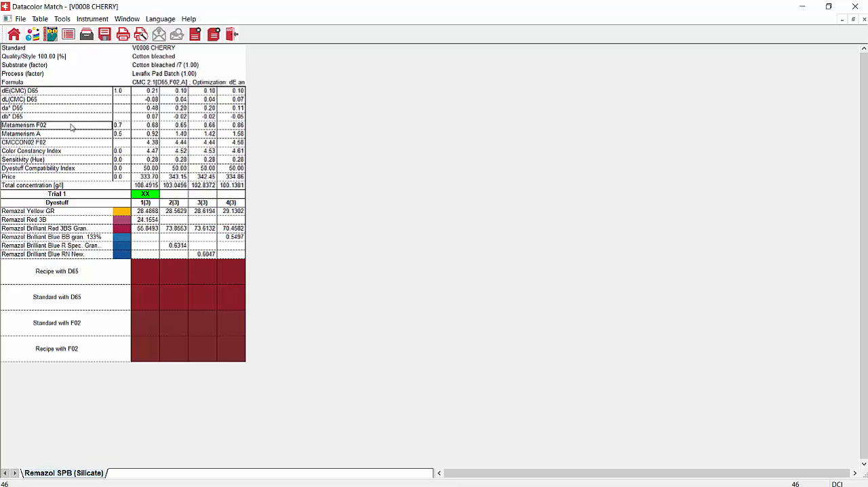
mouse_move(72, 142)
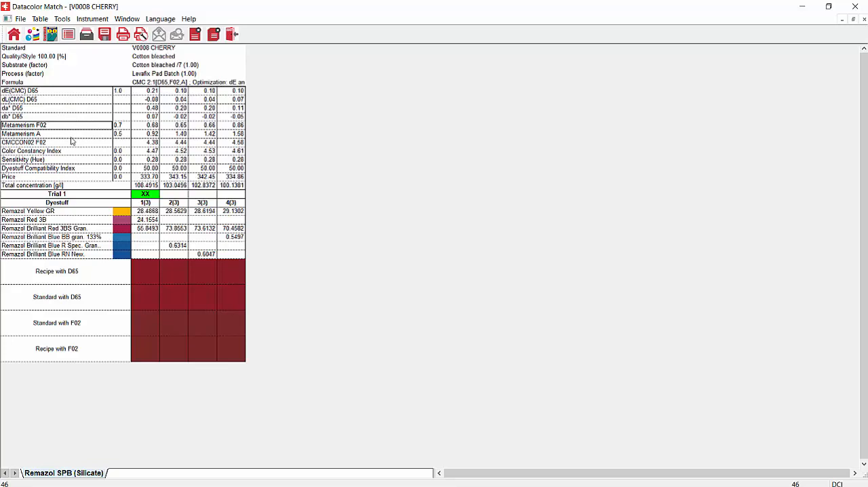
left_click(23, 125)
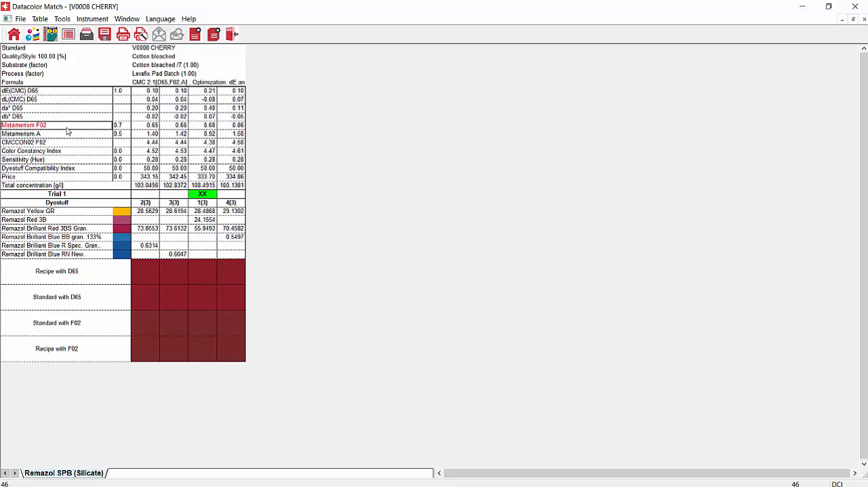
mouse_move(195, 200)
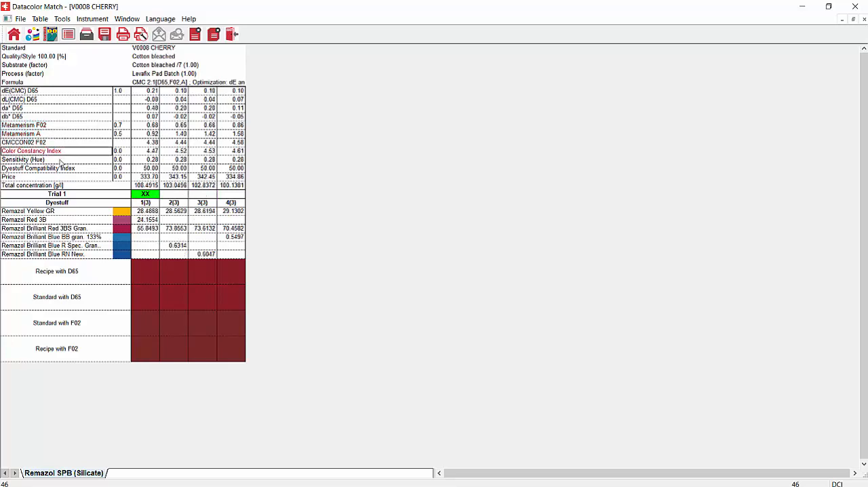
left_click(31, 159)
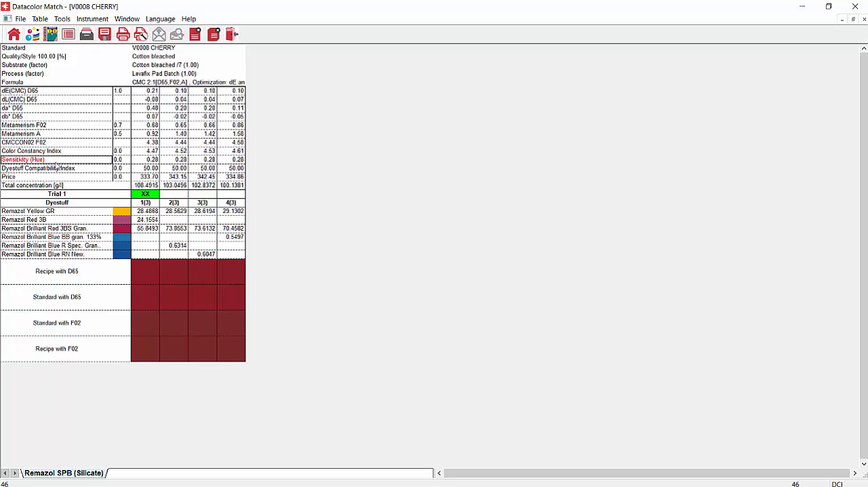
mouse_move(55, 171)
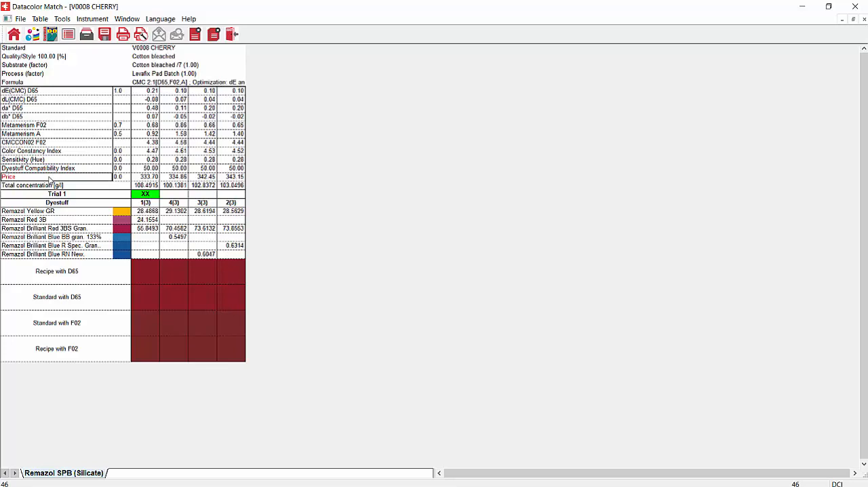
mouse_move(93, 156)
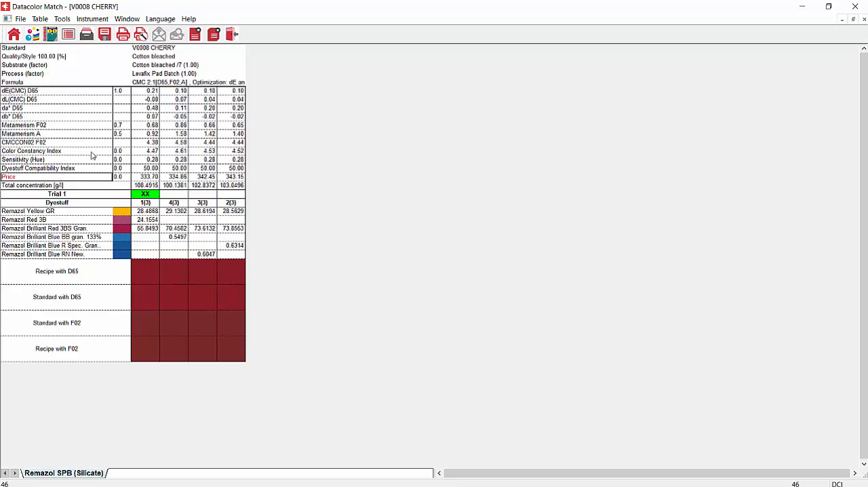
mouse_move(105, 108)
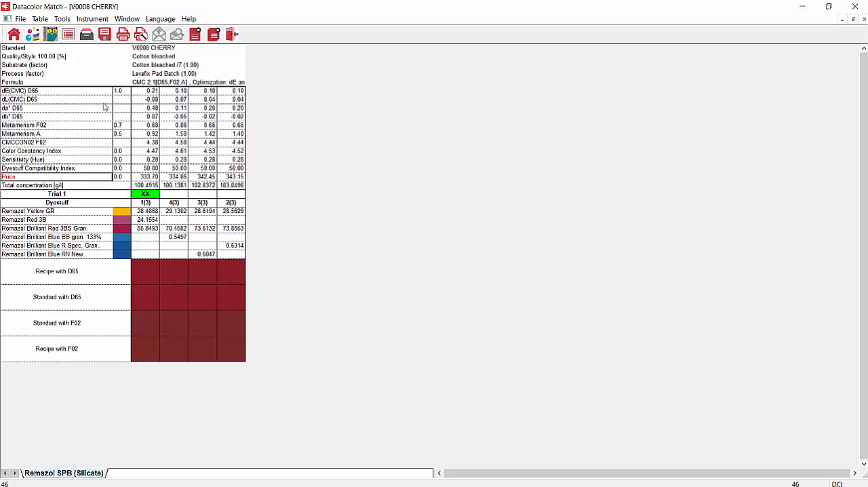
right_click(68, 99)
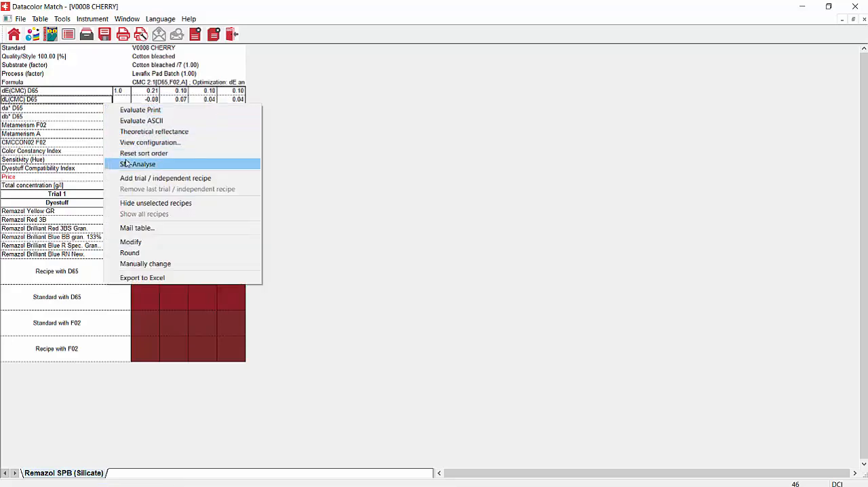
mouse_move(144, 153)
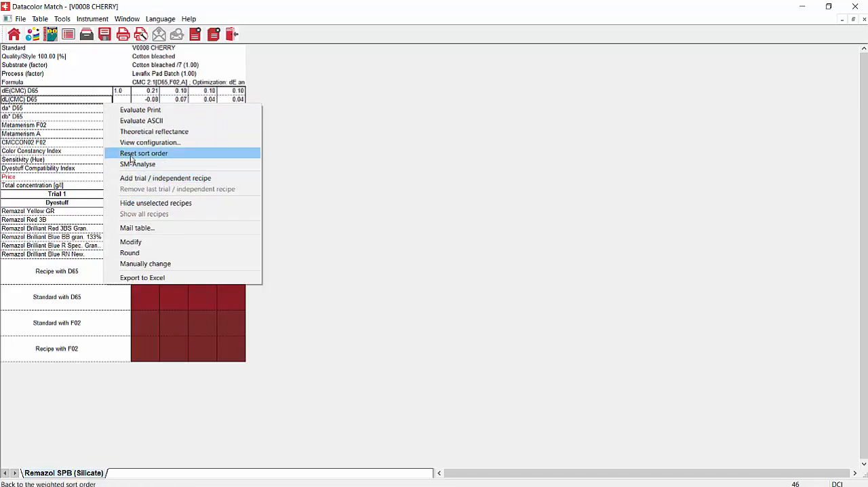
left_click(143, 153)
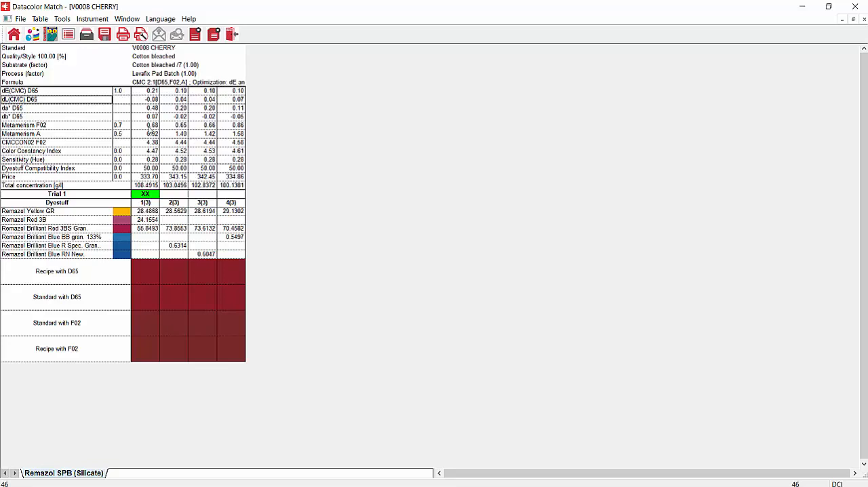
mouse_move(150, 131)
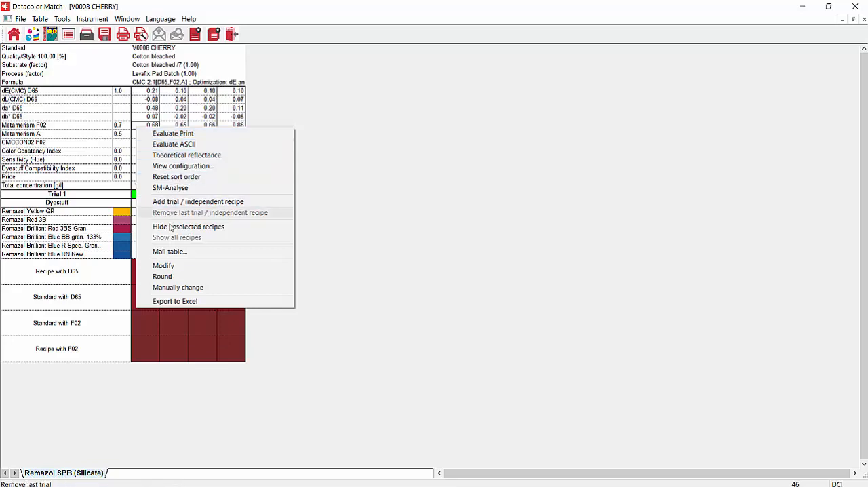
mouse_move(170, 252)
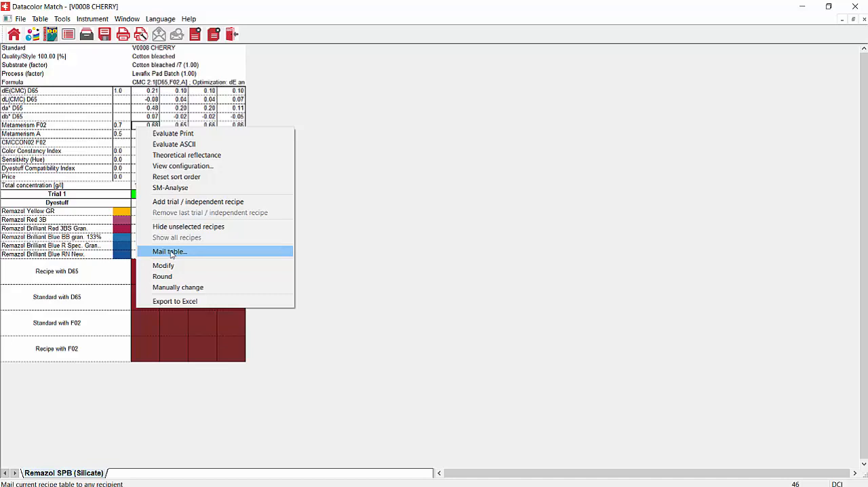
mouse_move(168, 256)
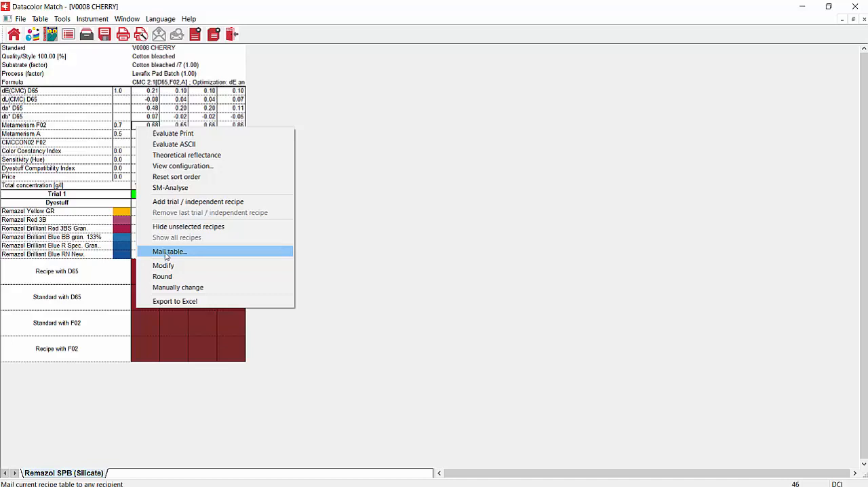
mouse_move(181, 209)
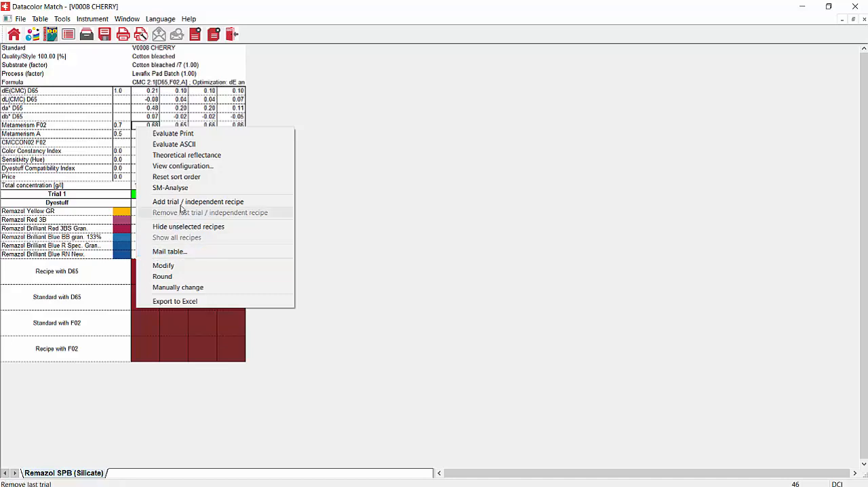
mouse_move(186, 154)
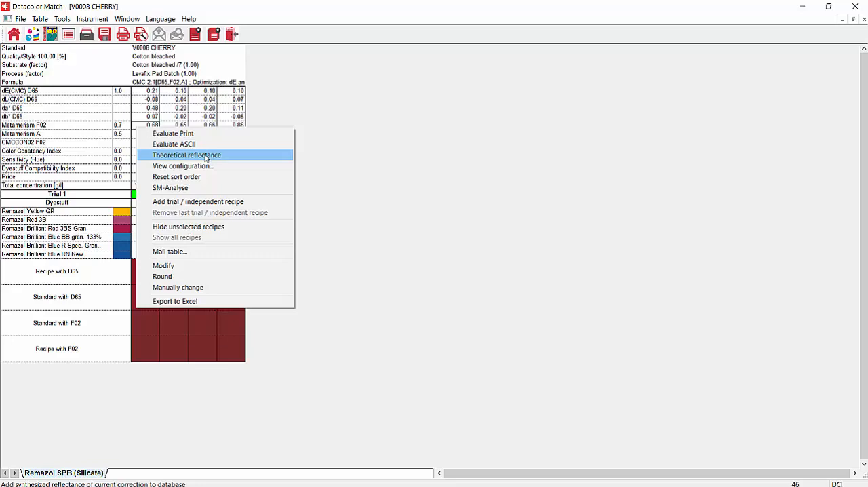
left_click(187, 155)
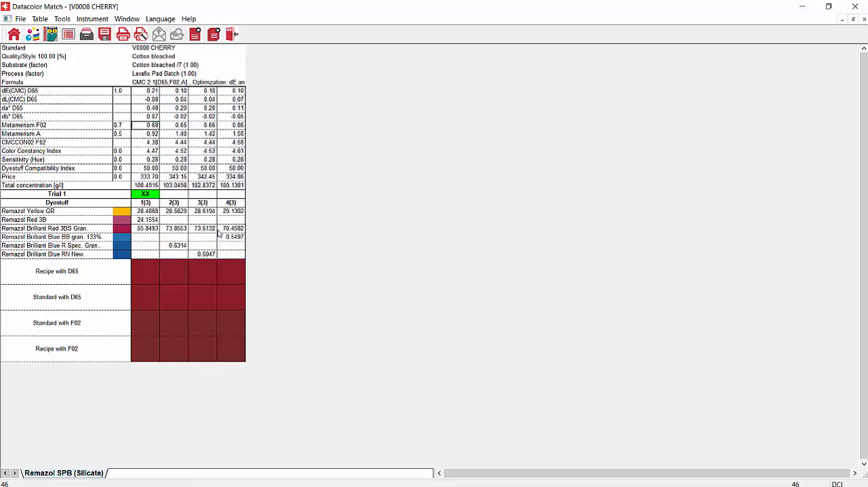
left_click(174, 194)
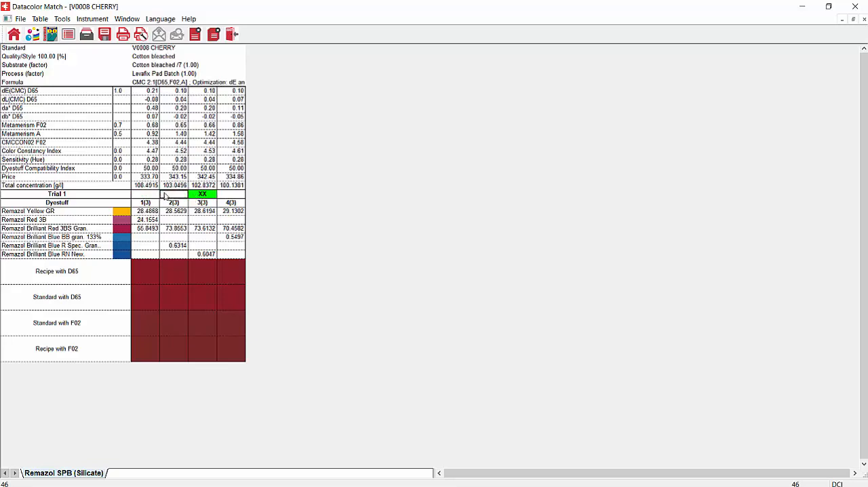
Mark recipe 1 as Trial 1 and recipe 3 as Trial 2, then start saving
left_click(145, 194)
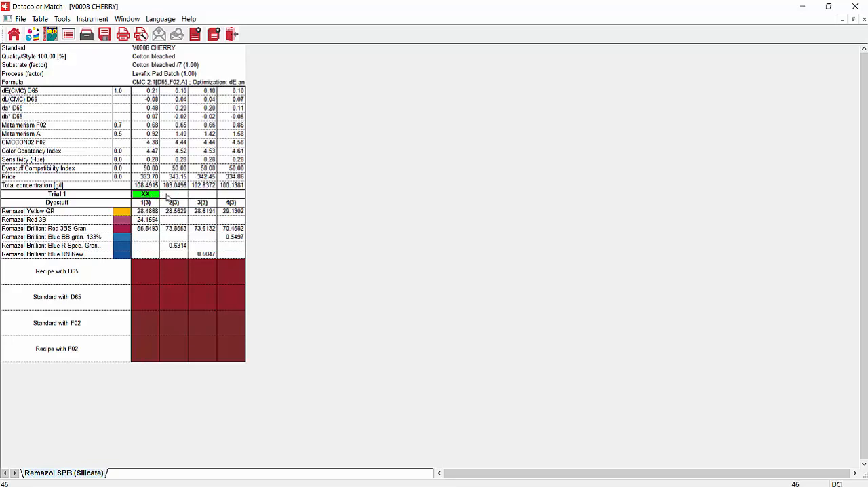
right_click(169, 197)
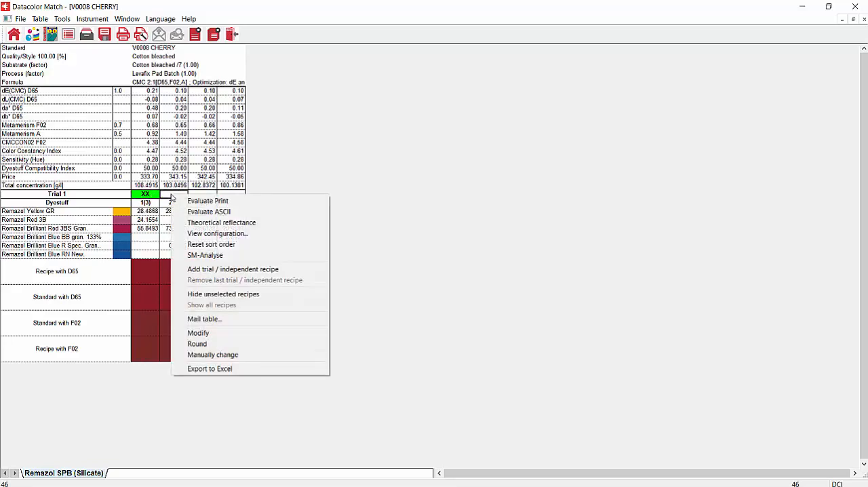
mouse_move(211, 244)
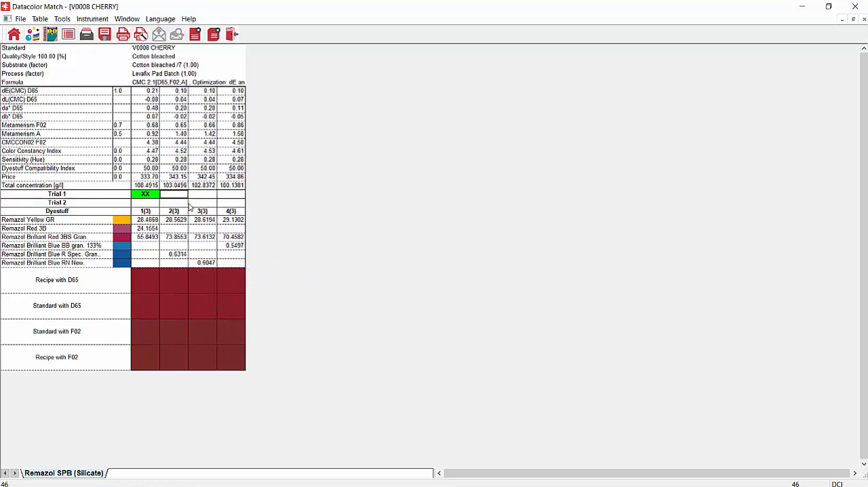
left_click(202, 202)
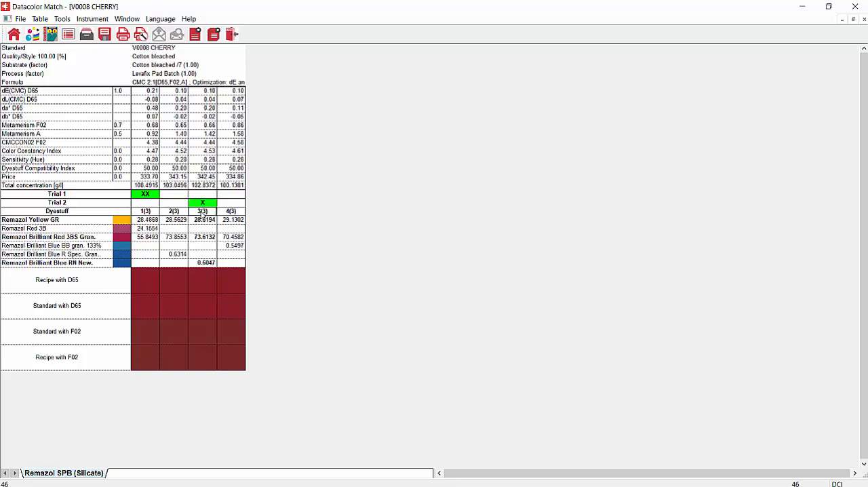
mouse_move(80, 266)
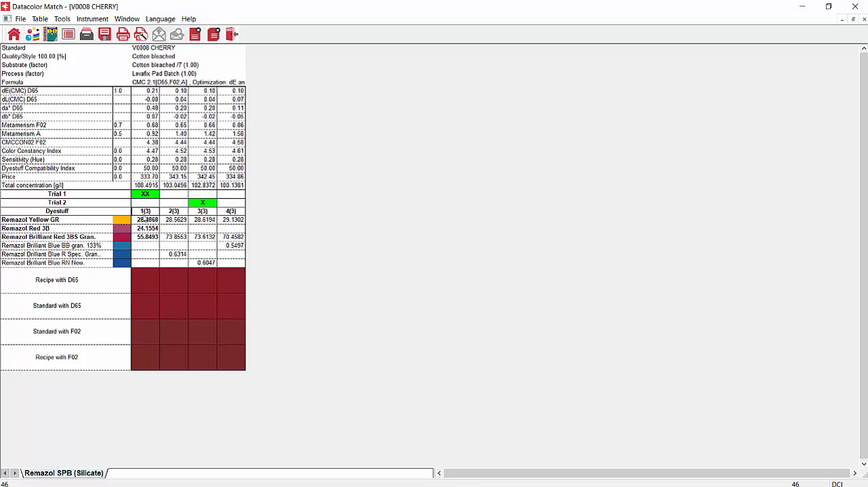
mouse_move(242, 211)
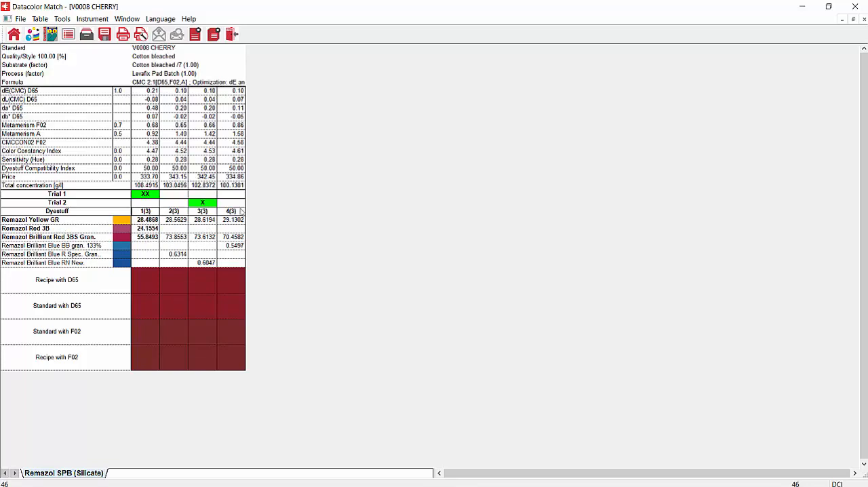
mouse_move(181, 212)
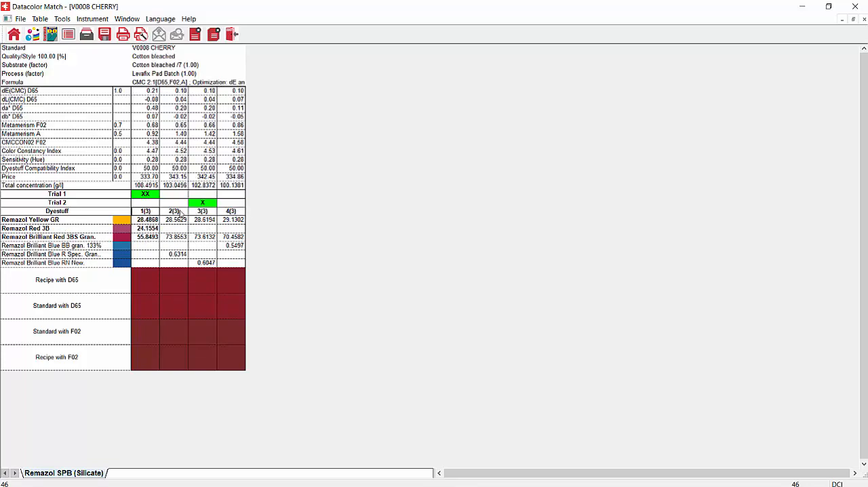
mouse_move(153, 251)
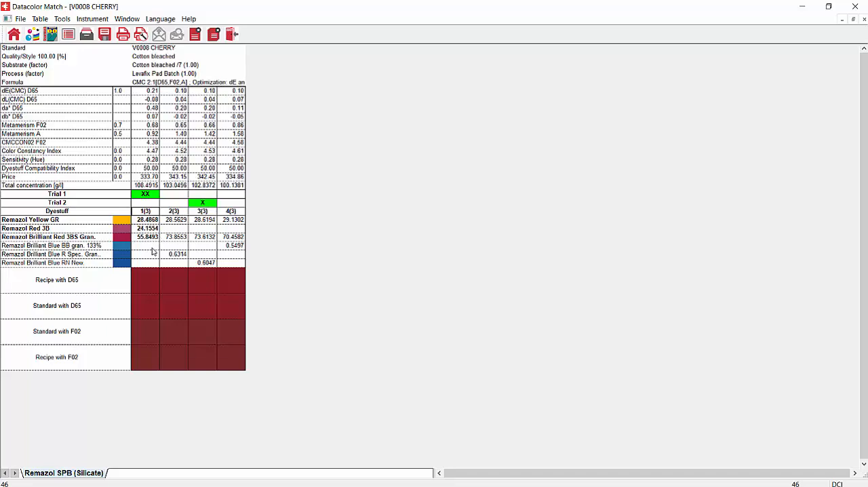
mouse_move(154, 289)
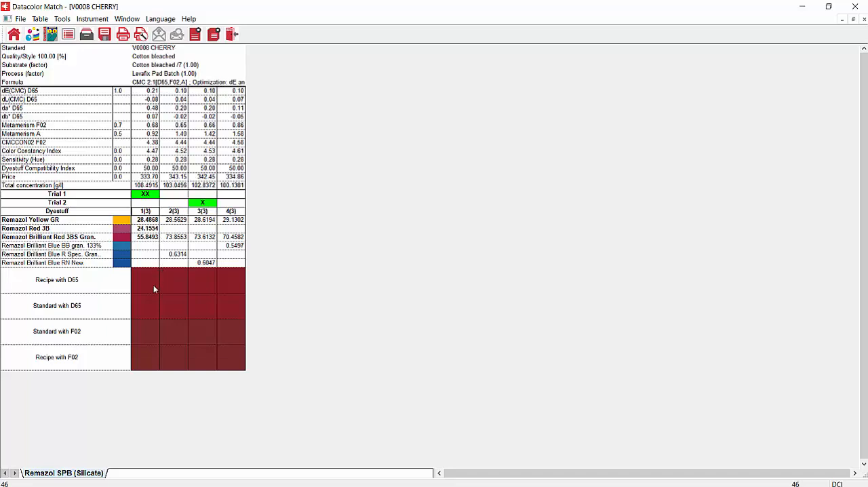
mouse_move(150, 288)
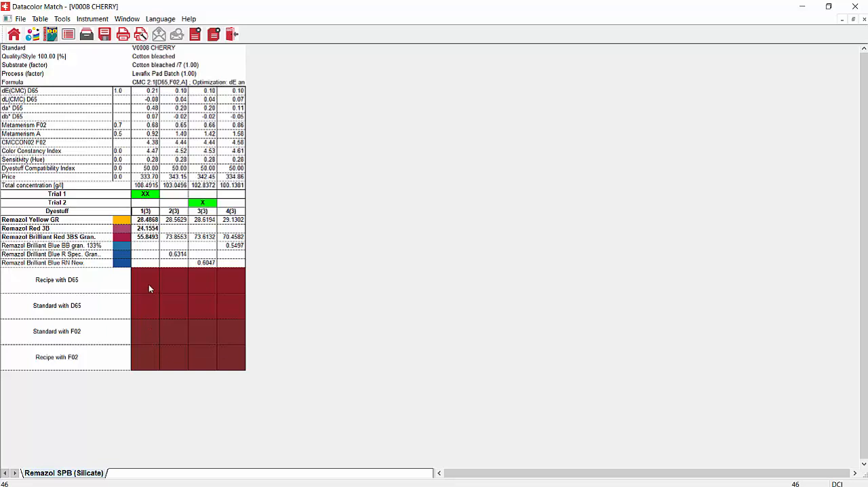
mouse_move(150, 314)
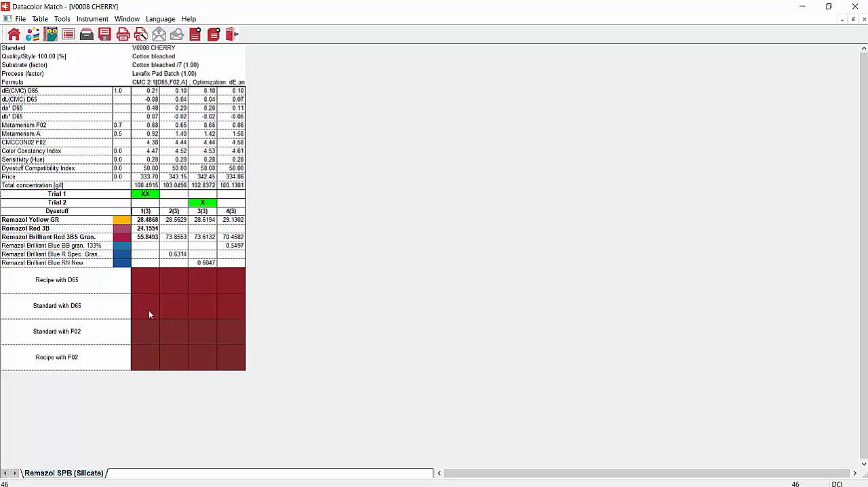
mouse_move(167, 276)
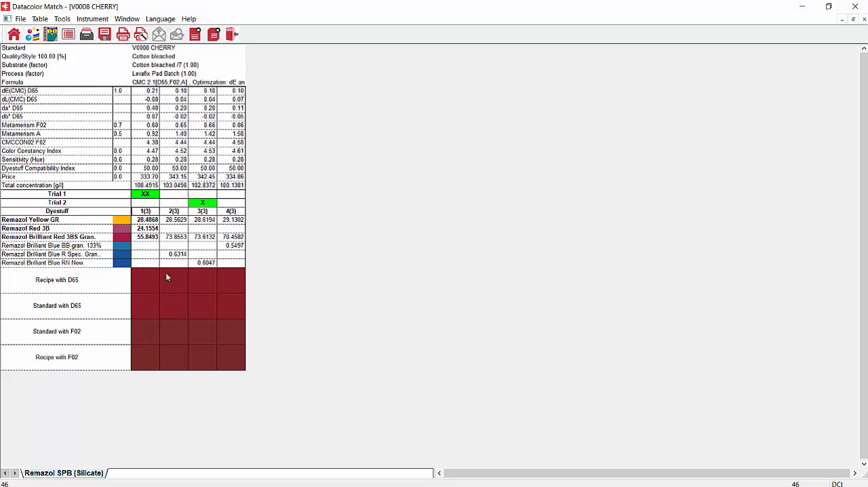
mouse_move(167, 108)
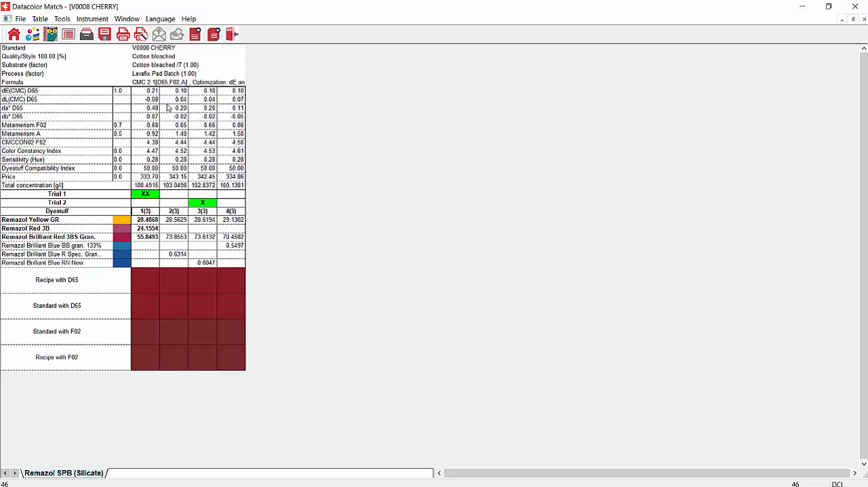
mouse_move(202, 196)
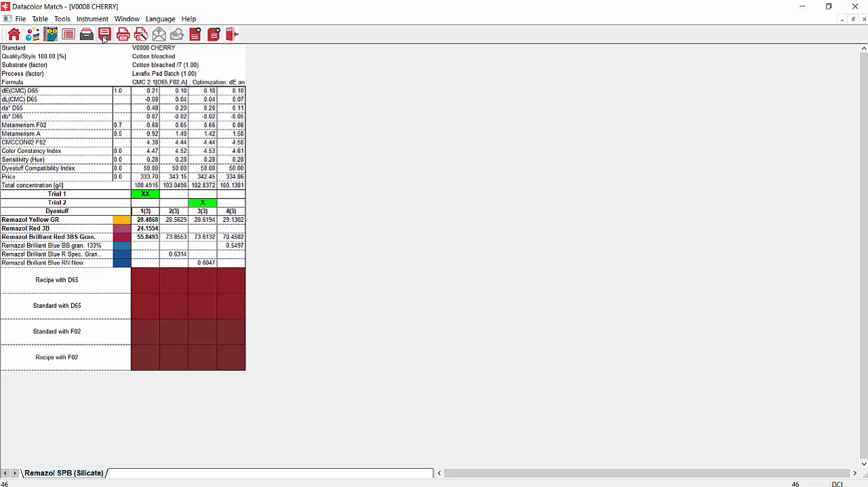
left_click(104, 35)
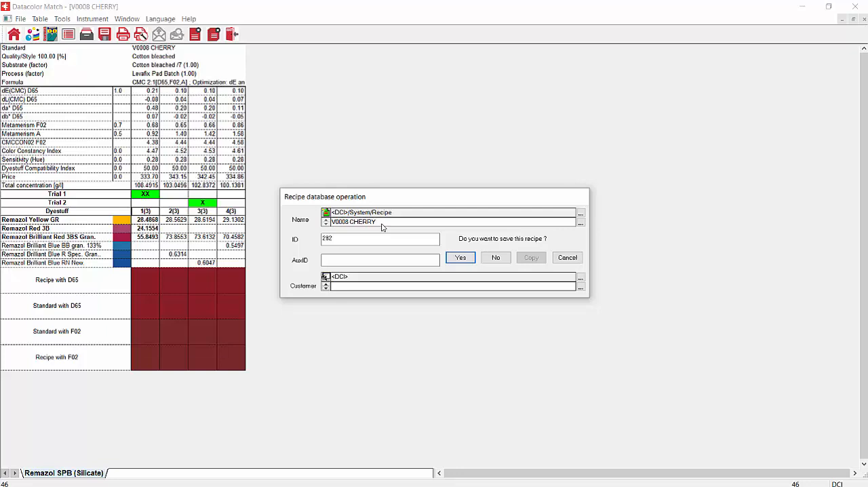
Save the recipe as 'V0008 CHERRY first trial' for customer Red Bull Dyers
type("first")
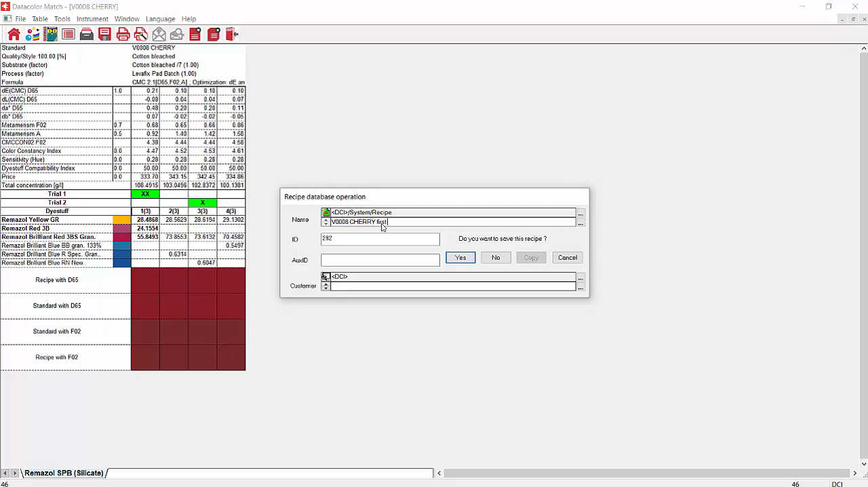
type("trial")
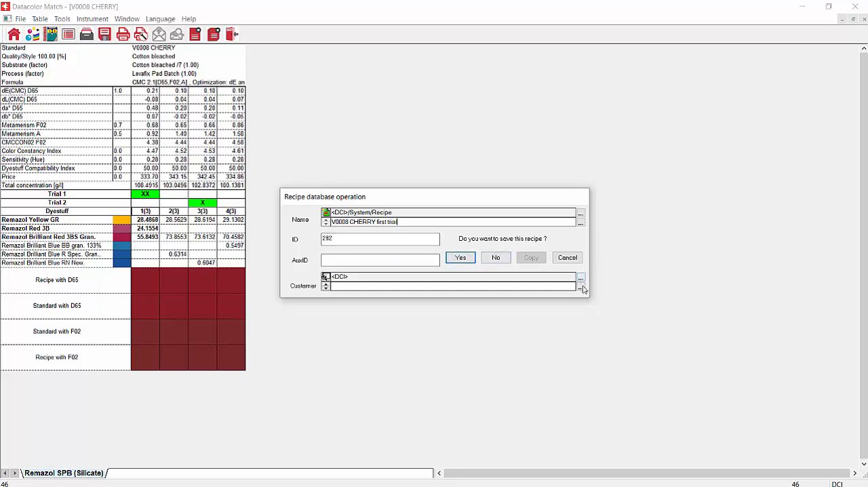
left_click(580, 278)
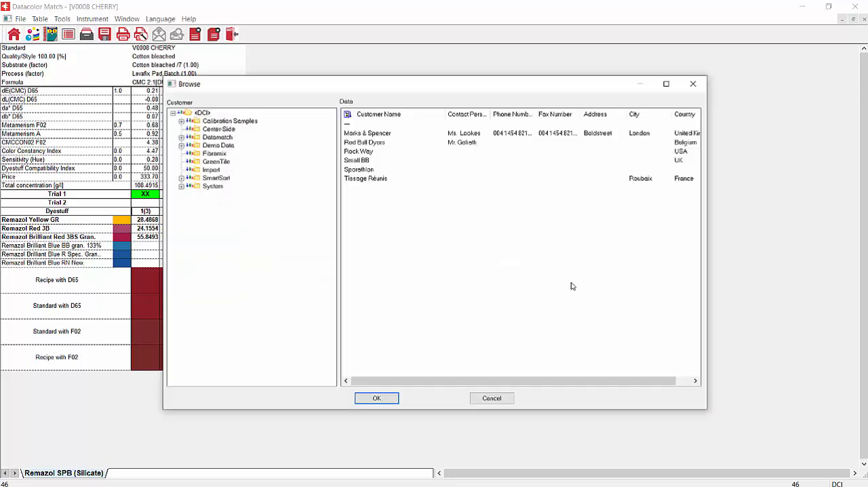
left_click(364, 141)
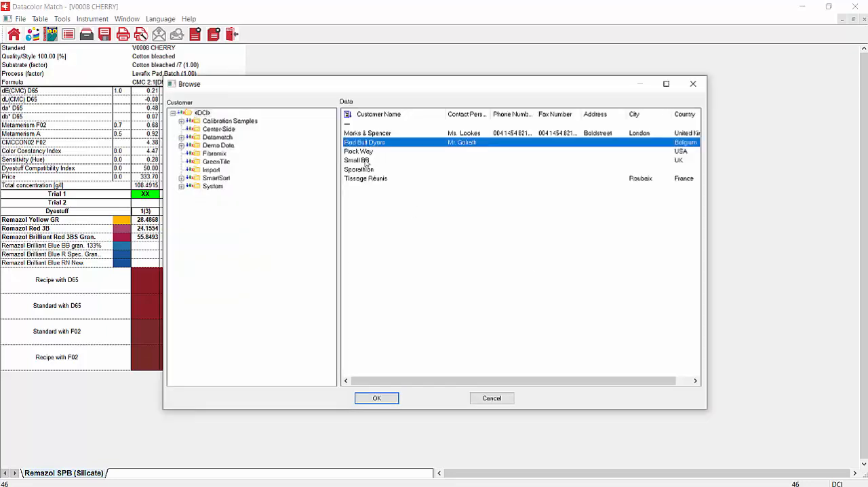
left_click(377, 398)
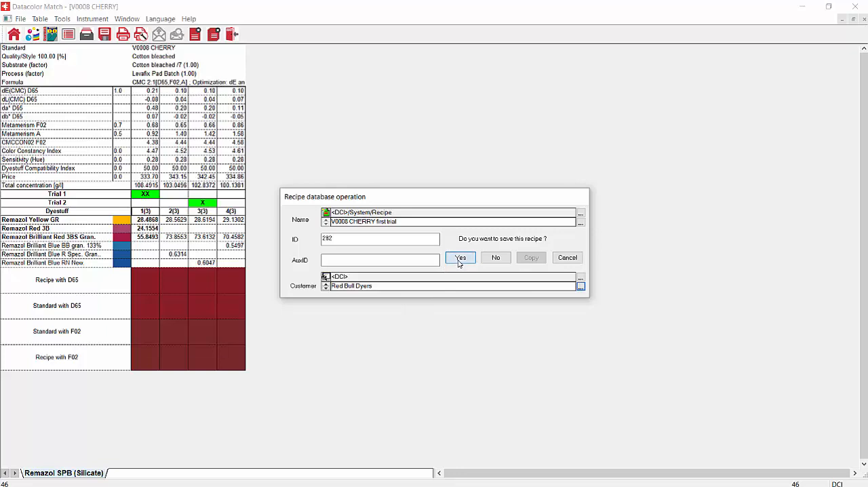
left_click(460, 258)
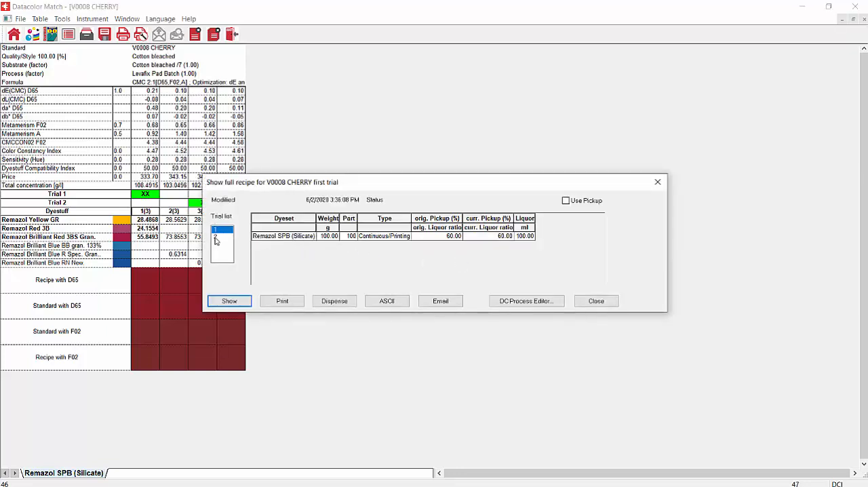
Select trials 1 and 2 and show their laboratory dyelot forms
left_click(221, 235)
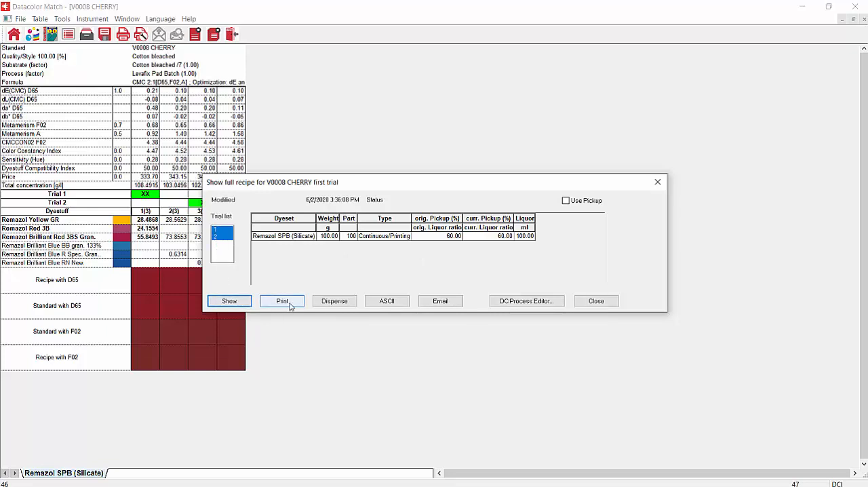
mouse_move(334, 301)
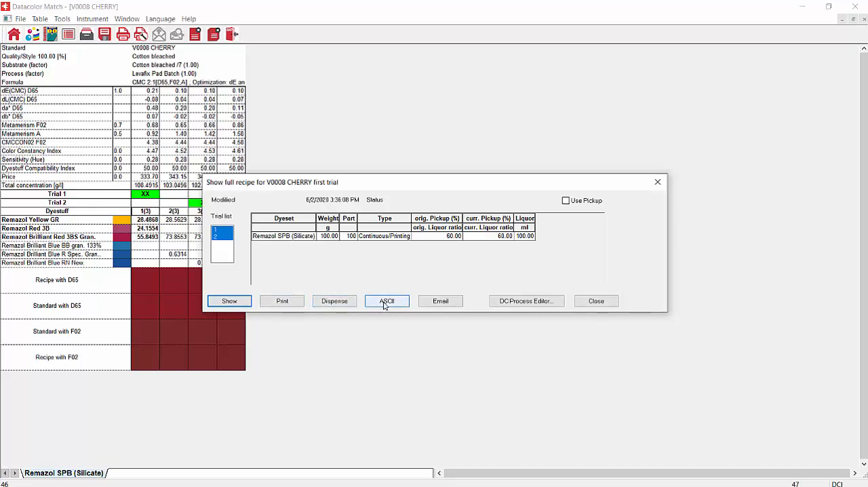
mouse_move(440, 300)
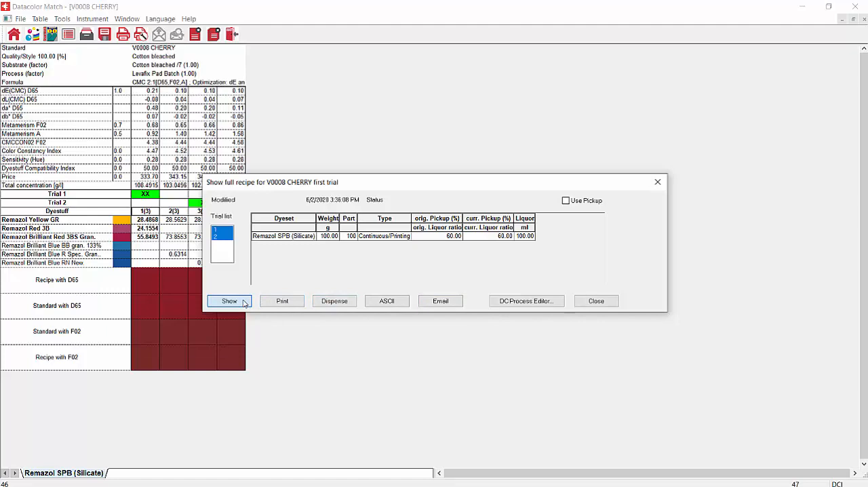
left_click(229, 301)
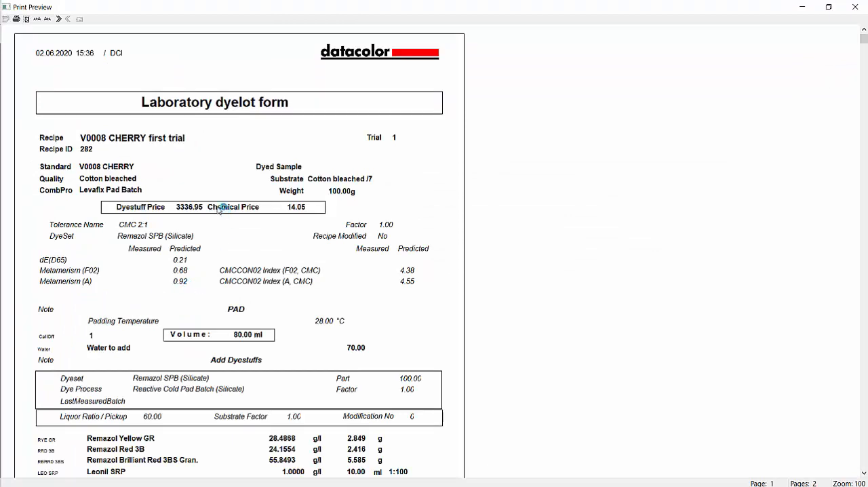
mouse_move(205, 277)
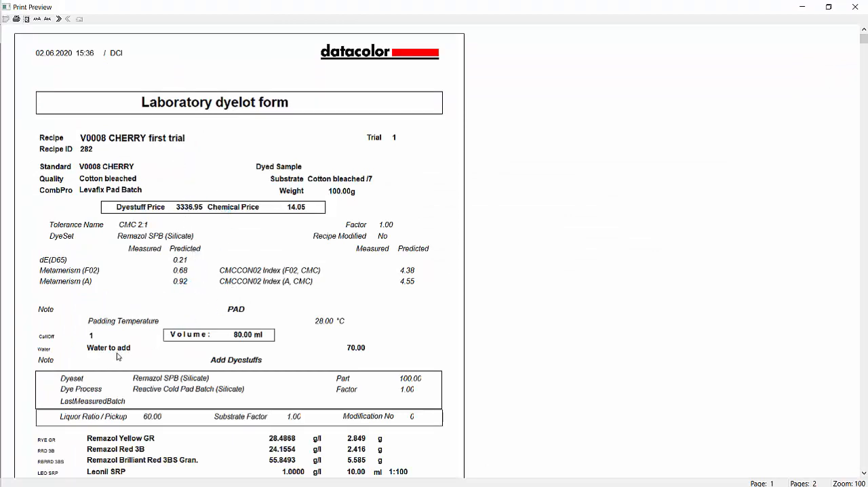
mouse_move(118, 328)
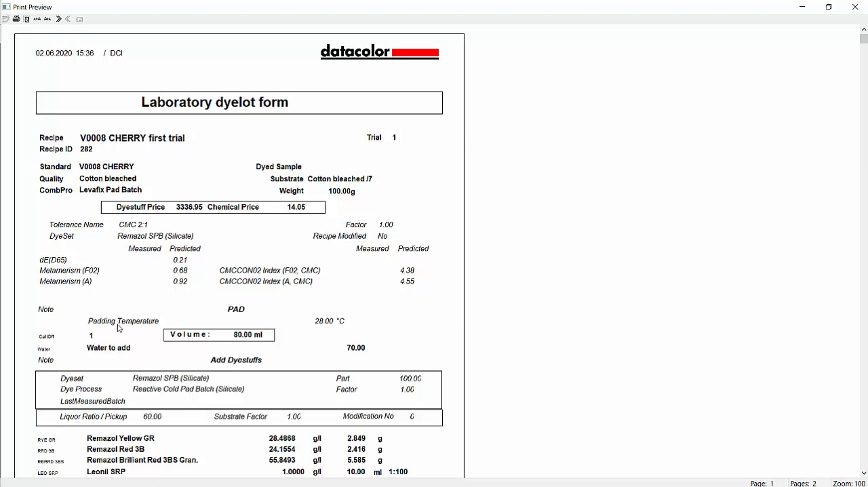
mouse_move(332, 327)
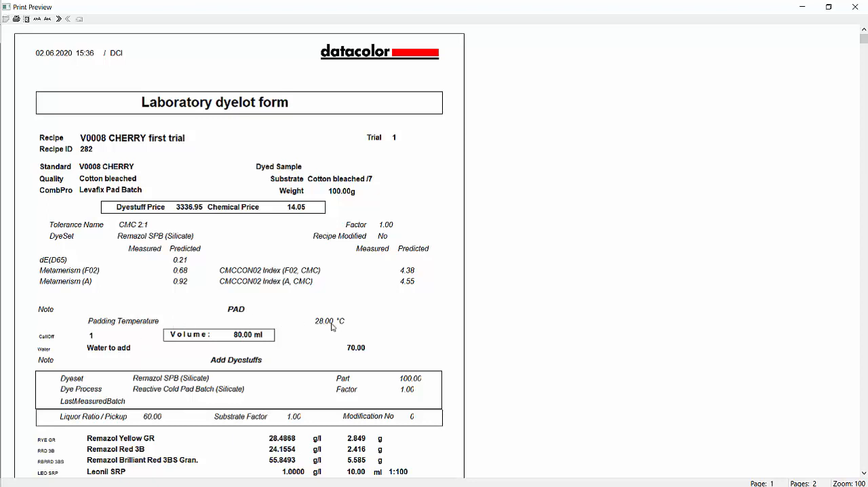
mouse_move(182, 453)
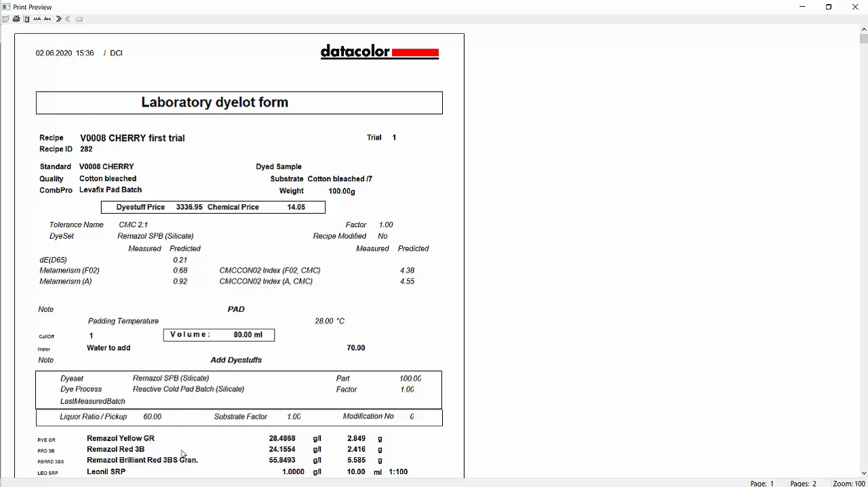
mouse_move(862, 475)
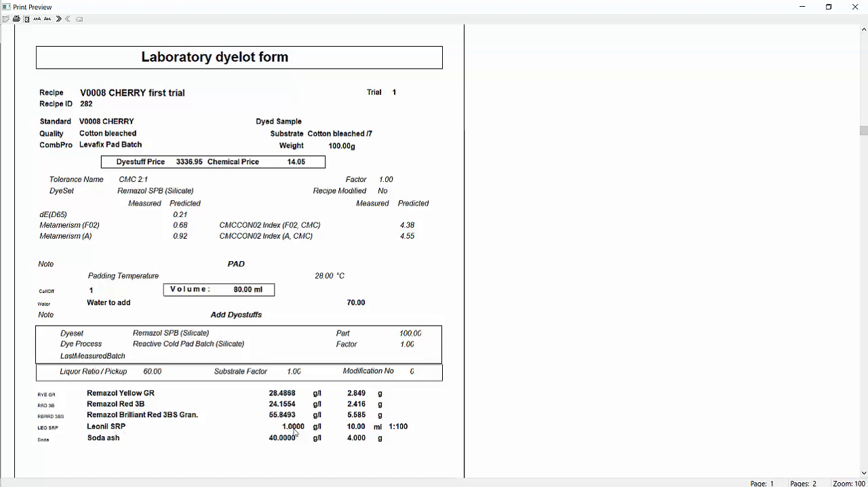
mouse_move(305, 435)
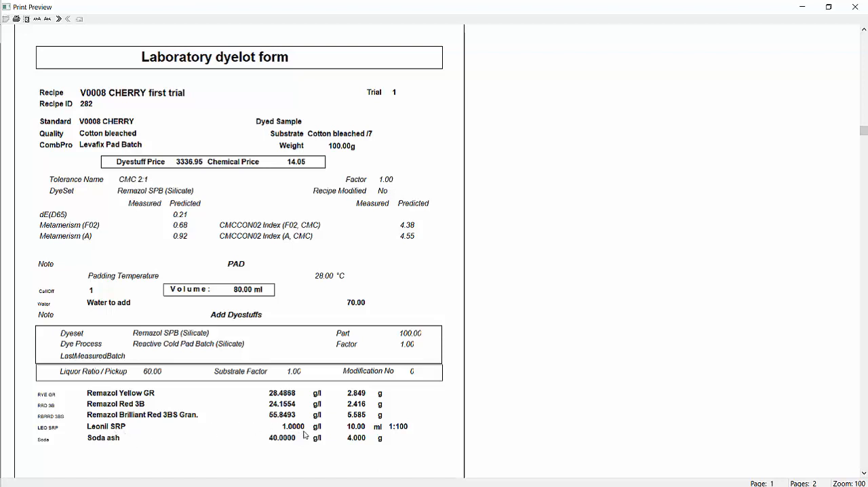
mouse_move(265, 438)
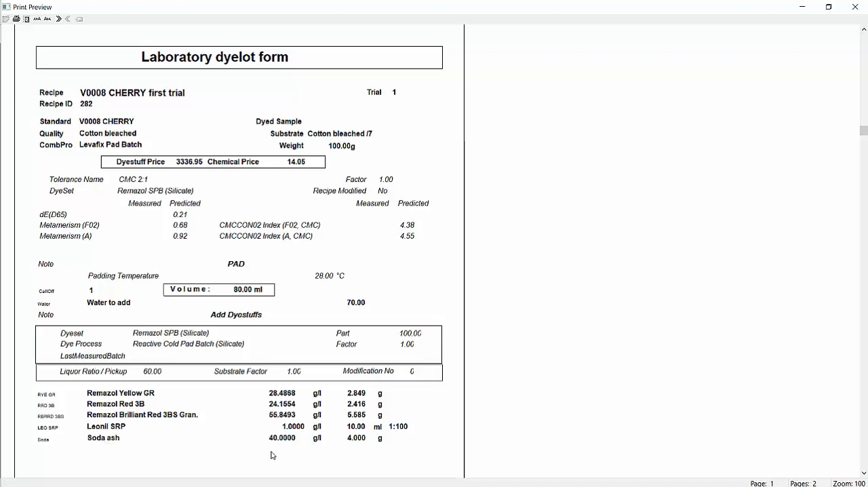
mouse_move(294, 445)
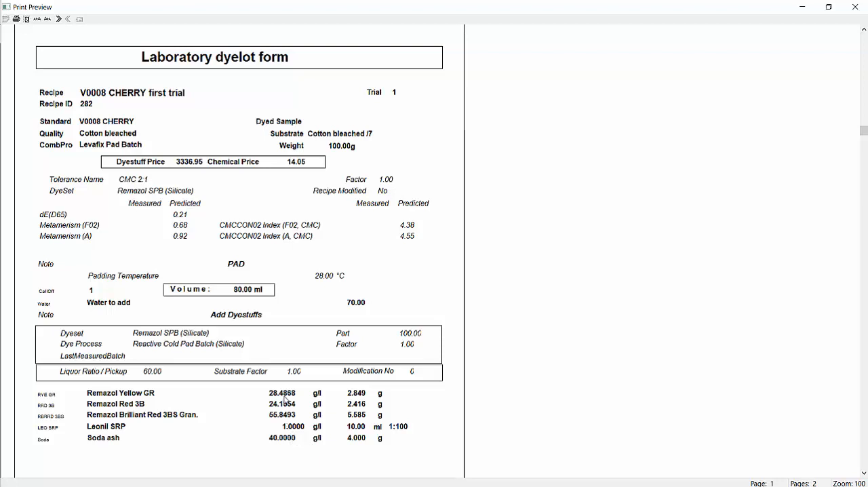
mouse_move(35, 74)
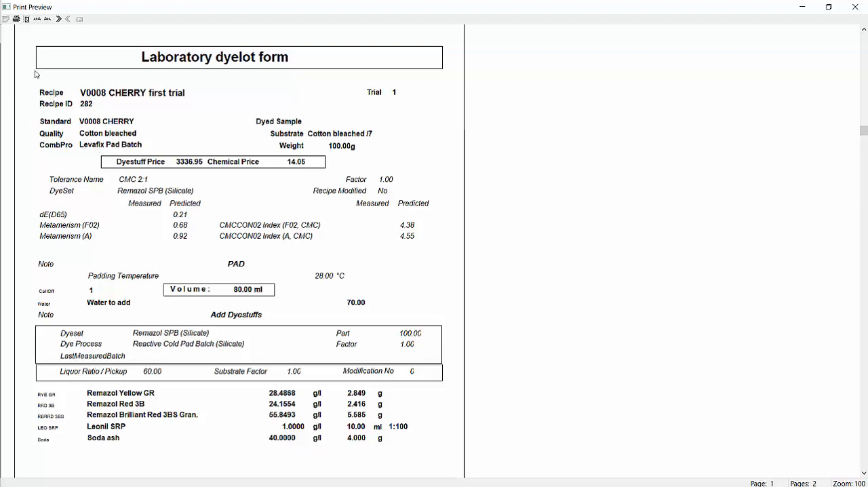
mouse_move(32, 32)
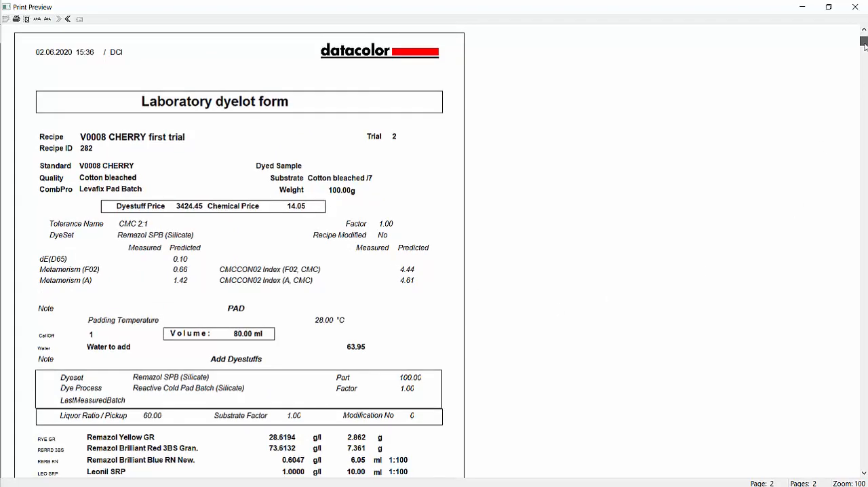
scroll("down", 3)
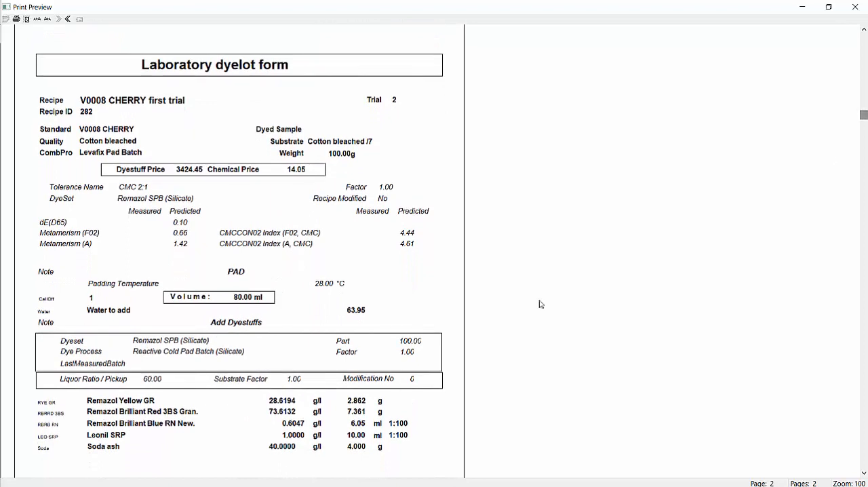
mouse_move(365, 407)
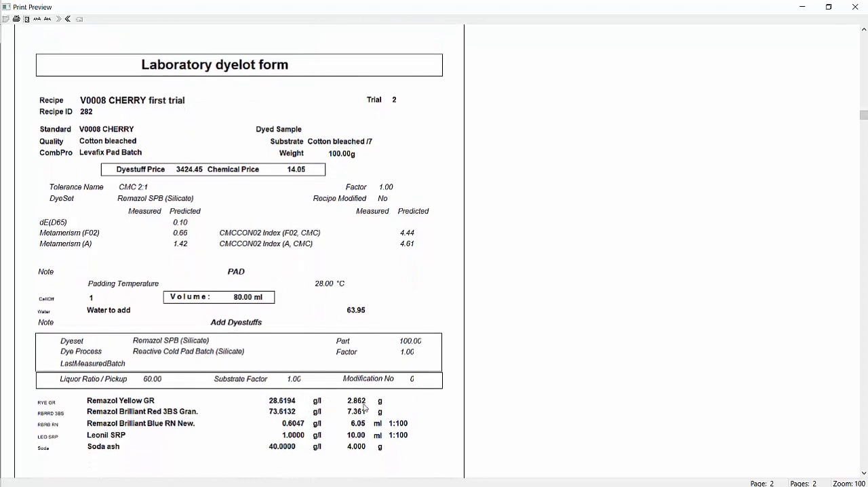
mouse_move(375, 416)
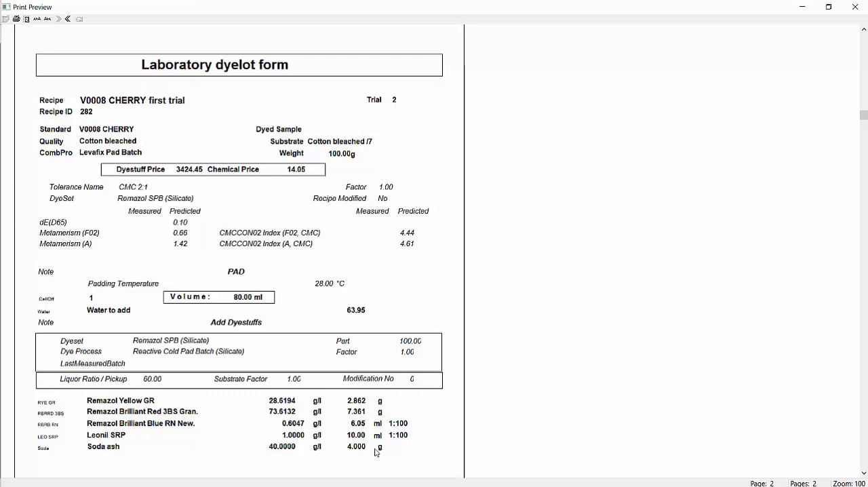
mouse_move(119, 251)
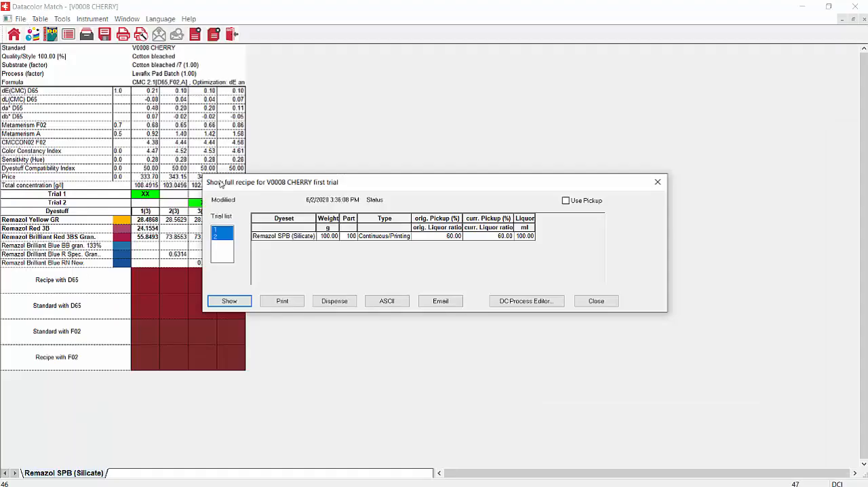
Close the full recipe view and select V0008 CHERRY first trial in the recipe list
left_click(596, 300)
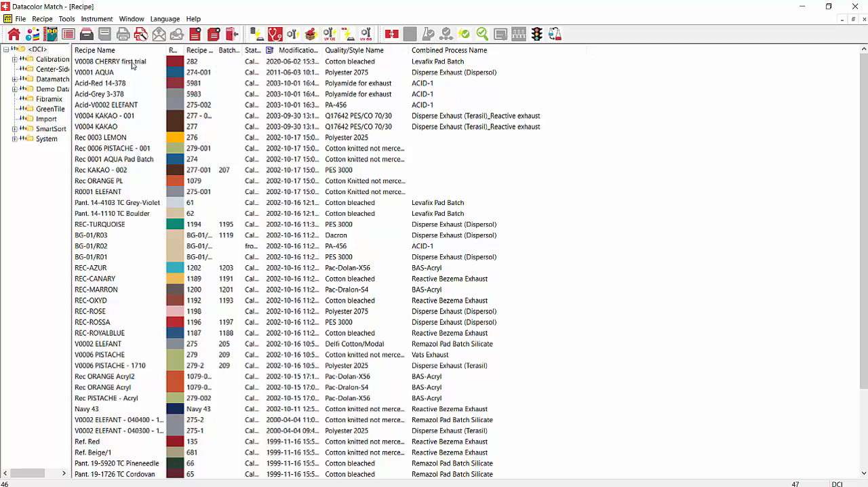
left_click(109, 61)
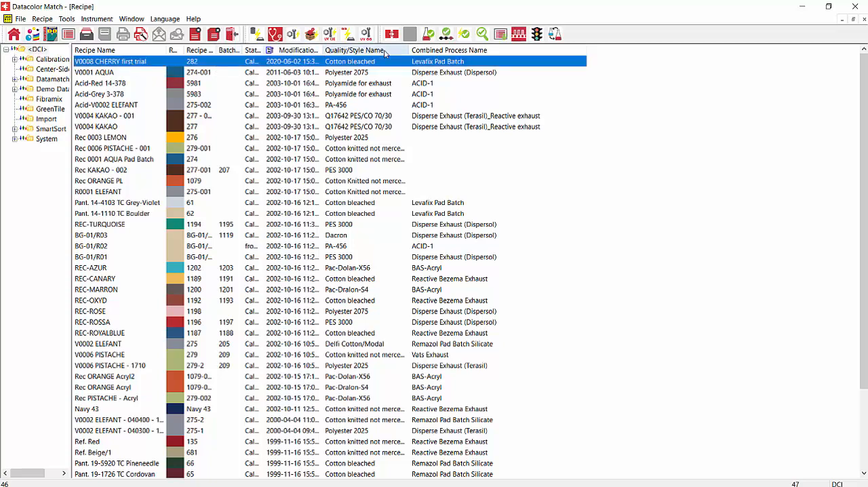
mouse_move(410, 34)
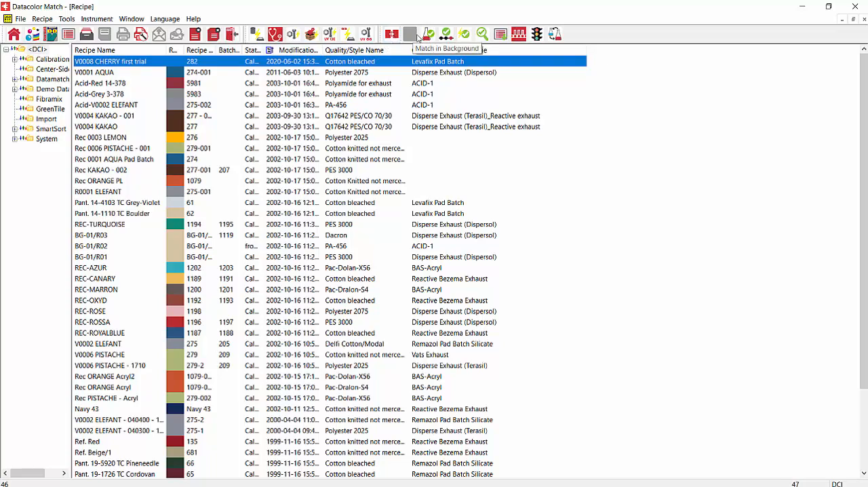
mouse_move(429, 34)
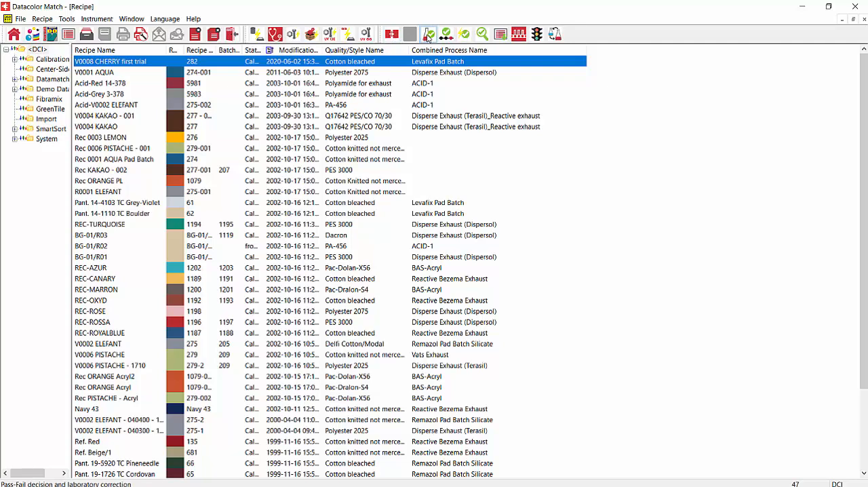
Open Pass-Fail and lab correction for the V0008 CHERRY first trial
double_click(110, 62)
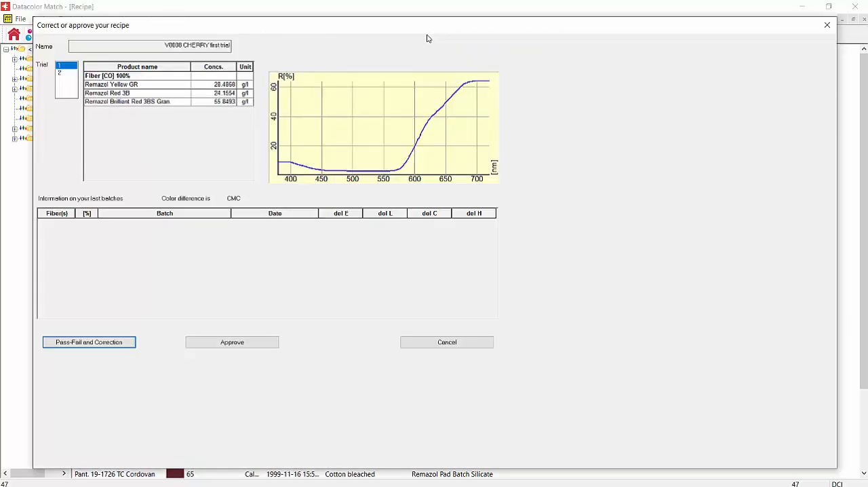
left_click(447, 342)
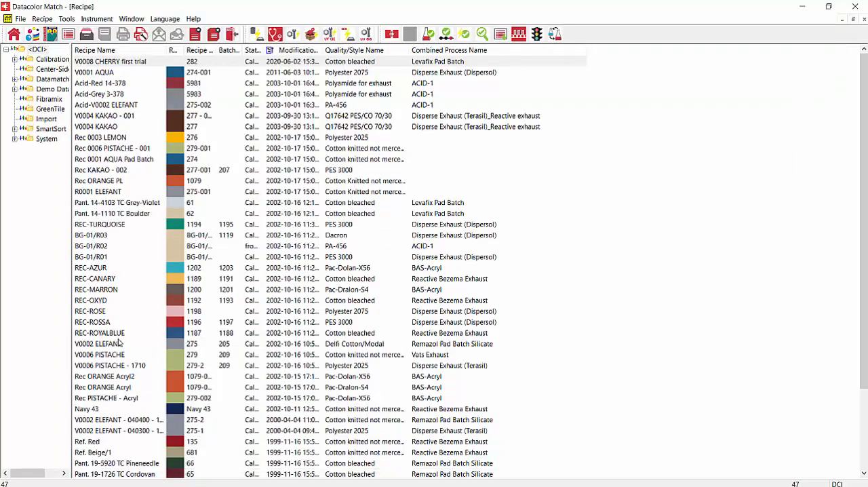
double_click(110, 61)
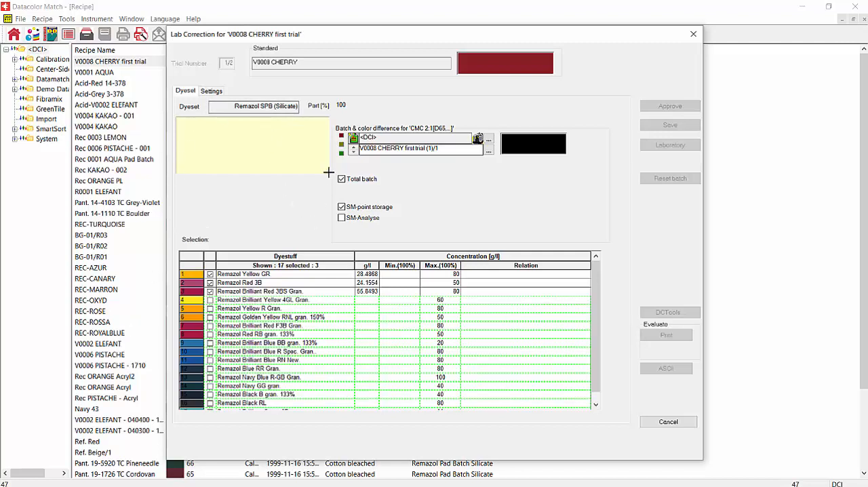
mouse_move(371, 298)
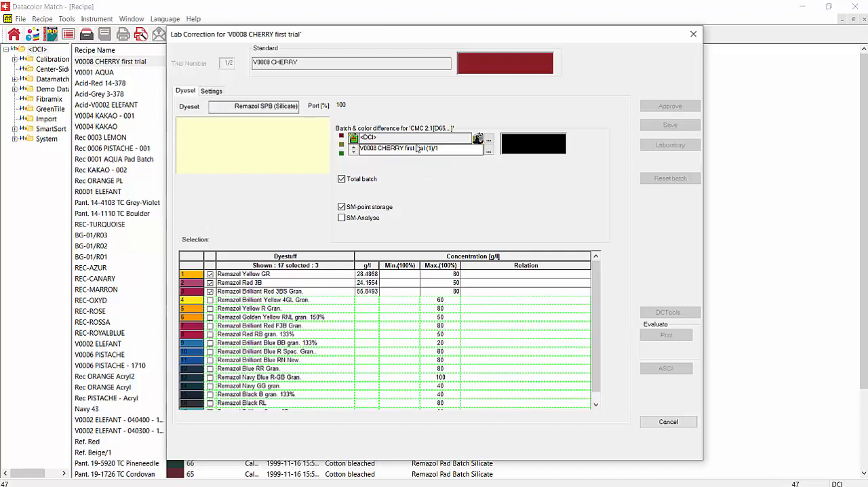
mouse_move(480, 140)
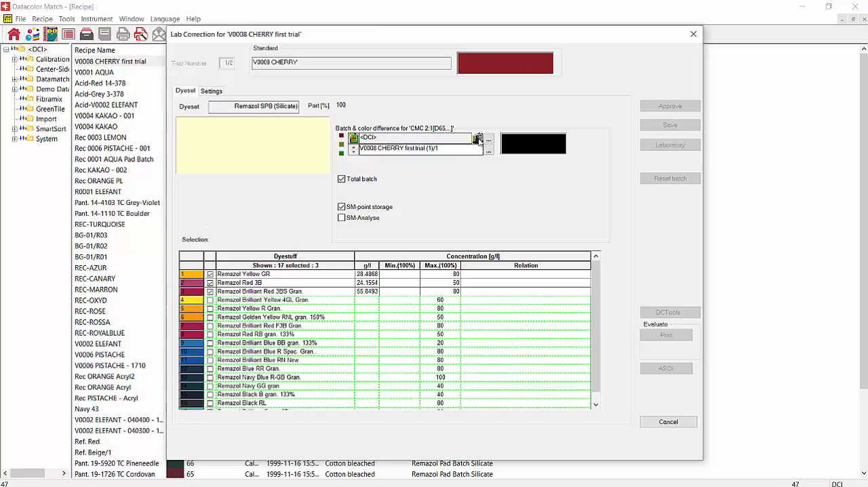
Load batch K0008 CHERRY K from the K batch folder, accepted at dE(CMC) 0.56
left_click(488, 141)
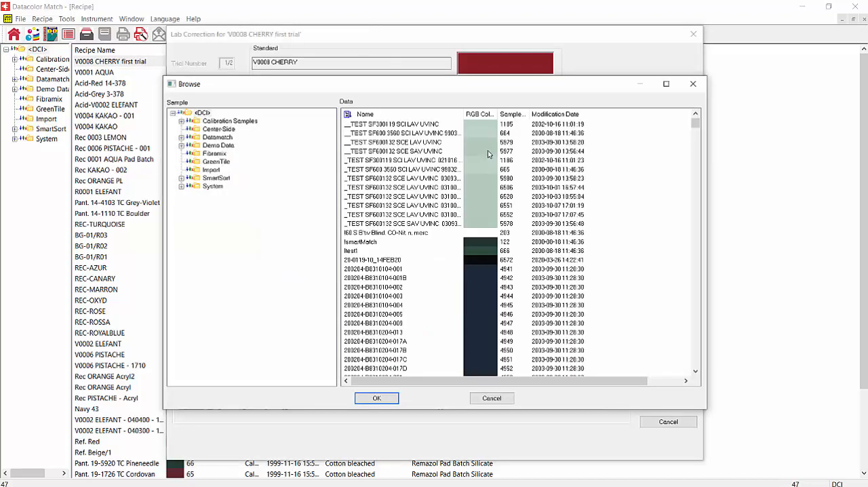
left_click(403, 188)
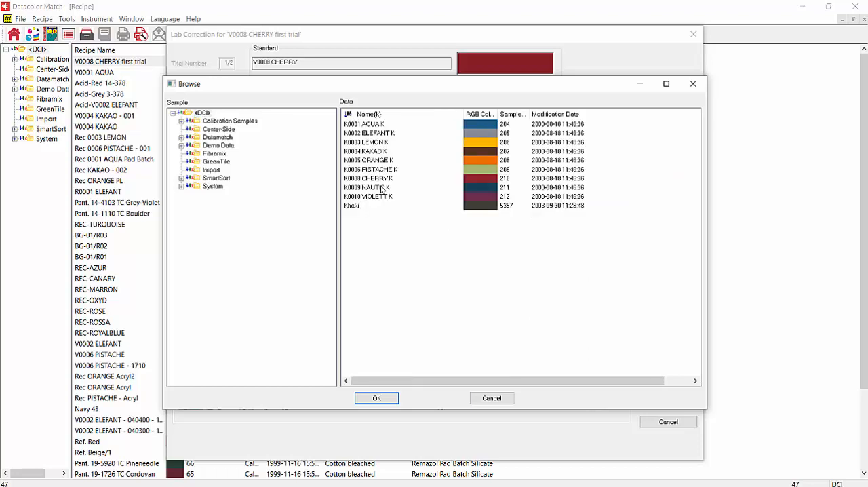
left_click(368, 177)
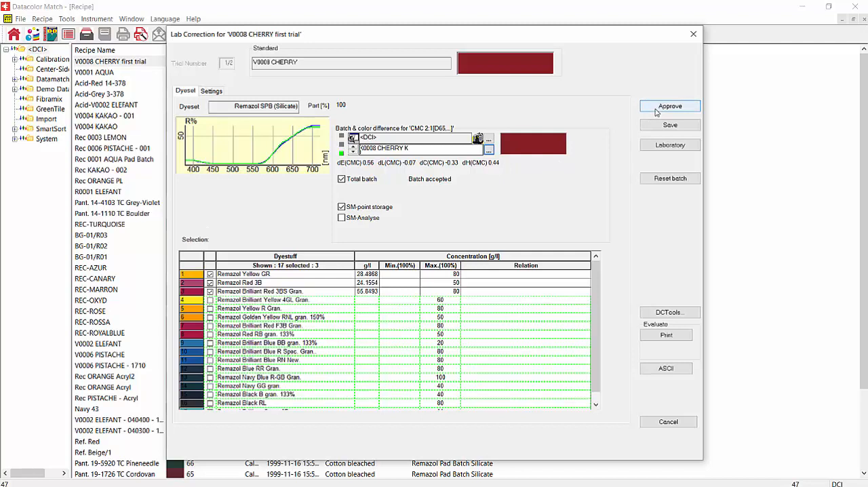
mouse_move(501, 166)
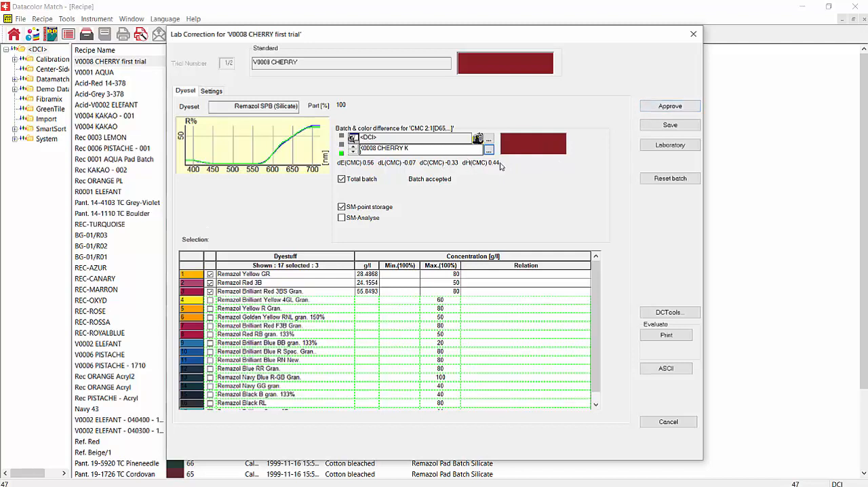
Calculate correction proposals for K0008 CHERRY K and pick the SmartMatch recipe
left_click(670, 145)
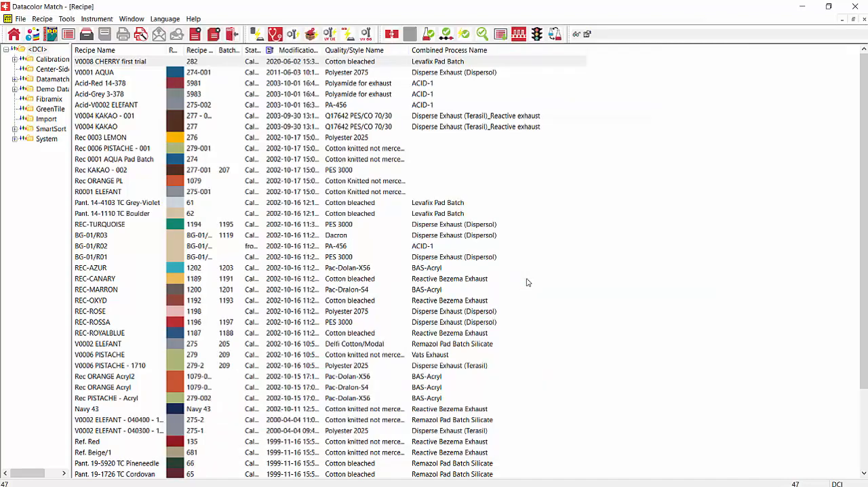
double_click(110, 61)
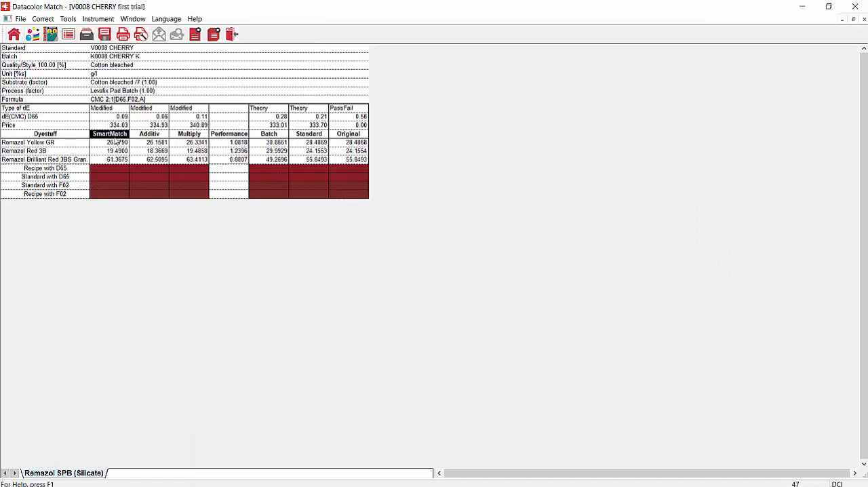
mouse_move(142, 183)
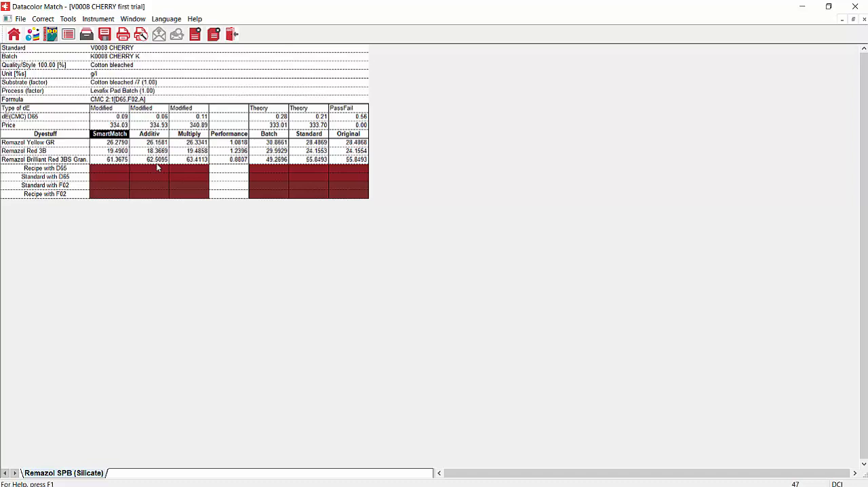
mouse_move(188, 164)
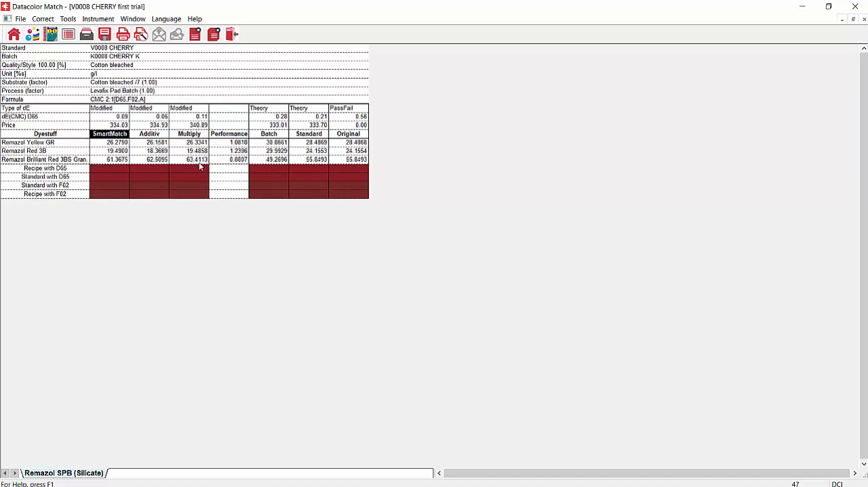
mouse_move(243, 170)
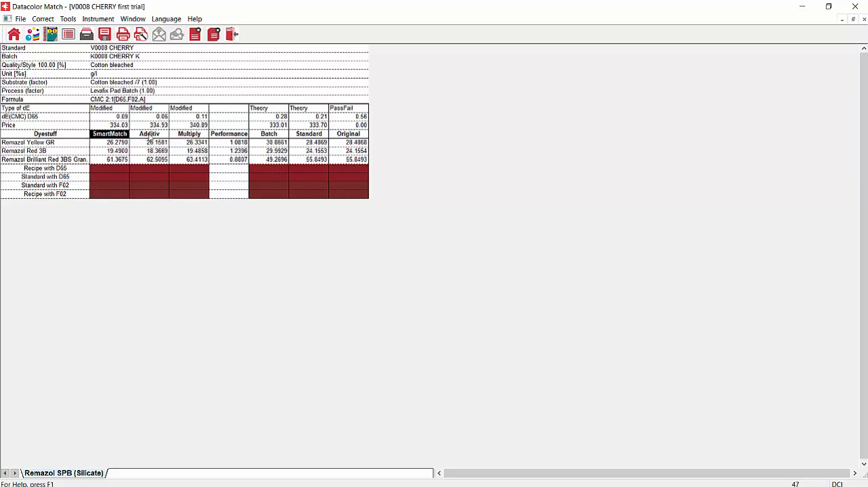
mouse_move(146, 137)
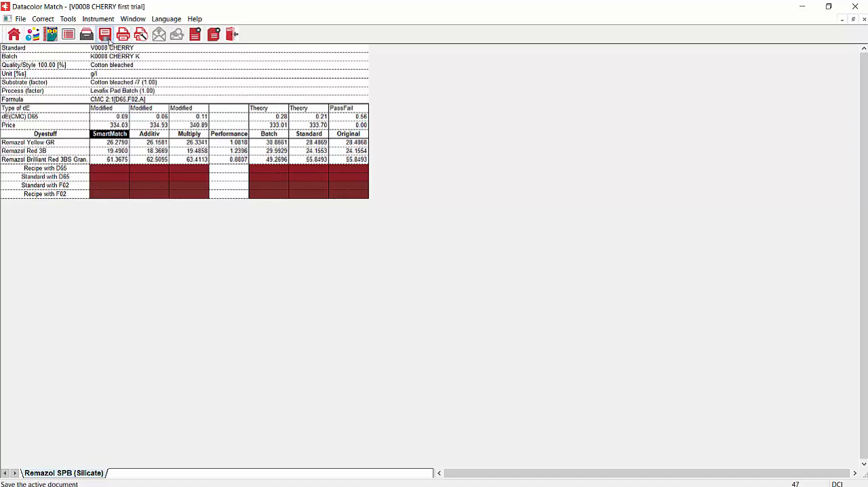
Save the SmartMatch-corrected V0008 CHERRY recipe and preview its laboratory dyelot form
left_click(105, 35)
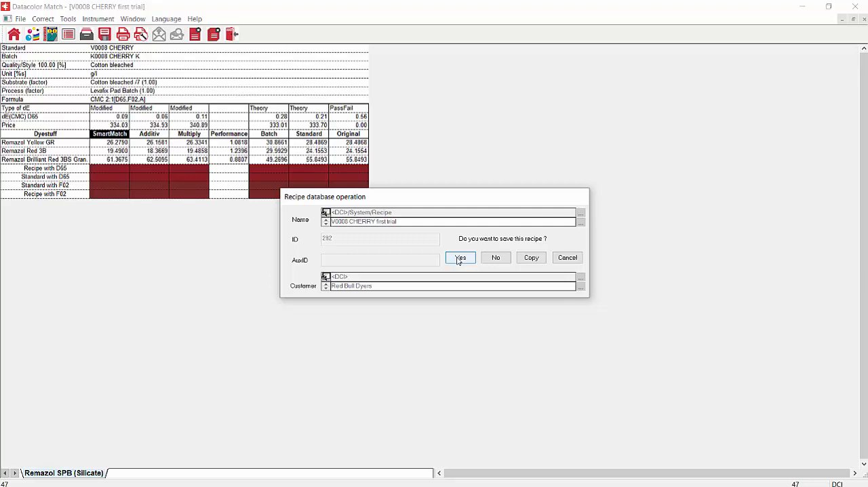
left_click(461, 257)
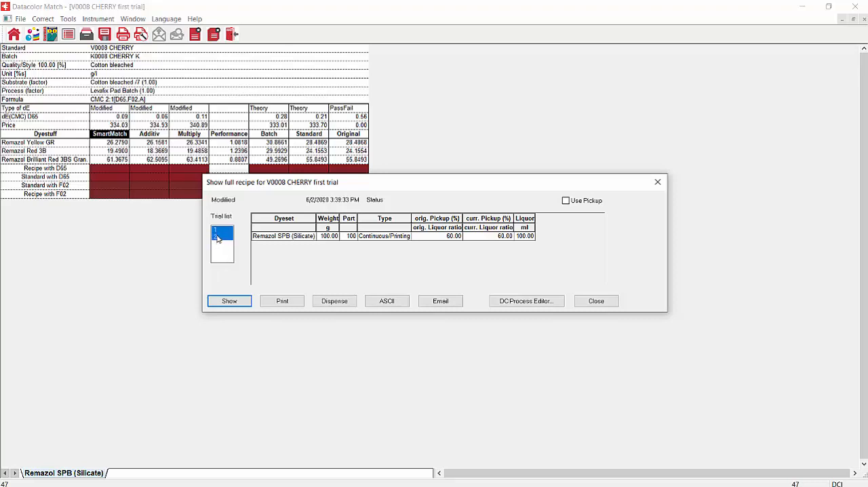
left_click(229, 300)
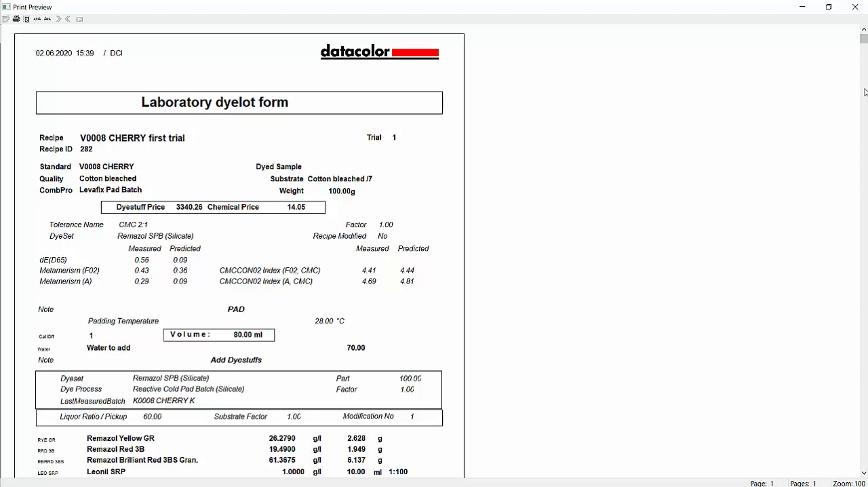
scroll("down", 3)
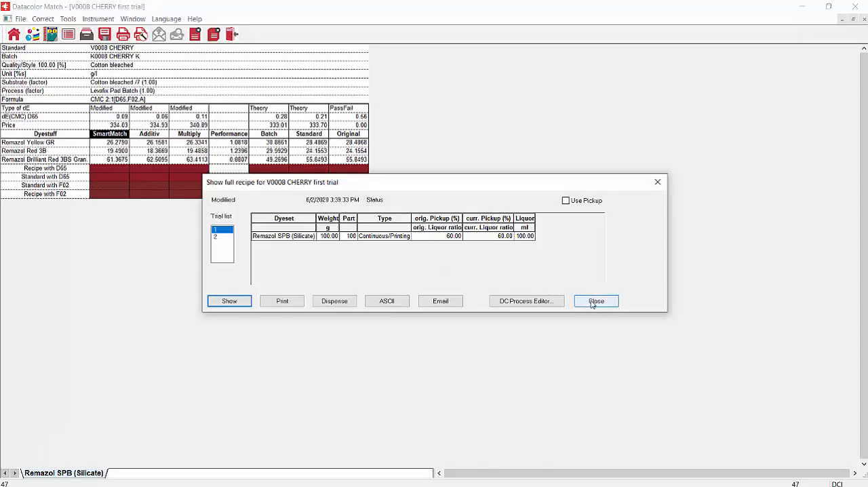
Open the V0008 CHERRY first trial history comparing first recipe and correction 1
left_click(596, 300)
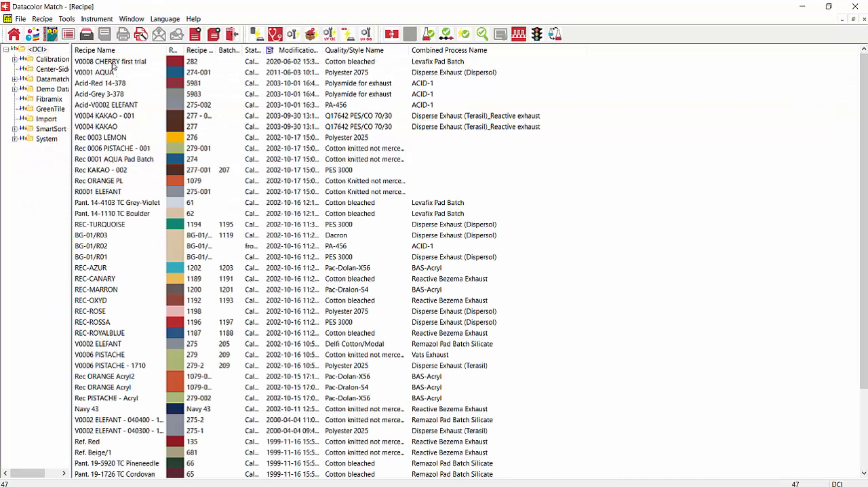
left_click(110, 61)
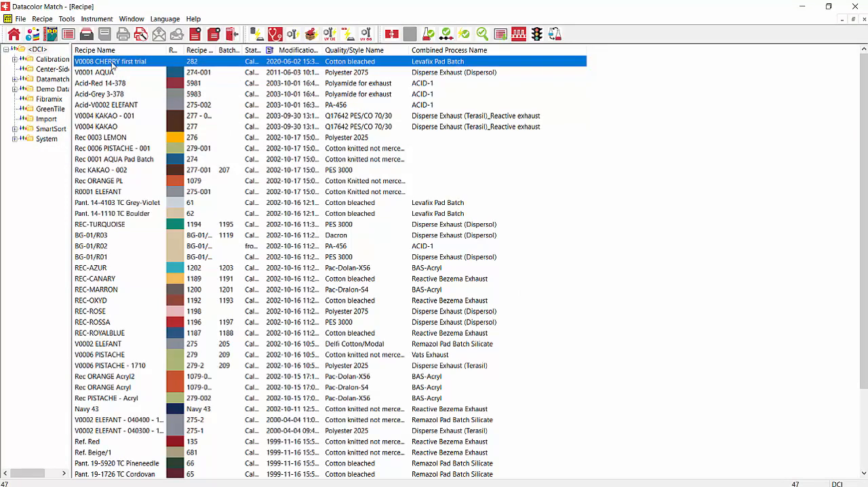
double_click(109, 61)
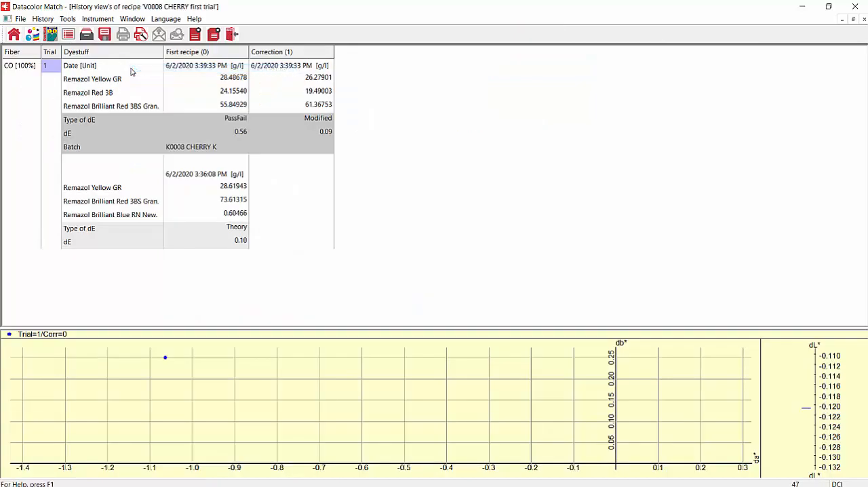
mouse_move(143, 195)
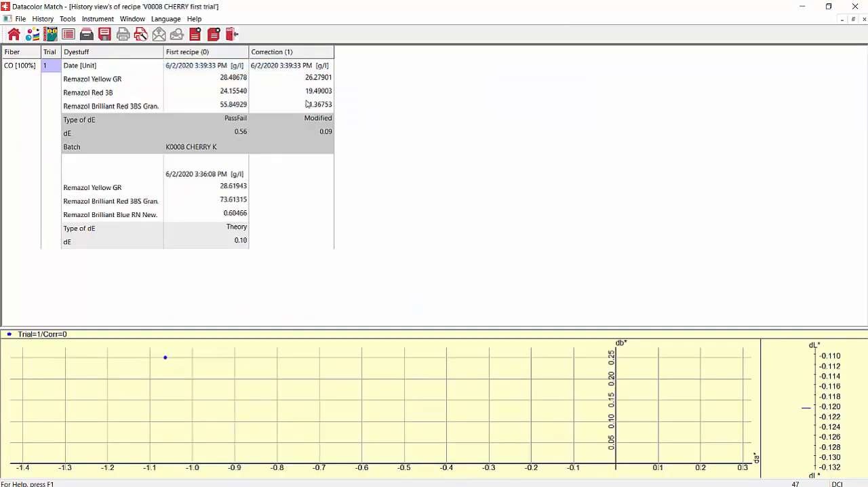
mouse_move(311, 224)
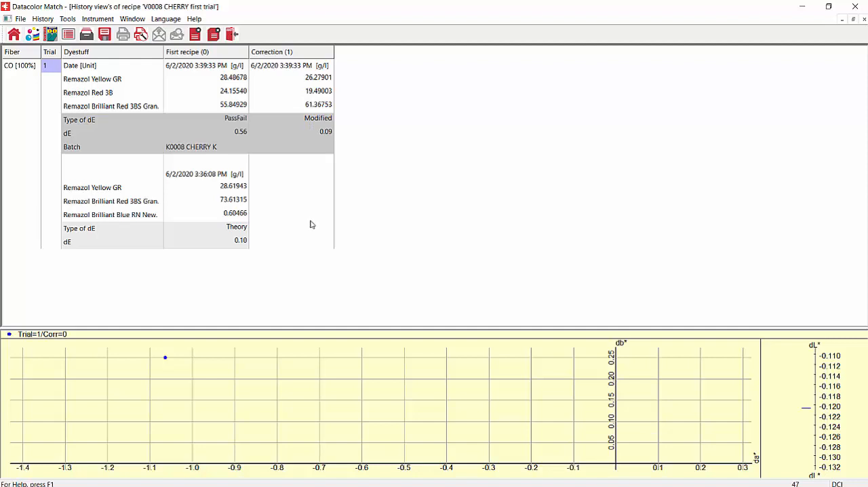
mouse_move(262, 87)
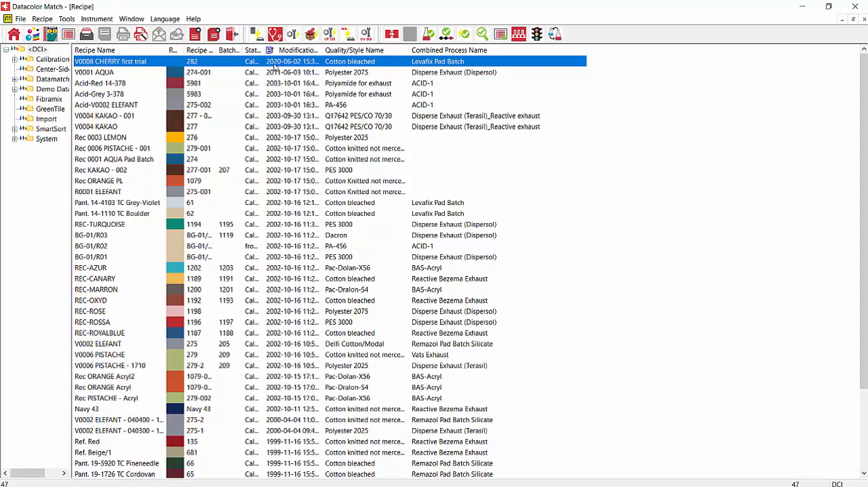
mouse_move(444, 62)
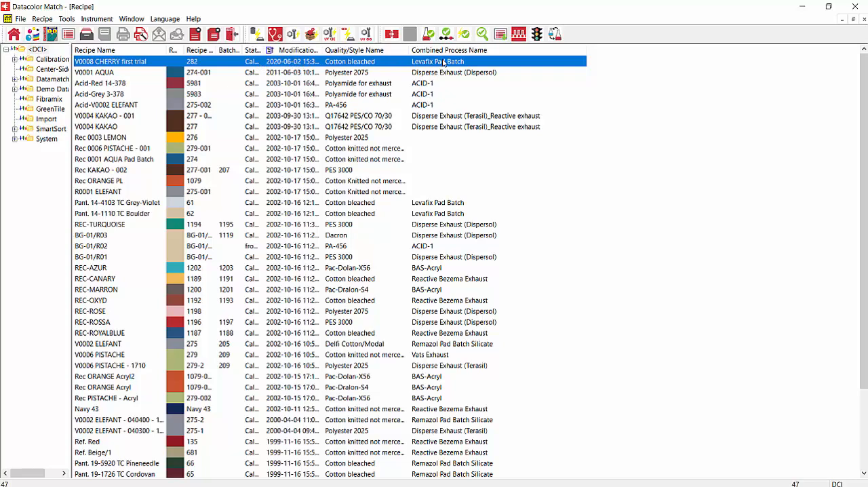
mouse_move(461, 65)
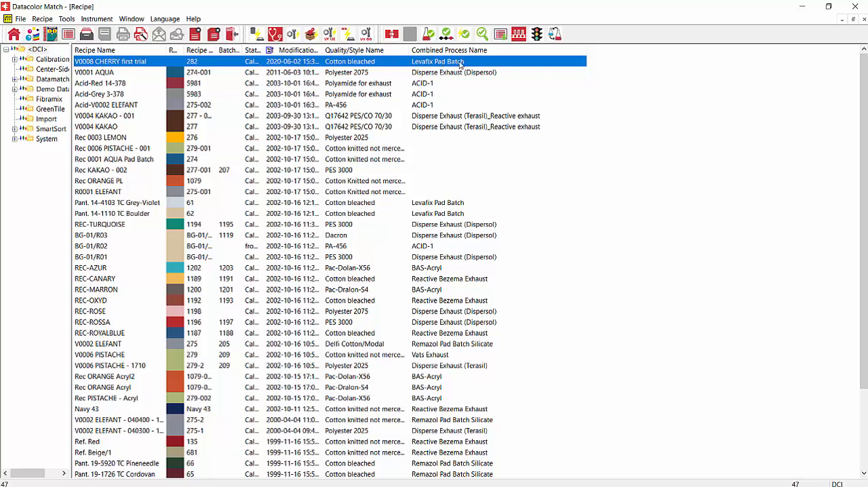